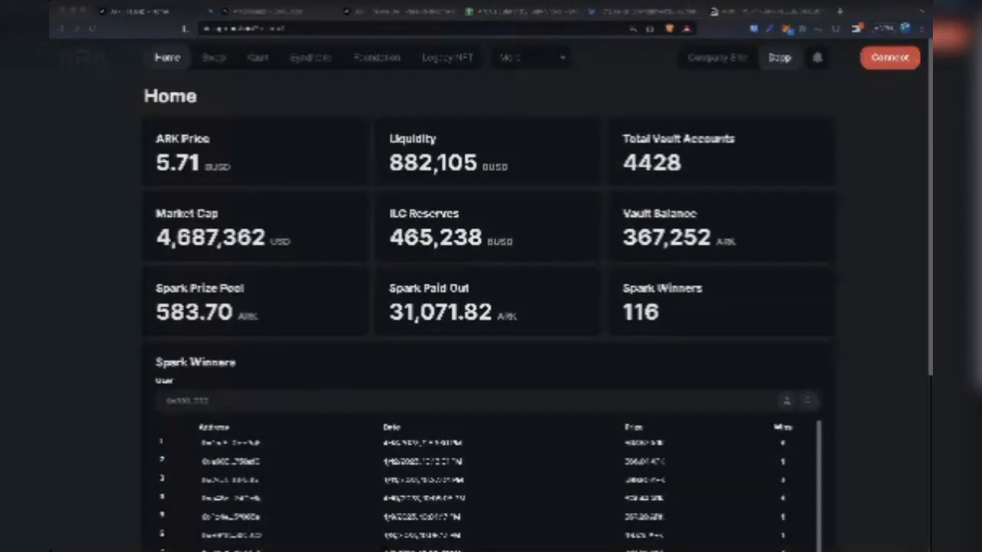
{"action": "mouse_move", "coordinate": [617, 449]}
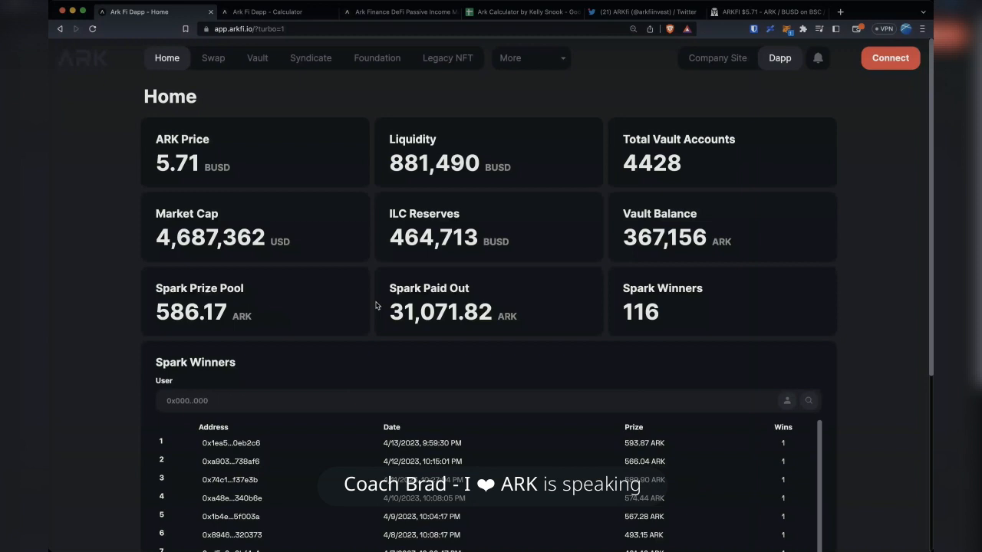
{"action": "mouse_move", "coordinate": [866, 356]}
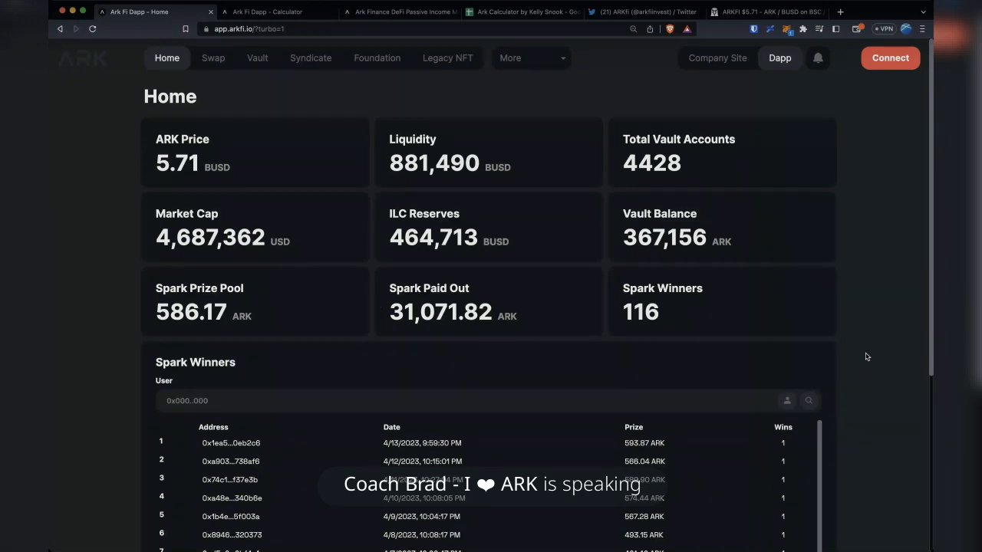
{"action": "mouse_move", "coordinate": [877, 358]}
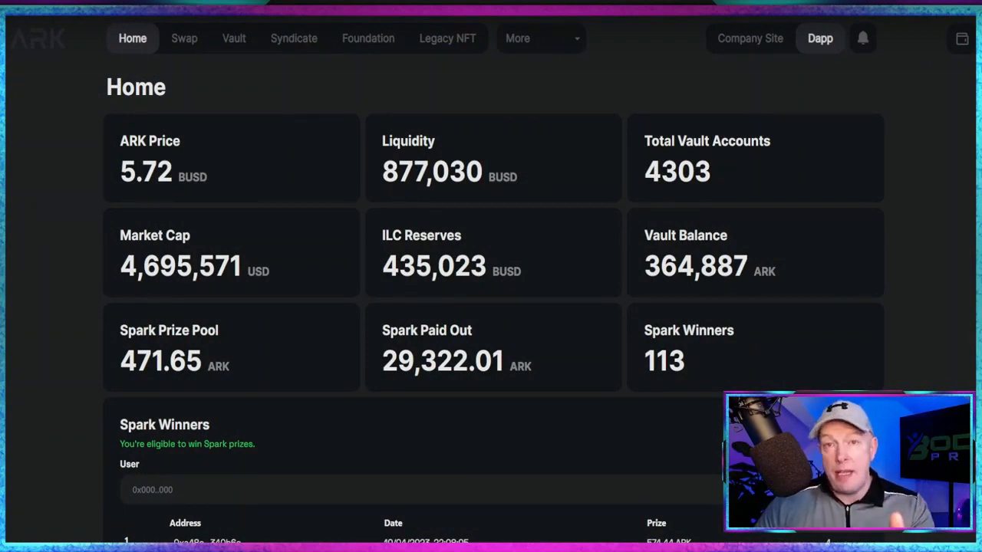
{"action": "mouse_move", "coordinate": [399, 226]}
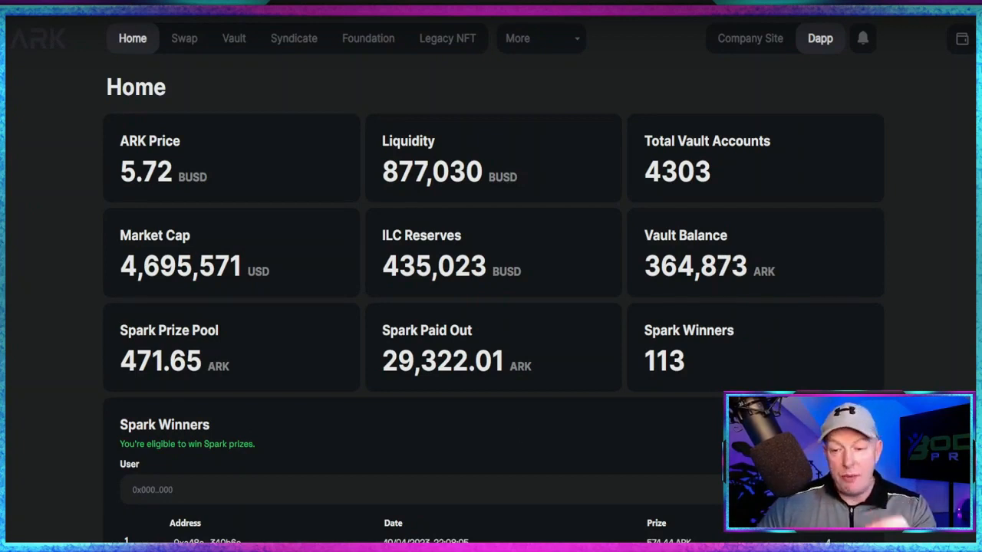
Scroll down to the ARK dApp Spark Winners list with its early-April 2023 prizes
{"action": "scroll", "scroll_direction": "down", "scroll_amount": 3}
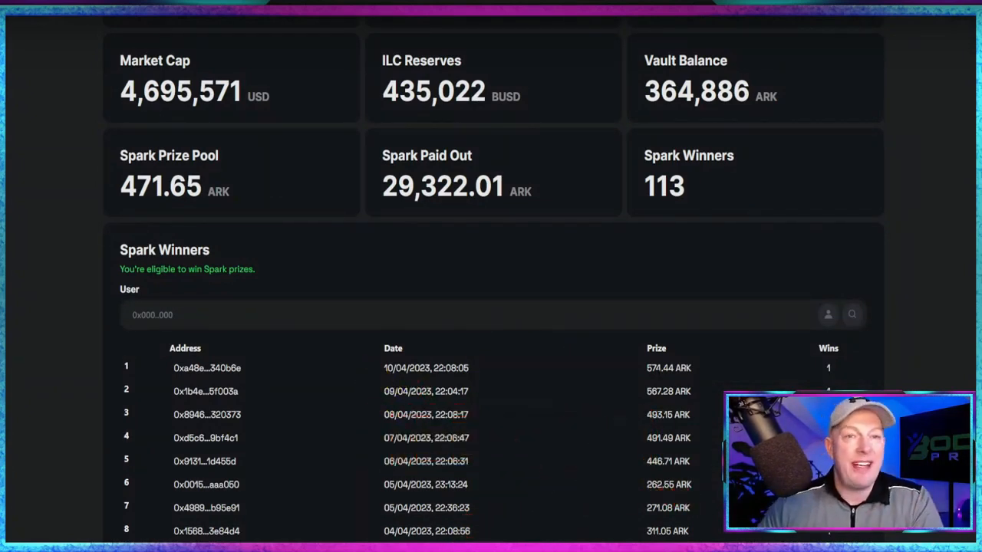
{"action": "mouse_move", "coordinate": [525, 231]}
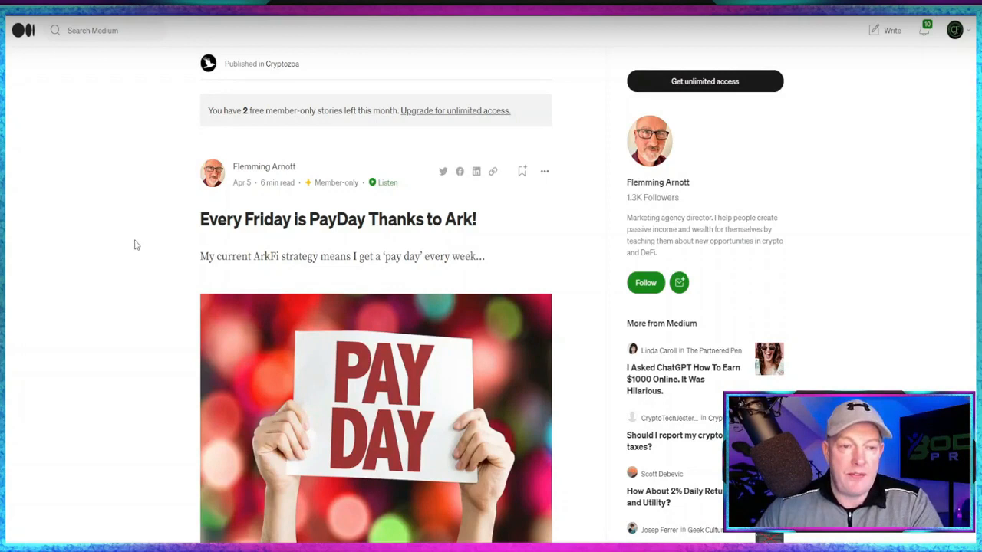
{"action": "scroll", "scroll_direction": "down", "scroll_amount": 3}
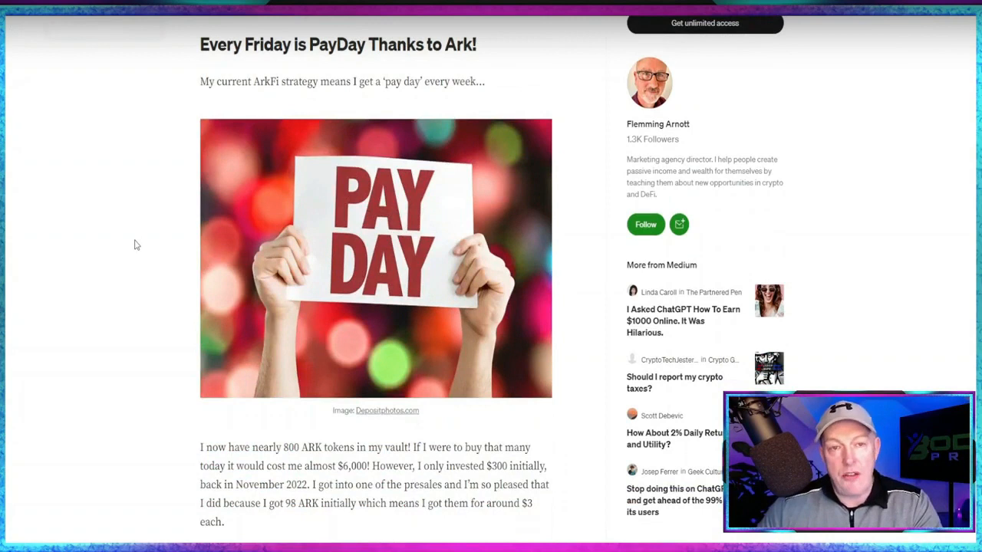
{"action": "scroll", "scroll_direction": "down", "scroll_amount": 3}
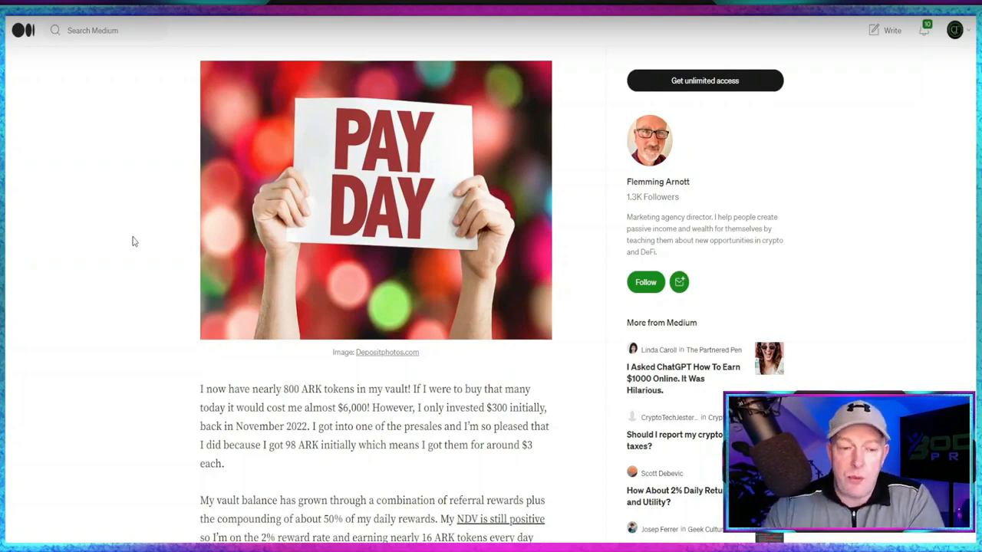
{"action": "scroll", "scroll_direction": "down", "scroll_amount": 3}
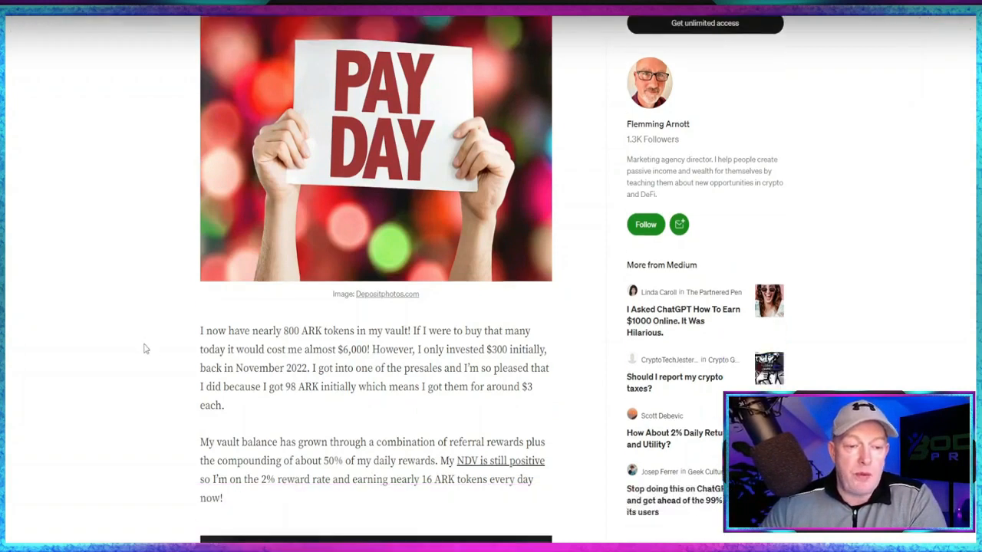
{"action": "mouse_move", "coordinate": [153, 357]}
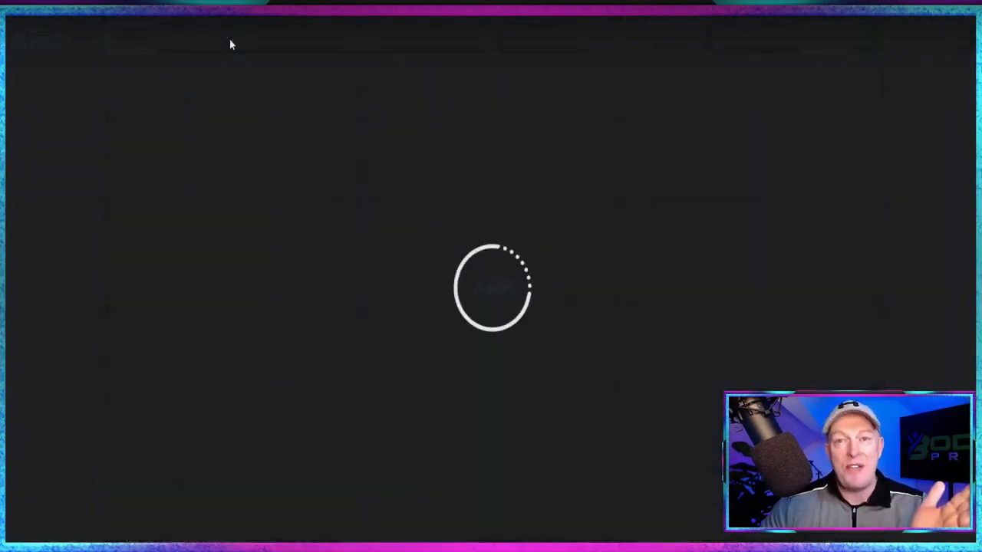
Open the ARK dApp Vault dashboard showing 2% daily rewards and 1.330 CWR
{"action": "left_click", "coordinate": [234, 39]}
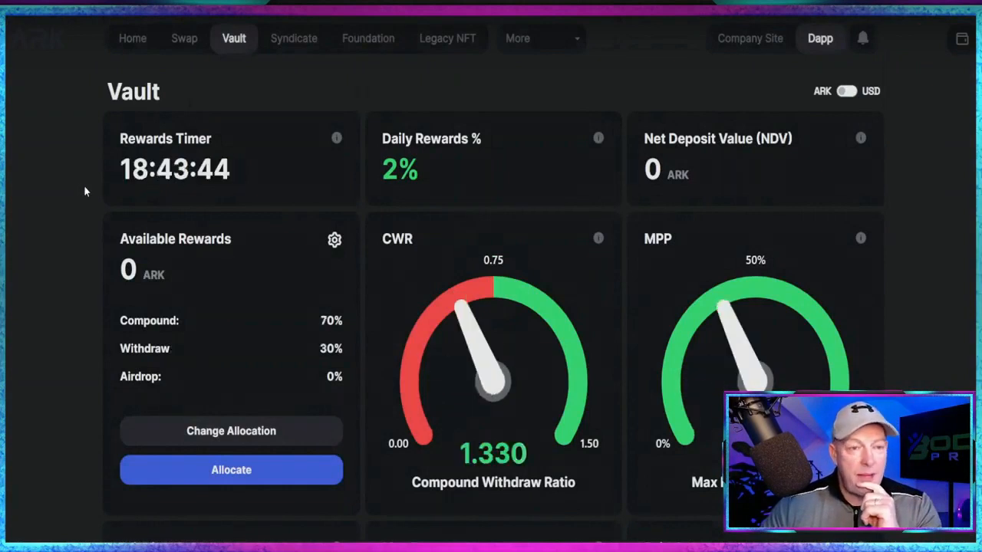
{"action": "scroll", "scroll_direction": "down", "scroll_amount": 3}
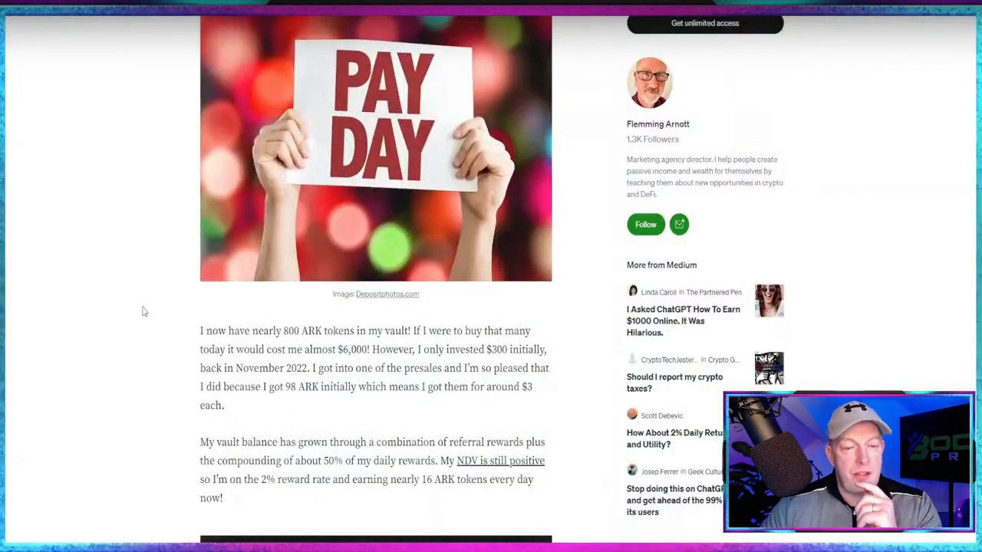
{"action": "mouse_move", "coordinate": [125, 331]}
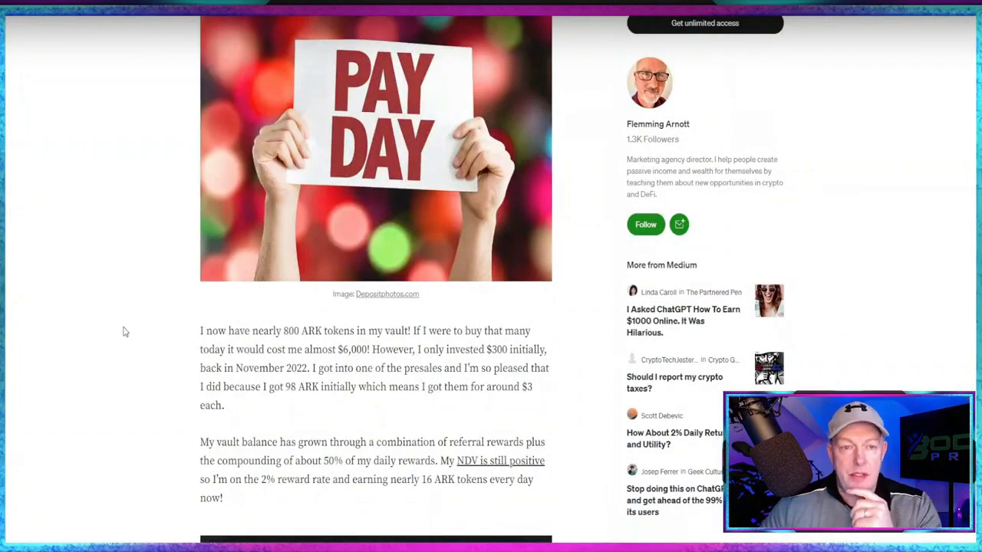
{"action": "scroll", "scroll_direction": "down", "scroll_amount": 3}
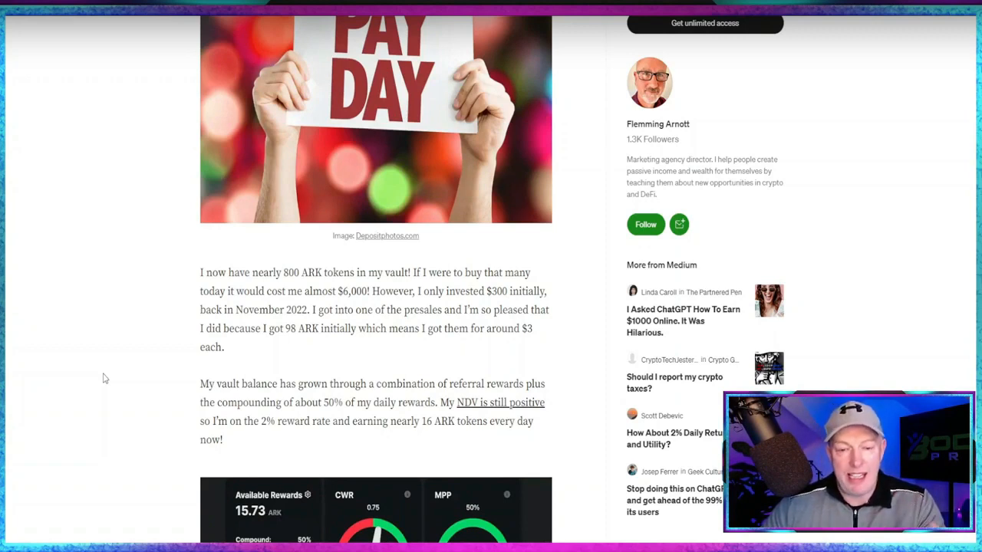
Scroll the Medium article past the vault screenshot to the 'Pay Yourself First' section
{"action": "scroll", "scroll_direction": "down", "scroll_amount": 3}
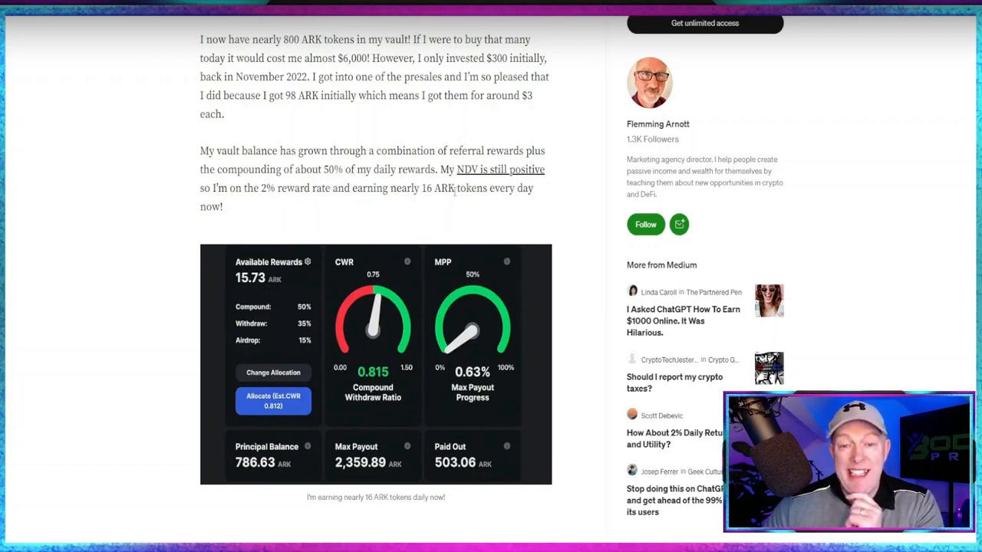
{"action": "mouse_move", "coordinate": [176, 268]}
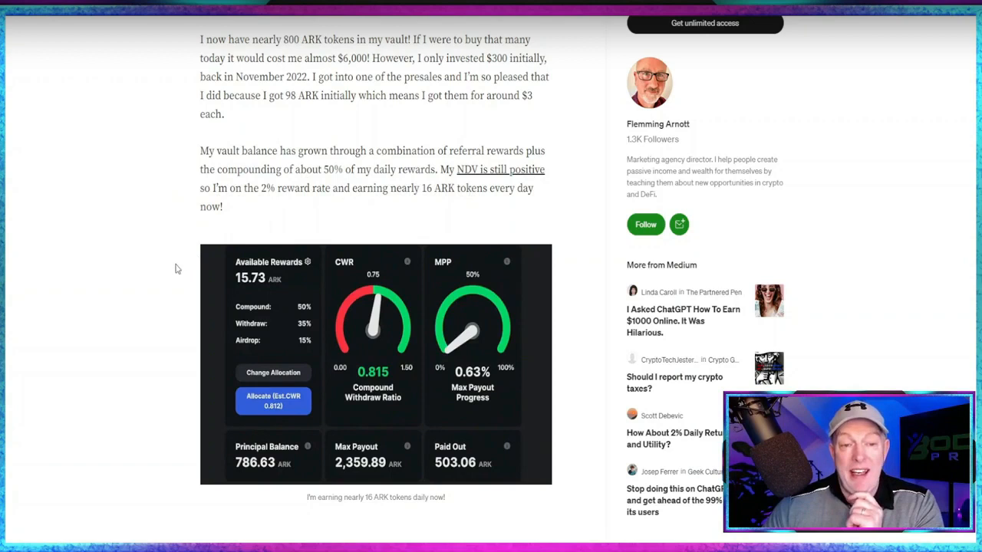
{"action": "scroll", "scroll_direction": "down", "scroll_amount": 3}
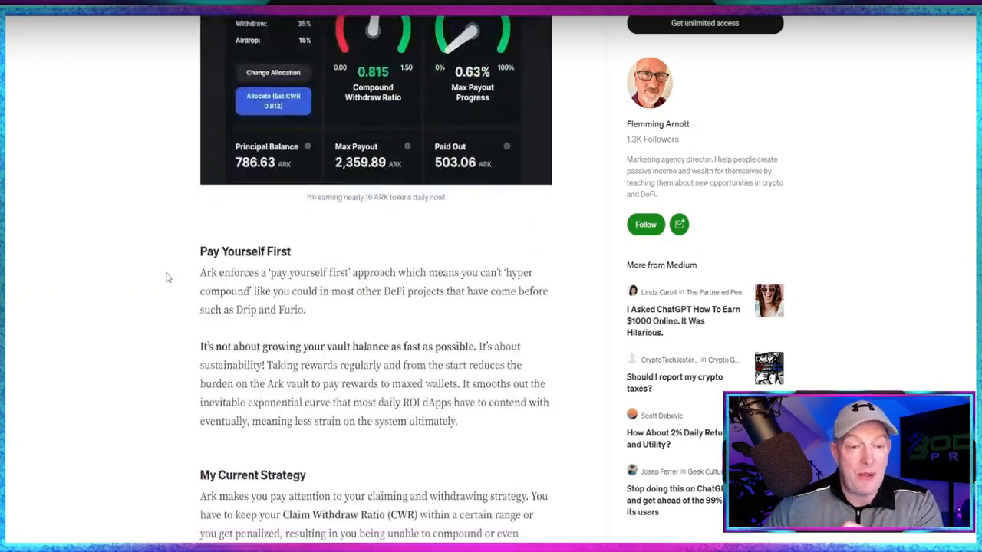
Scroll to 'My Current Strategy' showing the 50/35/15 Compound/Withdraw/Airdrop allocation
{"action": "scroll", "scroll_direction": "down", "scroll_amount": 3}
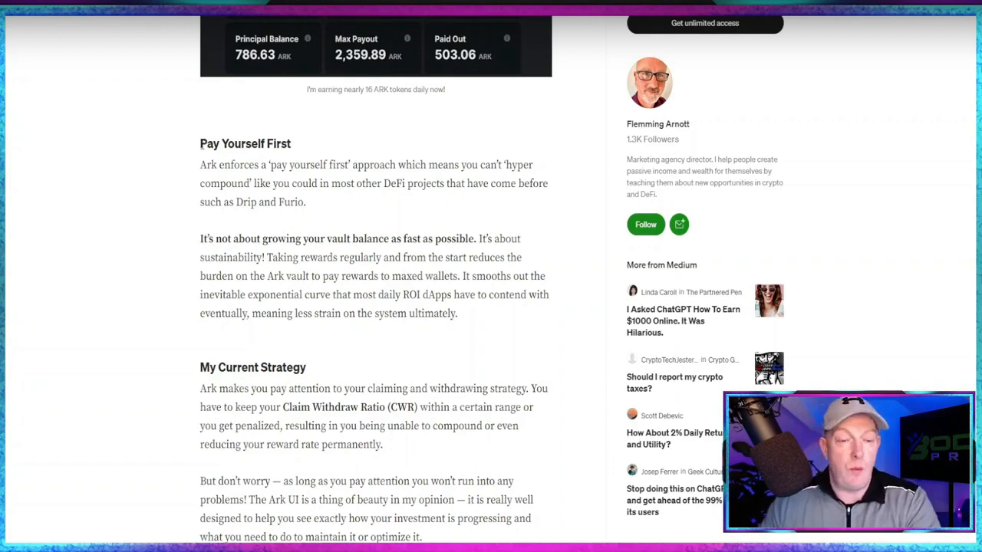
{"action": "scroll", "scroll_direction": "down", "scroll_amount": 3}
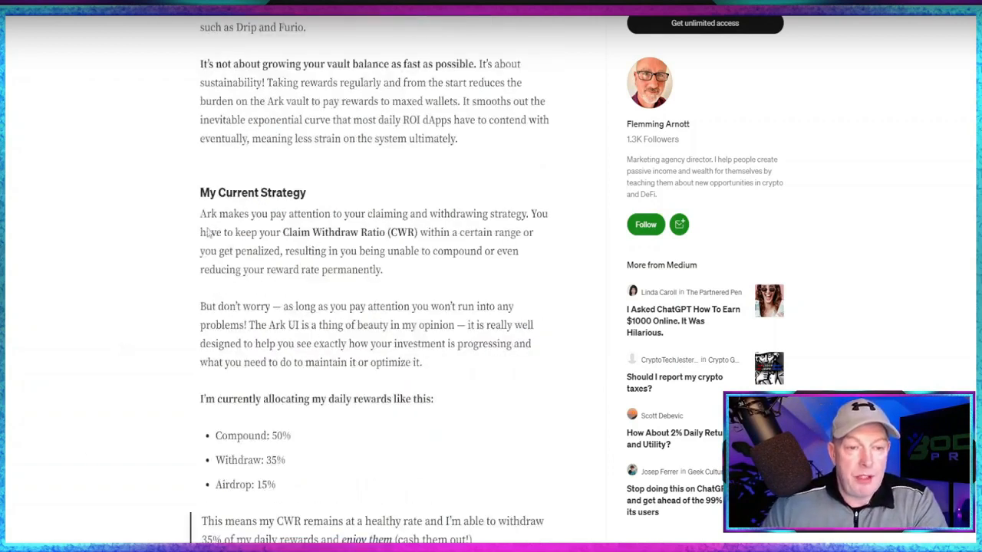
{"action": "scroll", "scroll_direction": "down", "scroll_amount": 3}
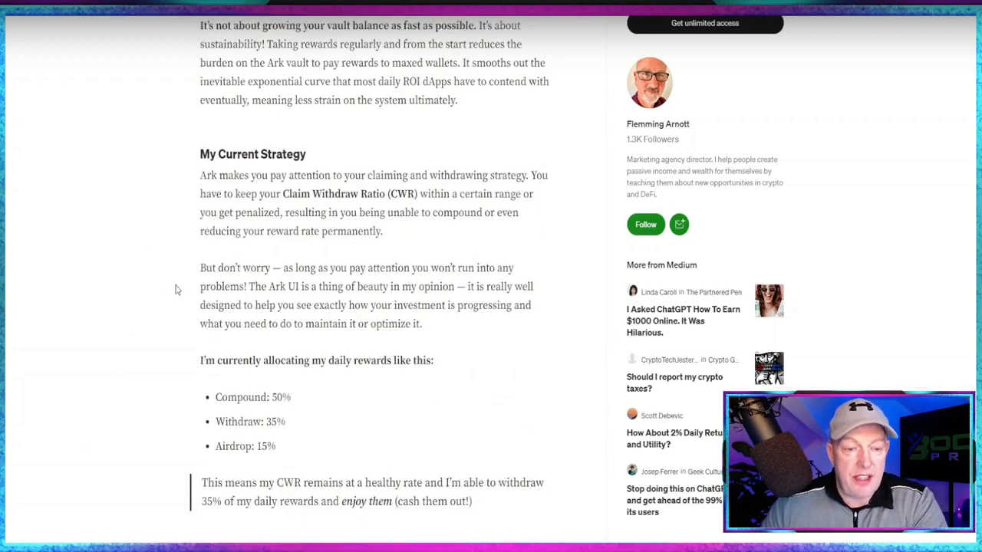
{"action": "scroll", "scroll_direction": "down", "scroll_amount": 3}
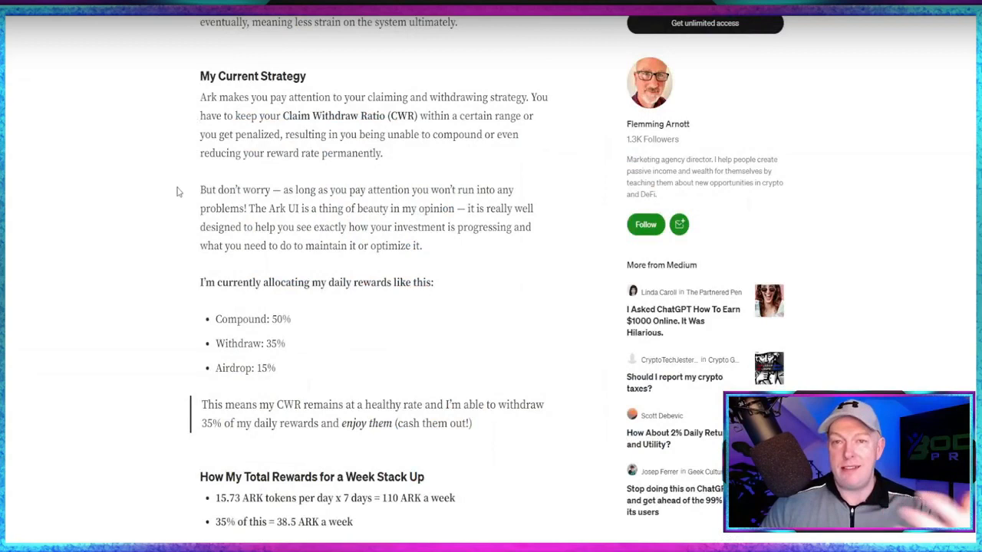
Scroll to the weekly rewards breakdown ending in '$172 a week! And climbing!'
{"action": "scroll", "scroll_direction": "down", "scroll_amount": 3}
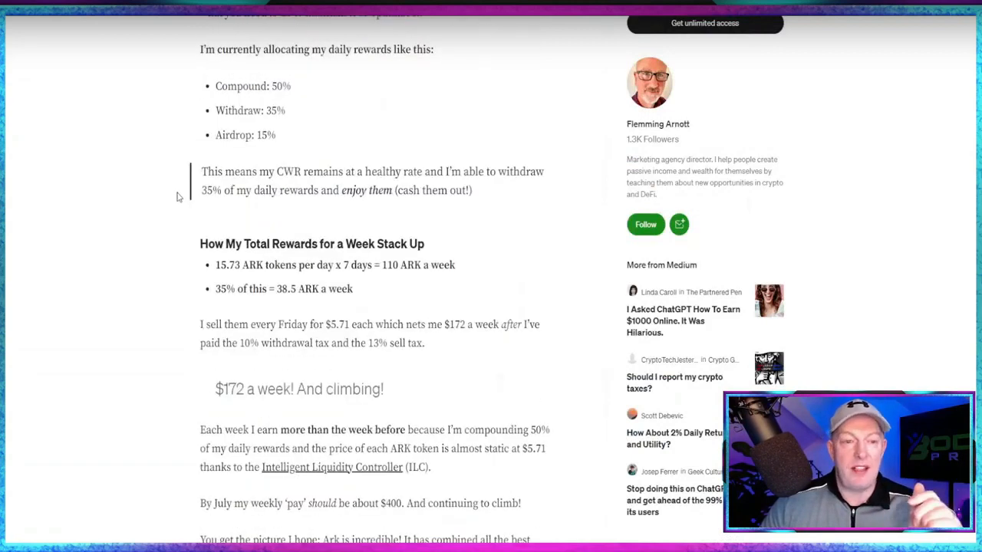
{"action": "scroll", "scroll_direction": "down", "scroll_amount": 3}
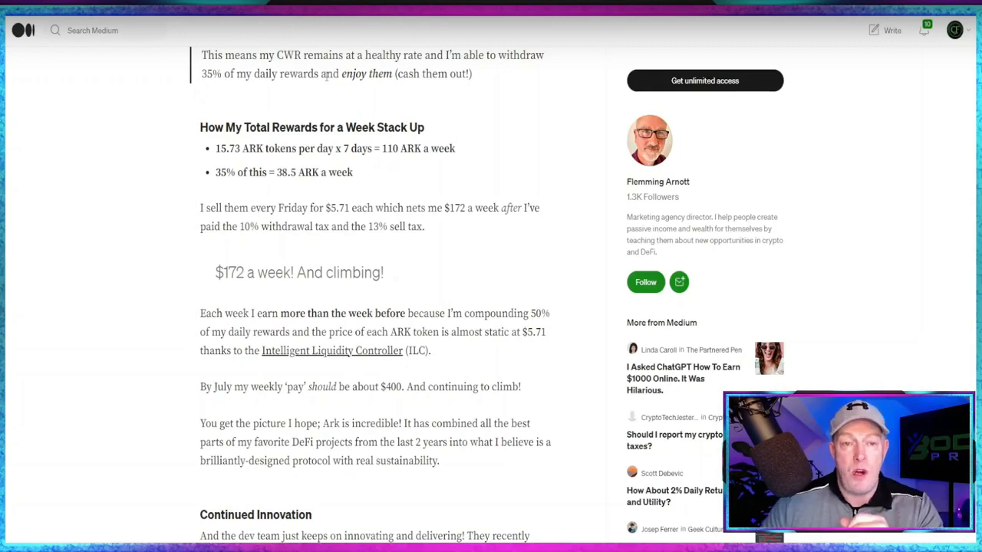
{"action": "mouse_move", "coordinate": [377, 89]}
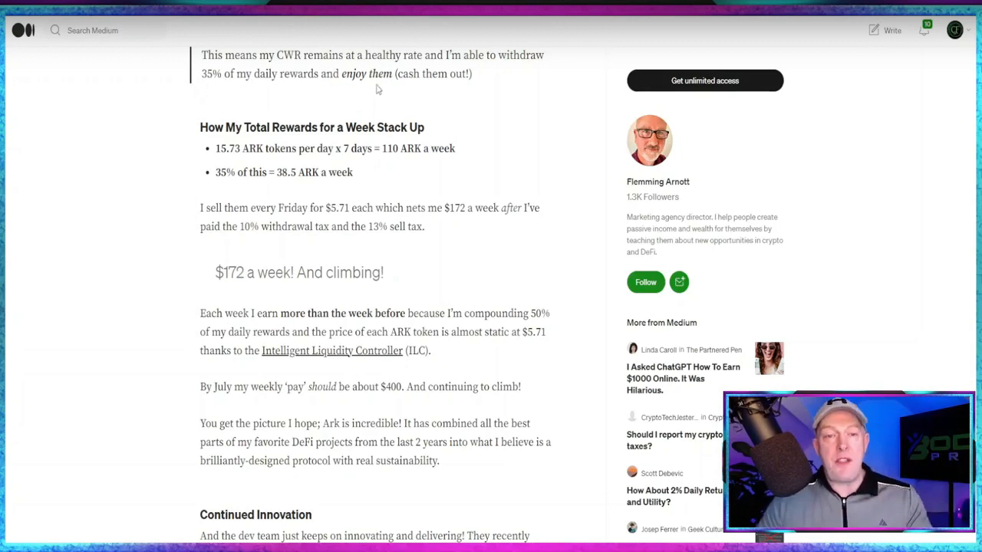
{"action": "mouse_move", "coordinate": [282, 145]}
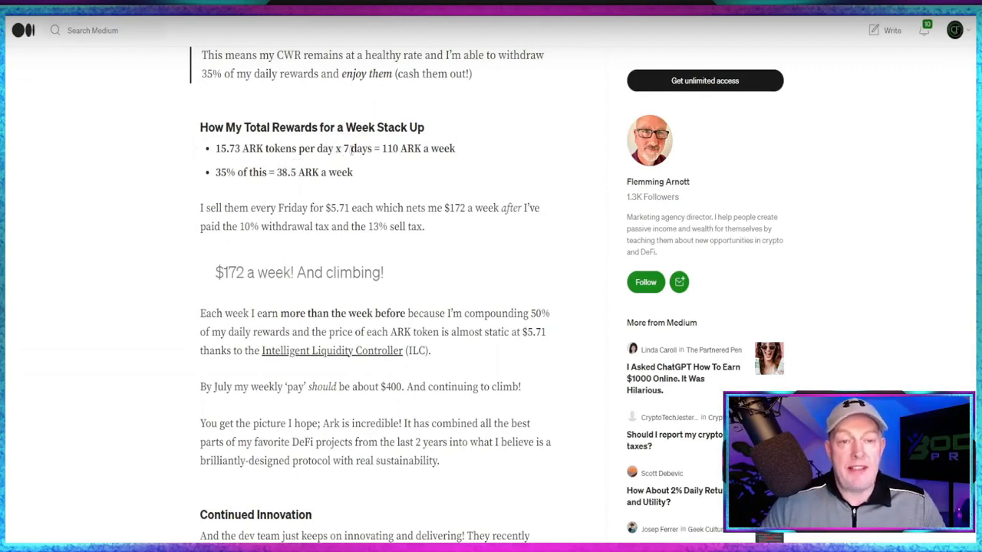
{"action": "mouse_move", "coordinate": [470, 161]}
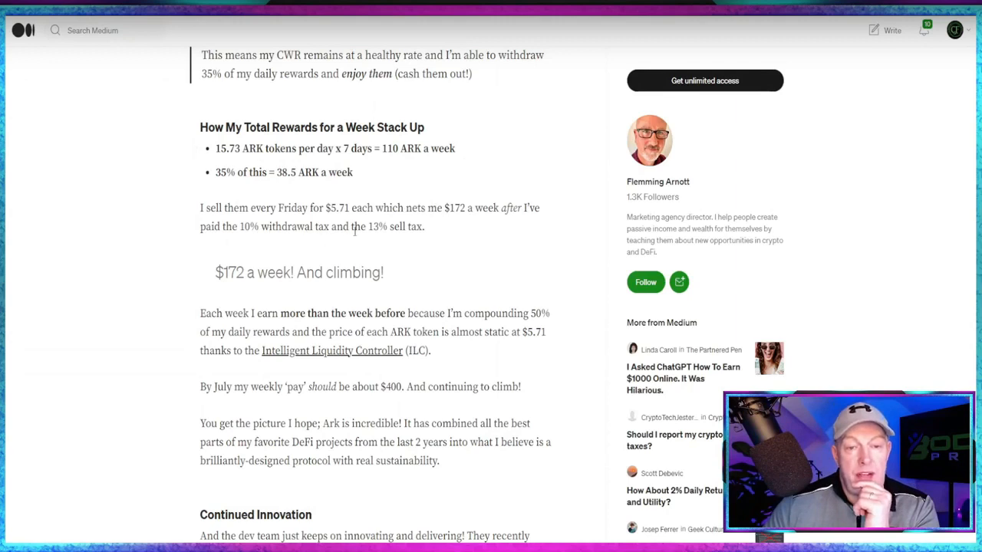
{"action": "mouse_move", "coordinate": [231, 288]}
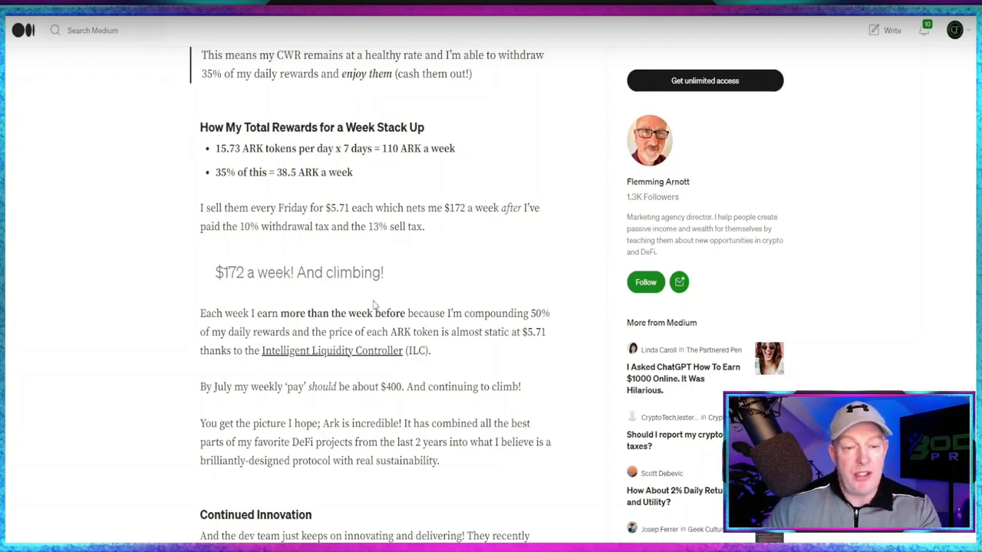
{"action": "scroll", "scroll_direction": "down", "scroll_amount": 3}
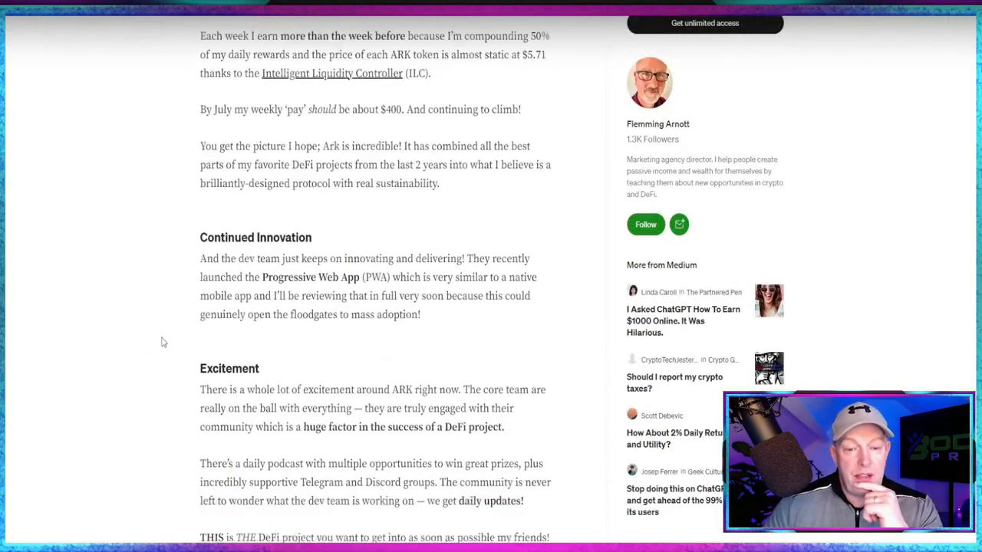
{"action": "scroll", "scroll_direction": "down", "scroll_amount": 3}
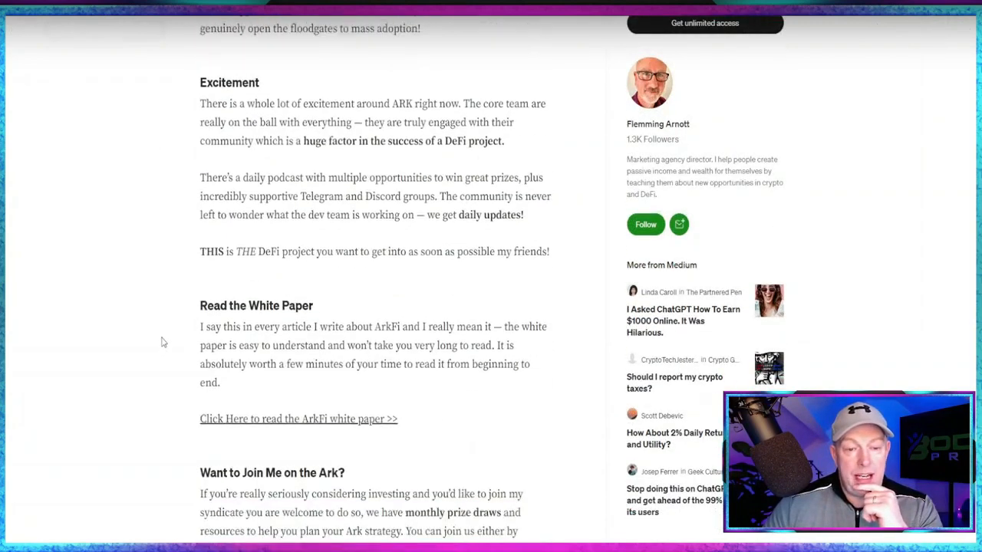
{"action": "scroll", "scroll_direction": "down", "scroll_amount": 3}
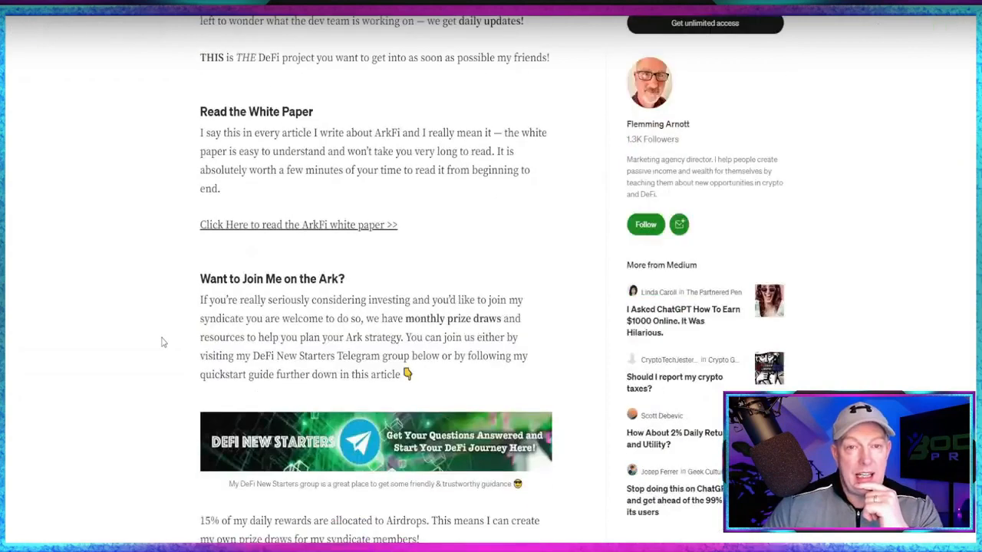
{"action": "scroll", "scroll_direction": "down", "scroll_amount": 3}
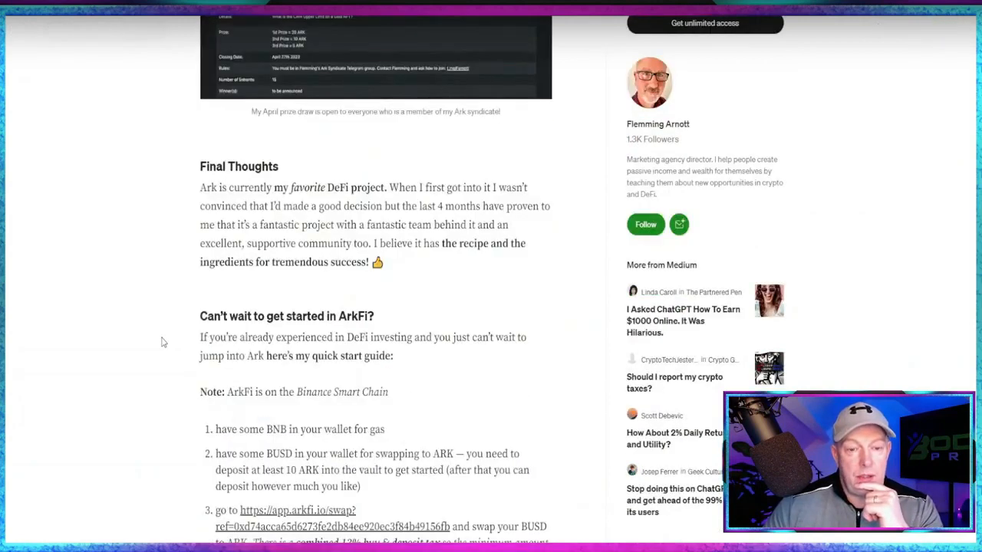
{"action": "scroll", "scroll_direction": "down", "scroll_amount": 3}
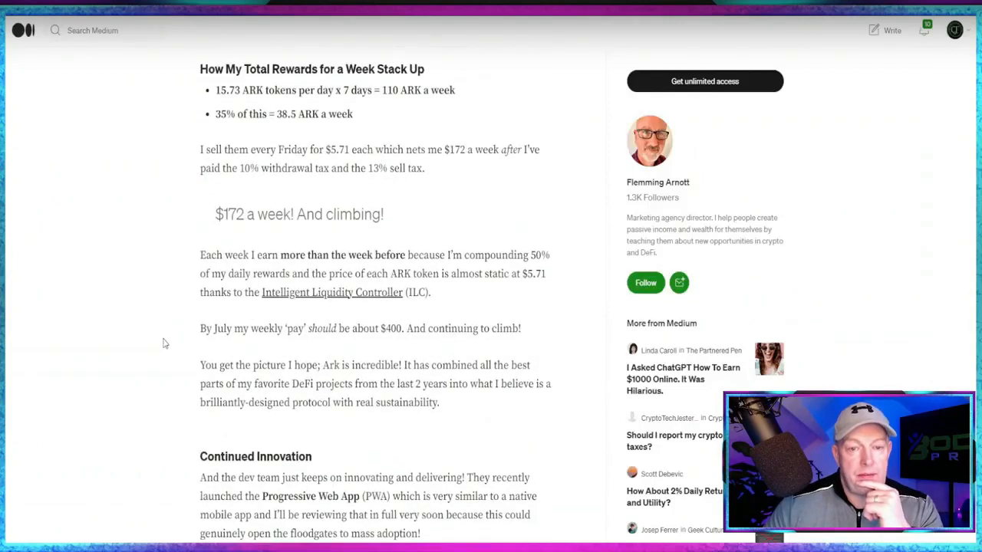
{"action": "scroll", "scroll_direction": "down", "scroll_amount": 3}
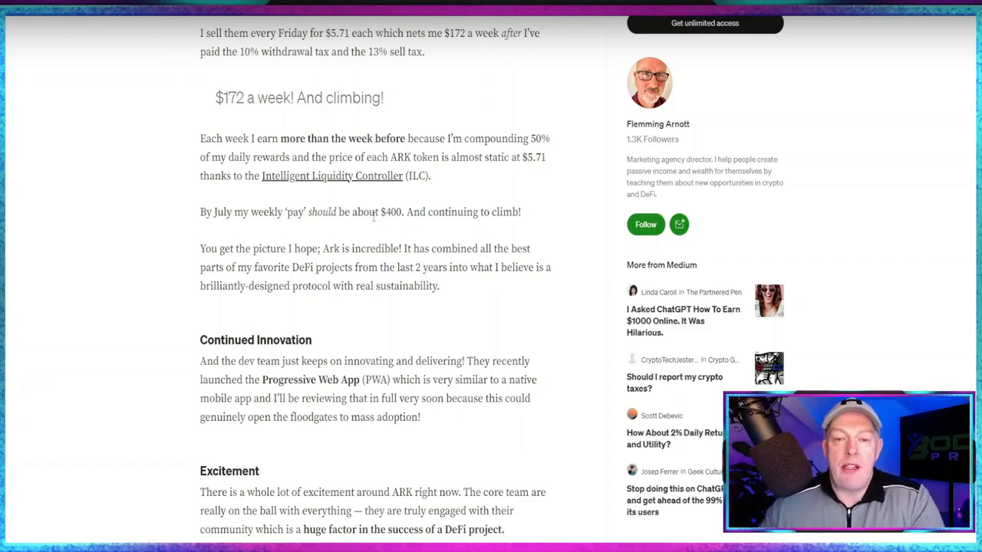
{"action": "mouse_move", "coordinate": [365, 224]}
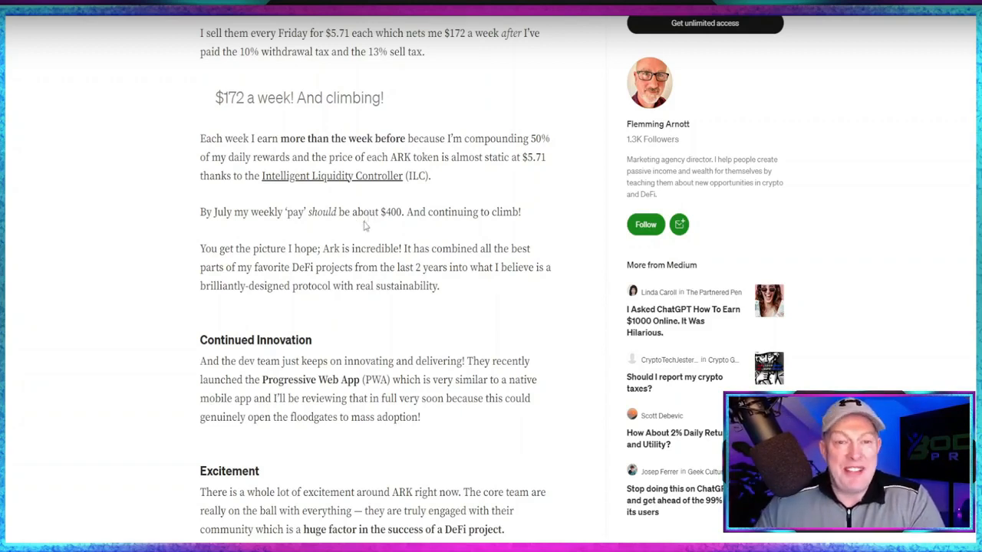
{"action": "scroll", "scroll_direction": "down", "scroll_amount": 3}
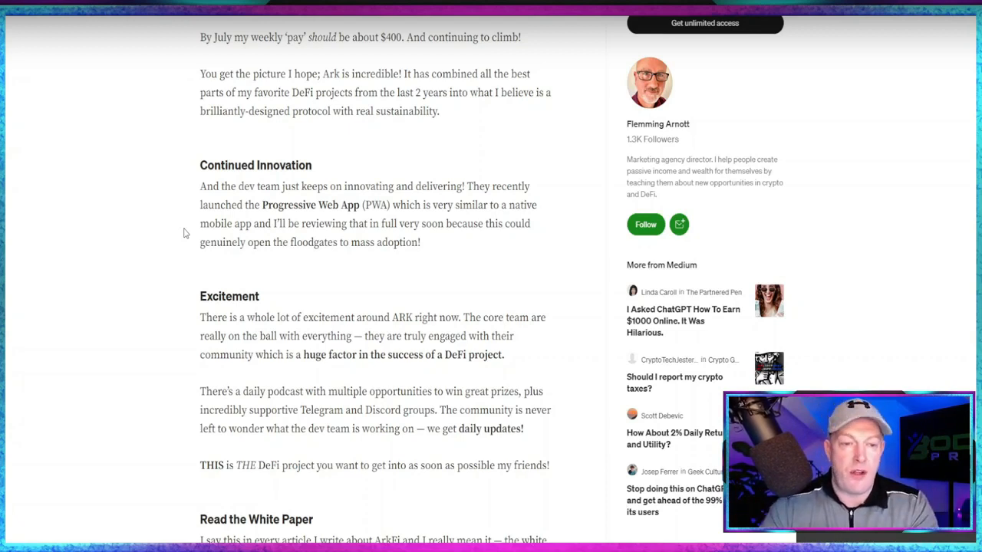
{"action": "mouse_move", "coordinate": [112, 379]}
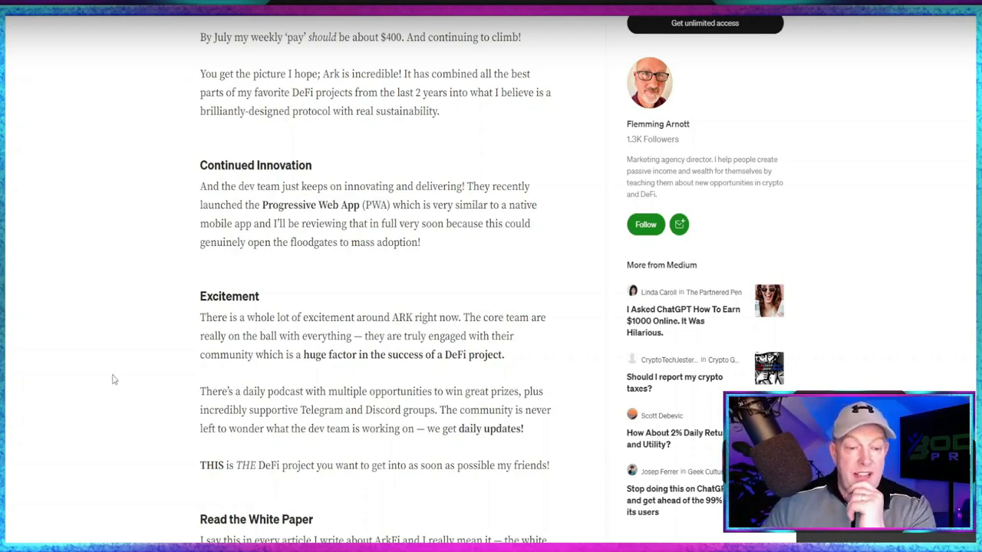
{"action": "scroll", "scroll_direction": "down", "scroll_amount": 3}
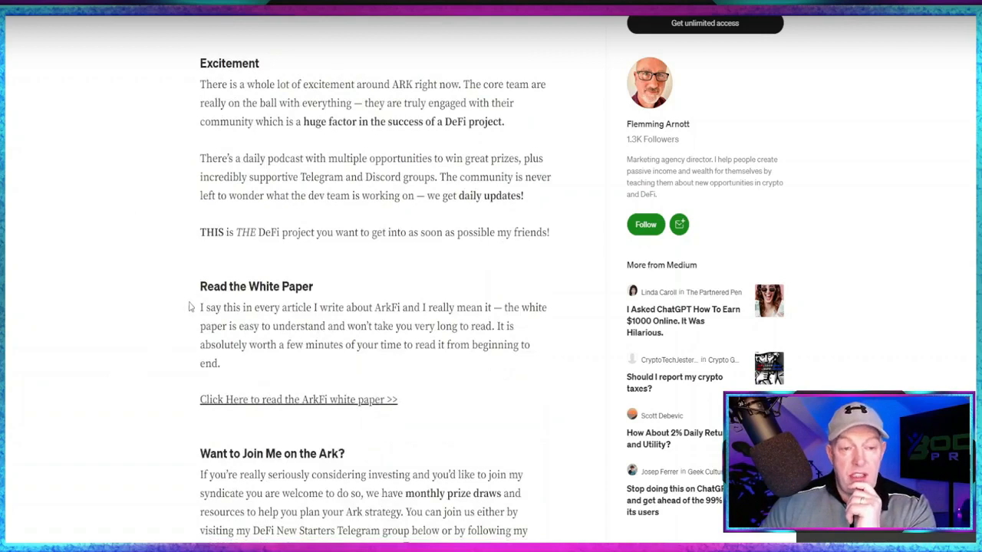
{"action": "scroll", "scroll_direction": "down", "scroll_amount": 3}
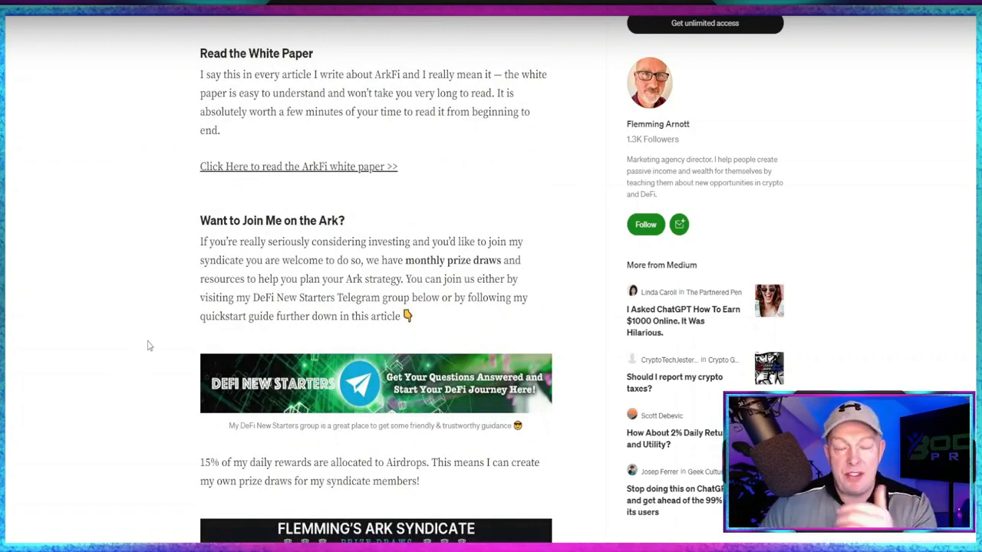
{"action": "scroll", "scroll_direction": "down", "scroll_amount": 3}
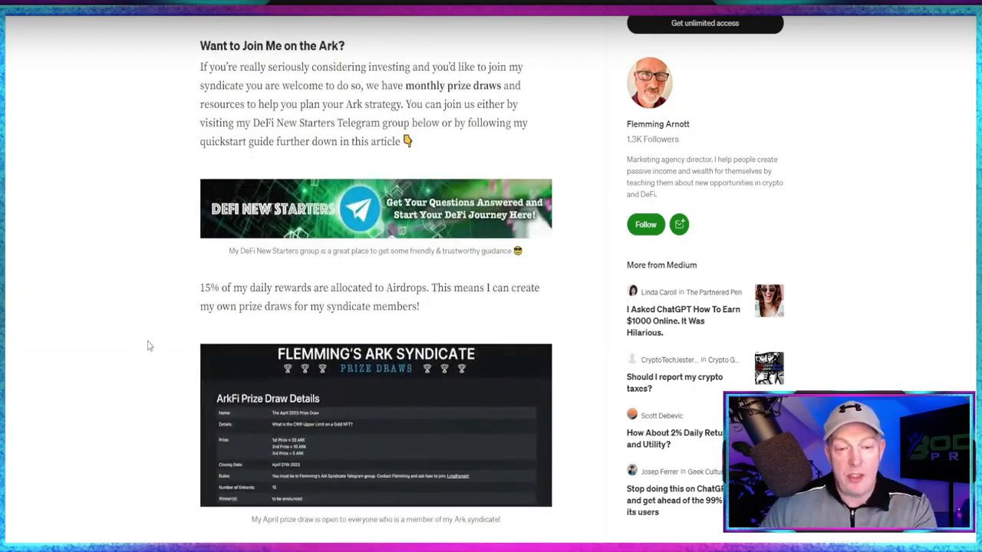
{"action": "scroll", "scroll_direction": "down", "scroll_amount": 3}
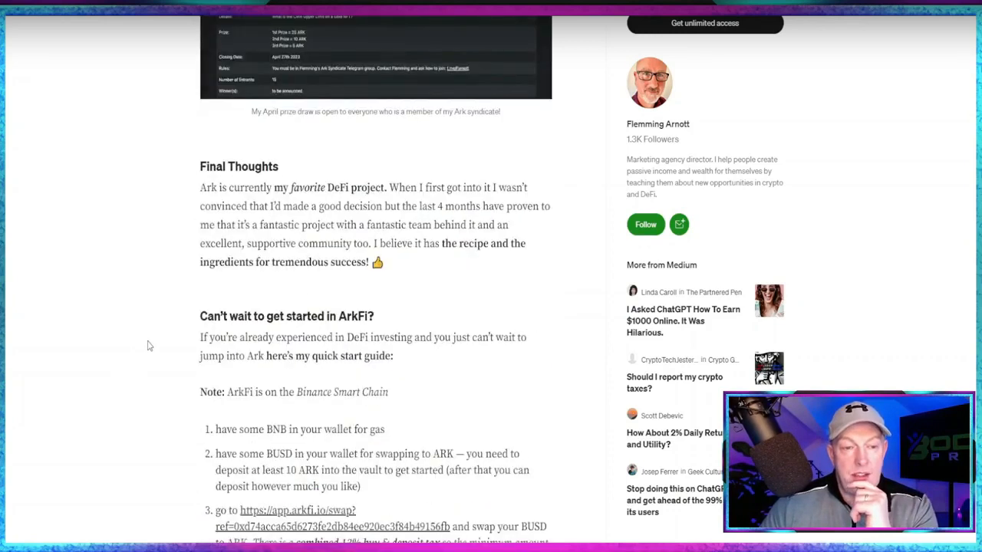
{"action": "mouse_move", "coordinate": [168, 178]}
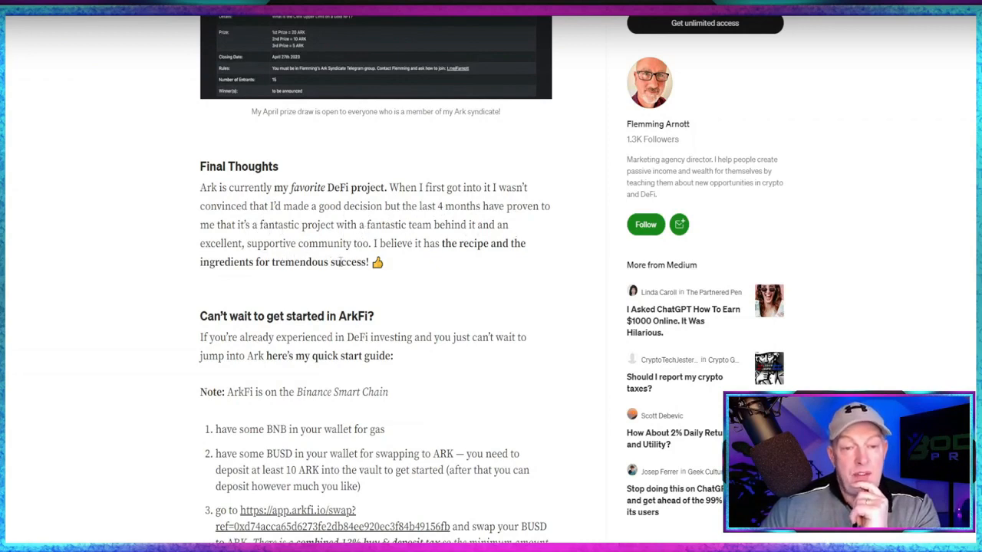
{"action": "mouse_move", "coordinate": [459, 257]}
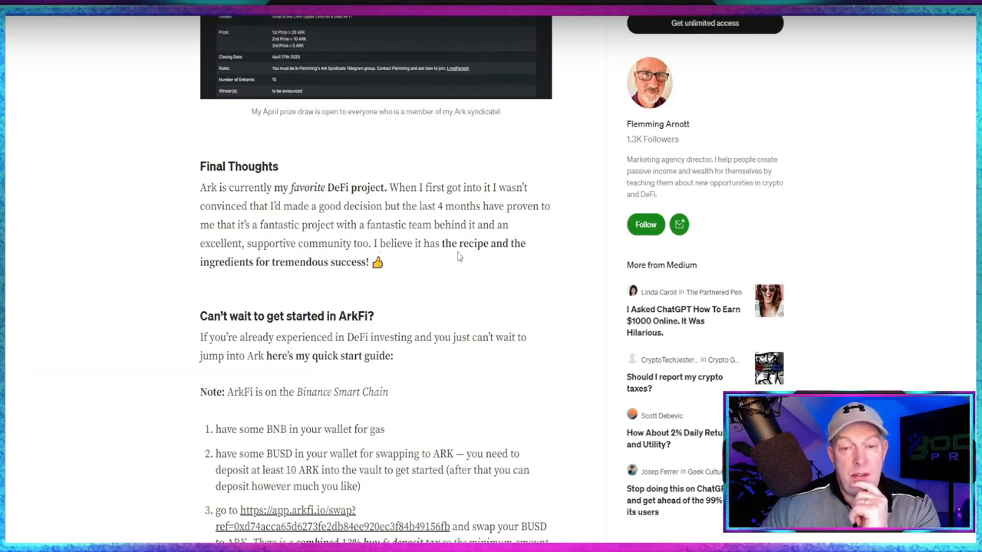
{"action": "mouse_move", "coordinate": [256, 282]}
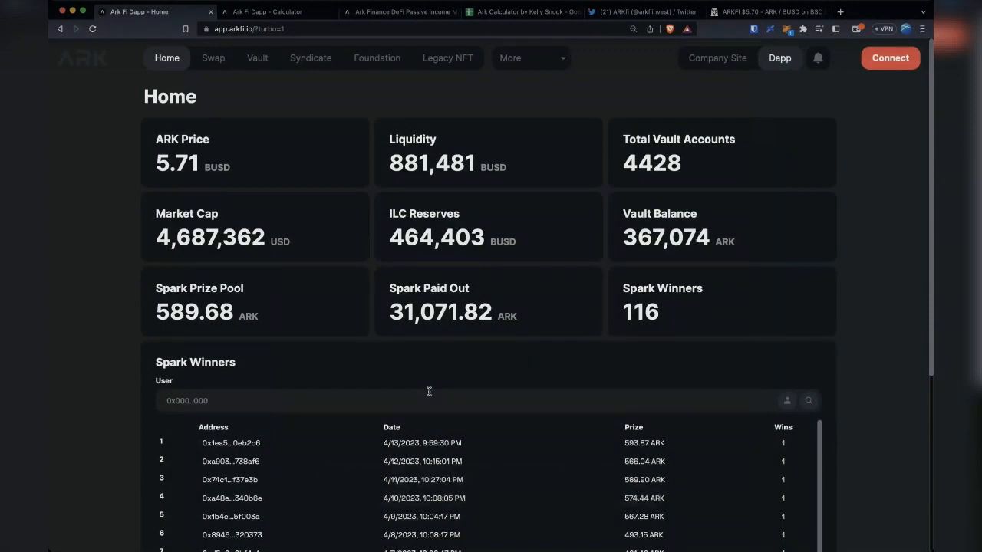
{"action": "mouse_move", "coordinate": [848, 356]}
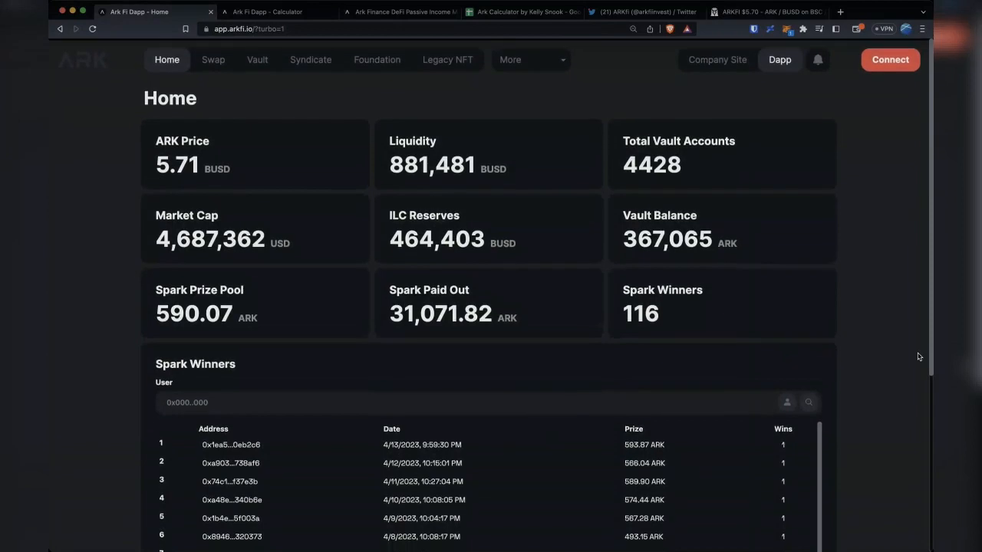
{"action": "scroll", "scroll_direction": "down", "scroll_amount": 3}
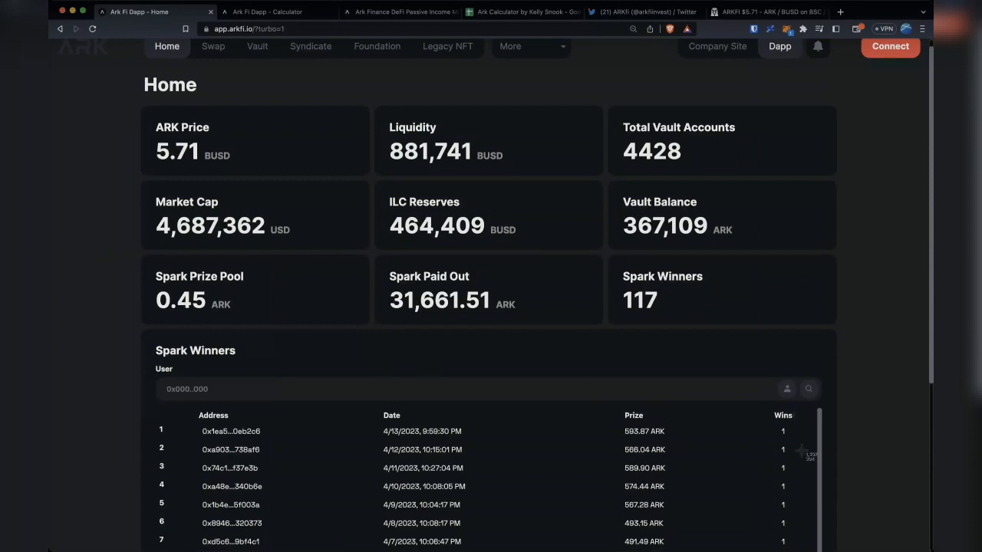
{"action": "mouse_move", "coordinate": [801, 467]}
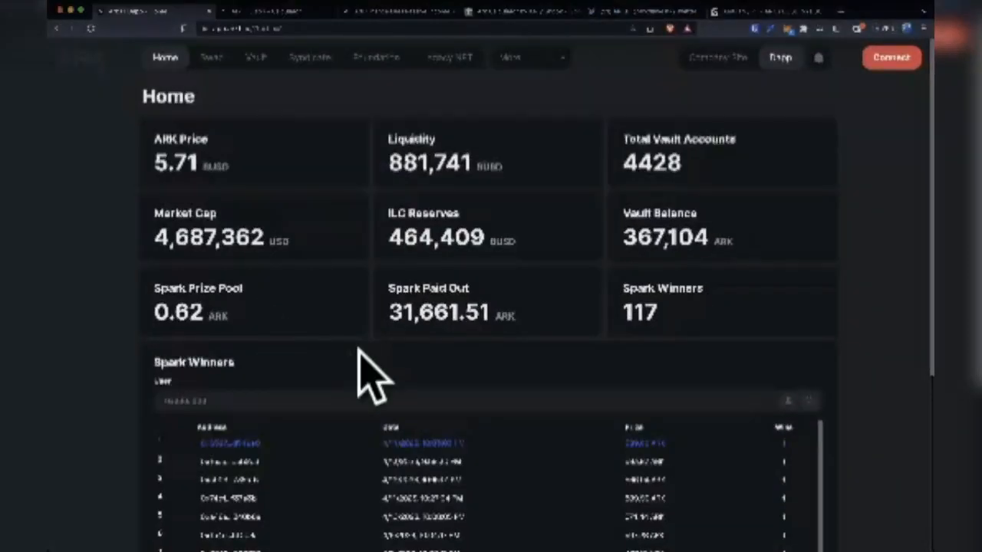
{"action": "mouse_move", "coordinate": [598, 392]}
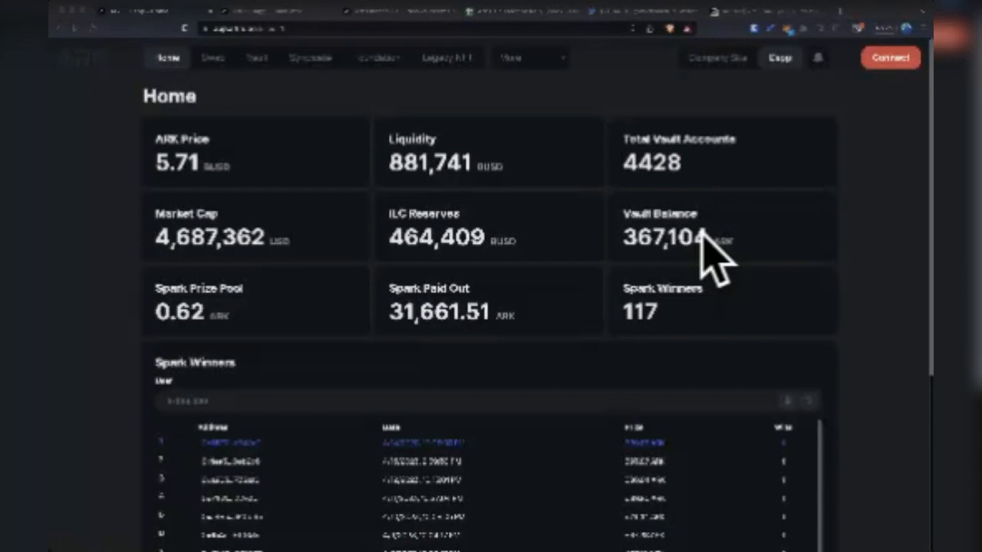
{"action": "mouse_move", "coordinate": [434, 364]}
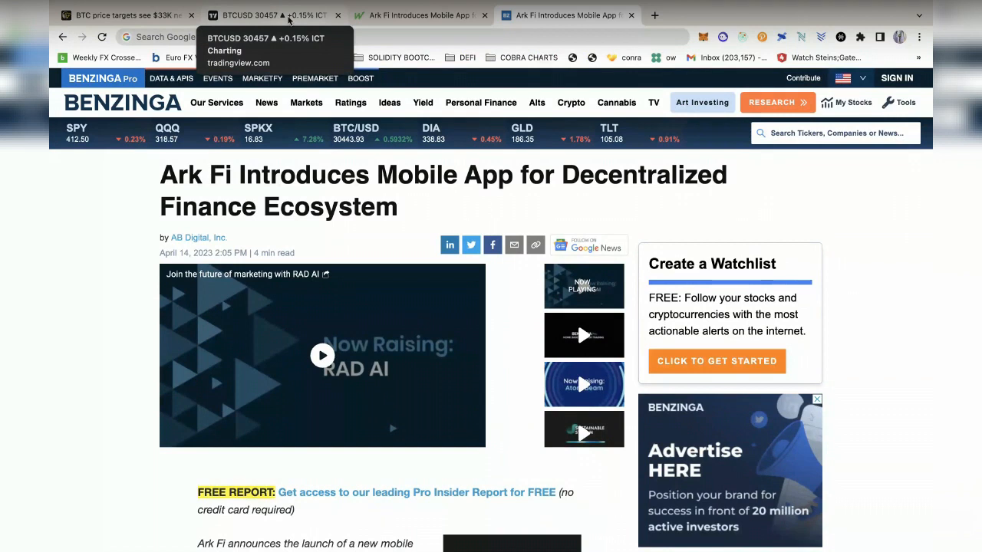
Switch to the Cointelegraph 'BTC price targets see $33K next' article and read its opening
{"action": "left_click", "coordinate": [127, 15]}
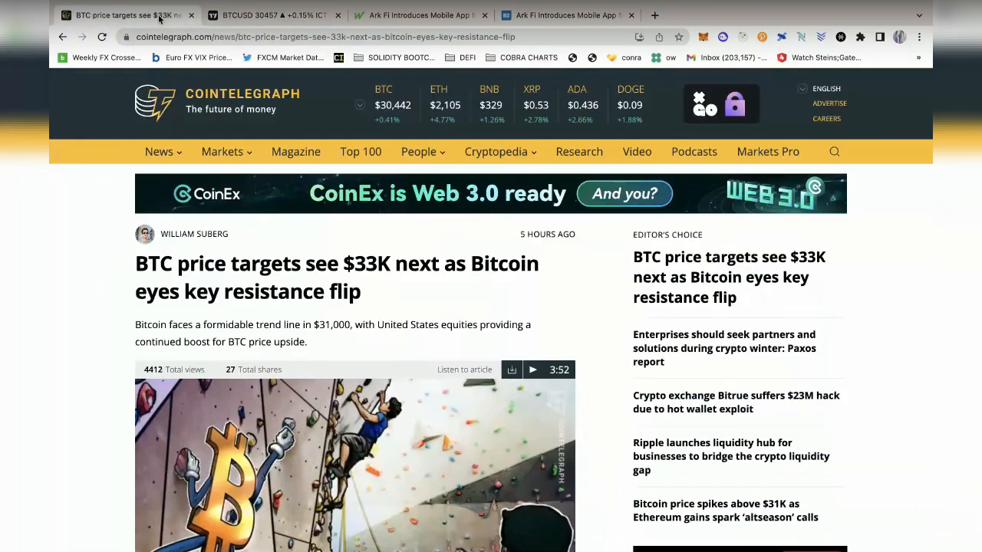
{"action": "scroll", "scroll_direction": "down", "scroll_amount": 3}
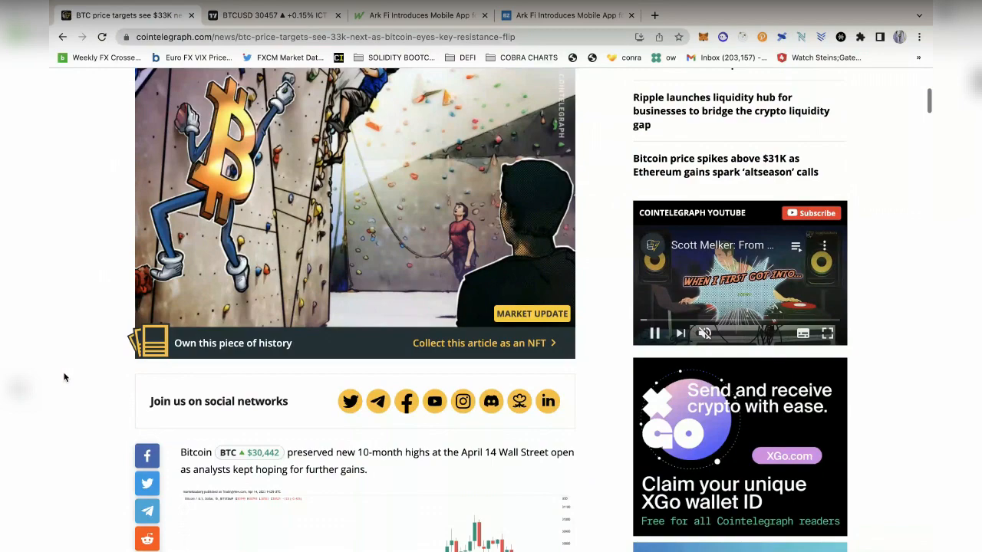
{"action": "scroll", "scroll_direction": "down", "scroll_amount": 3}
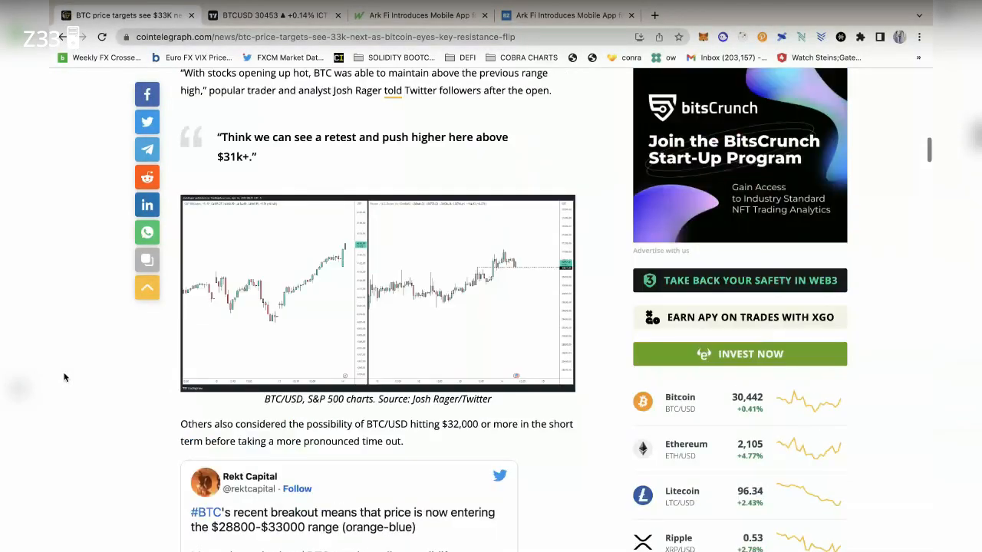
{"action": "scroll", "scroll_direction": "up", "scroll_amount": 3}
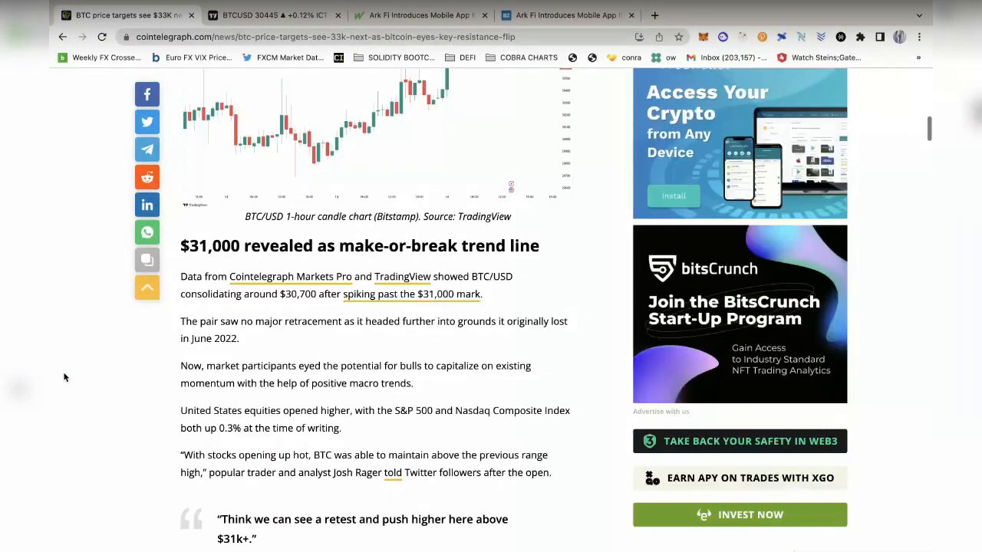
Read through the analyst charts and tweets down to 'Brandt stays long Bitcoin'
{"action": "scroll", "scroll_direction": "down", "scroll_amount": 3}
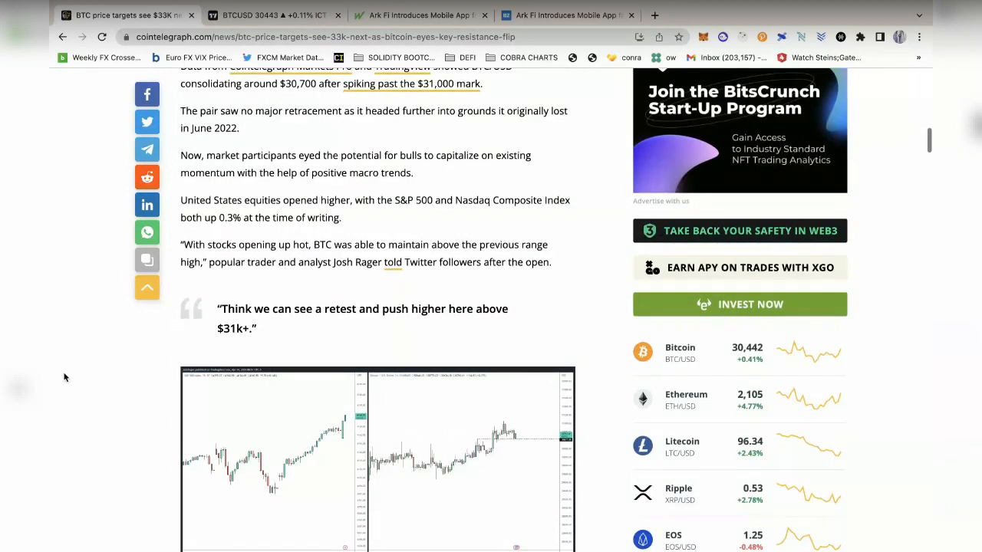
{"action": "scroll", "scroll_direction": "down", "scroll_amount": 3}
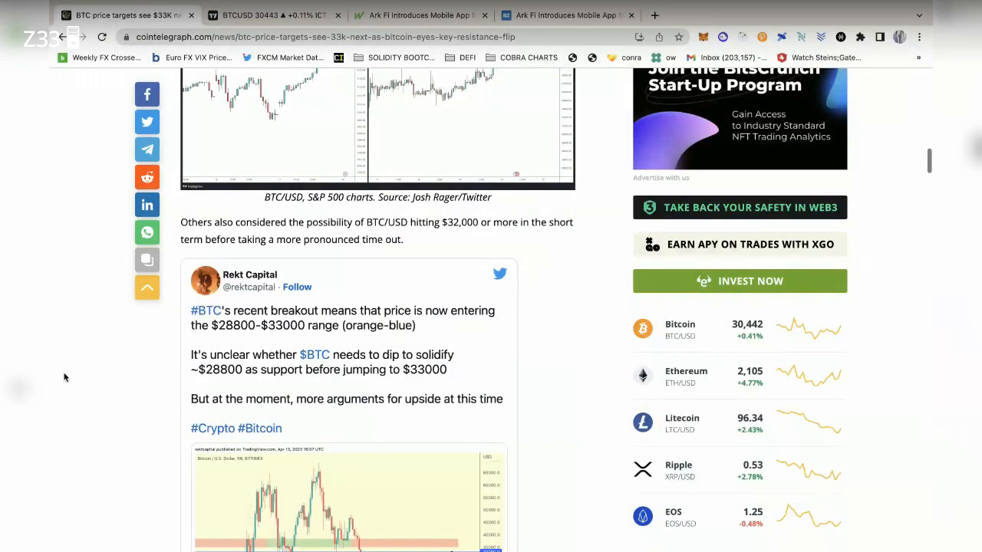
{"action": "scroll", "scroll_direction": "down", "scroll_amount": 3}
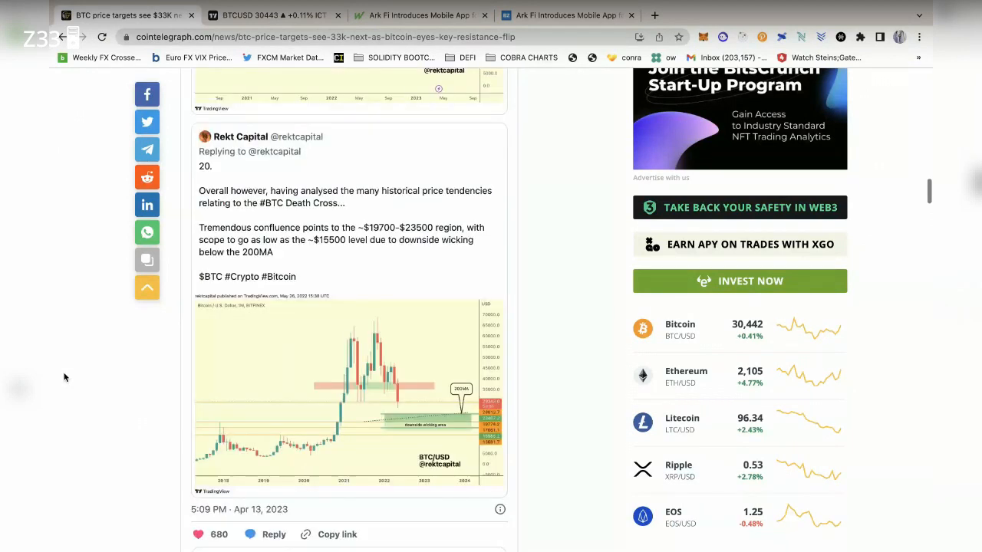
{"action": "scroll", "scroll_direction": "down", "scroll_amount": 3}
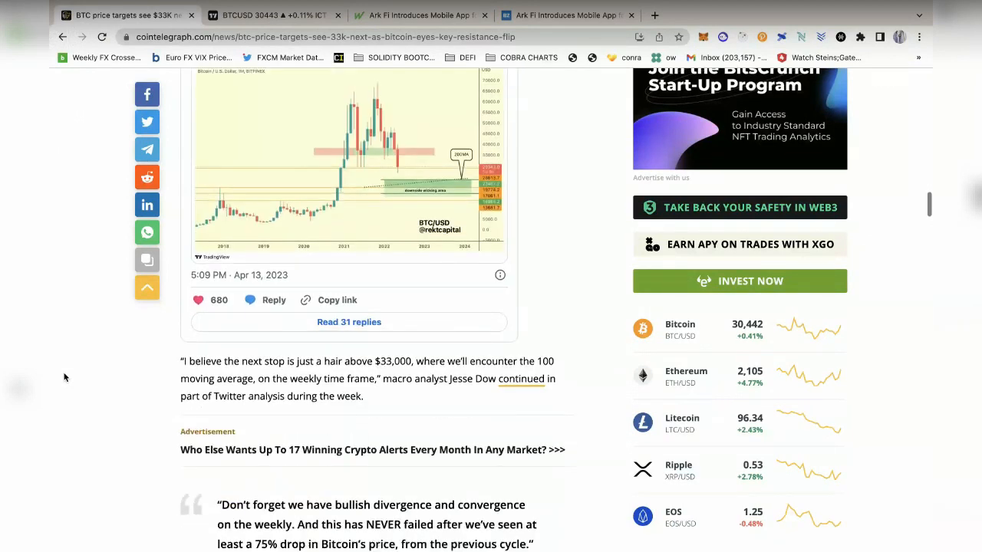
{"action": "scroll", "scroll_direction": "down", "scroll_amount": 3}
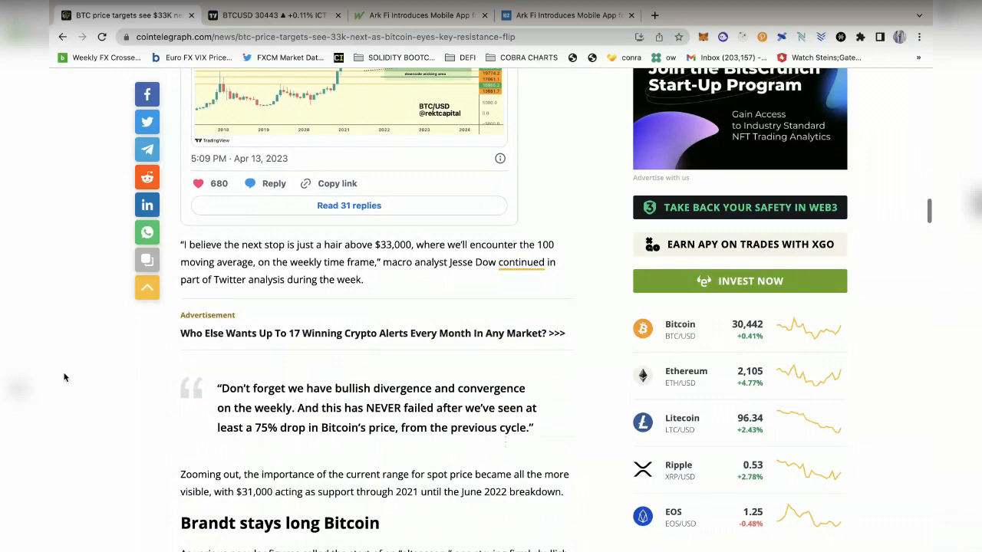
{"action": "scroll", "scroll_direction": "down", "scroll_amount": 3}
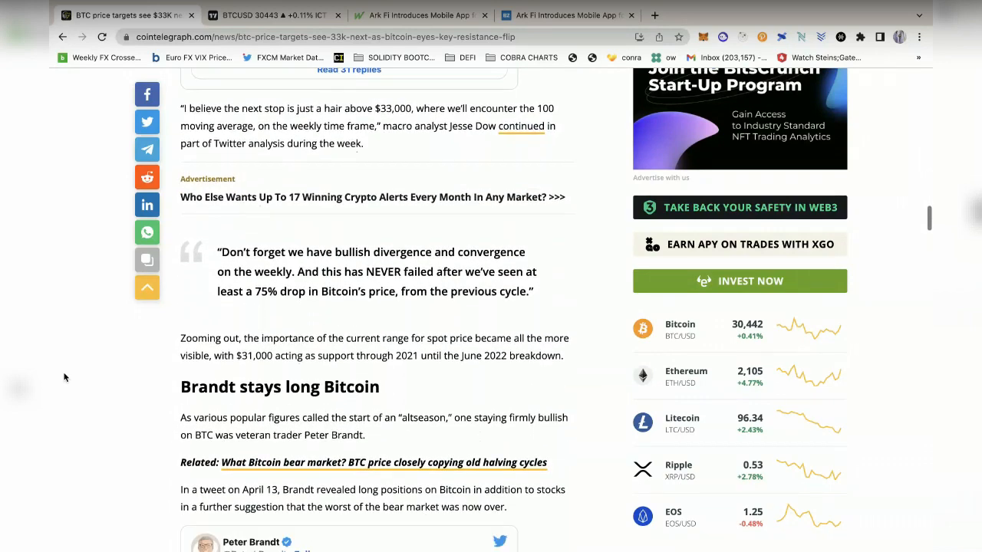
{"action": "scroll", "scroll_direction": "down", "scroll_amount": 3}
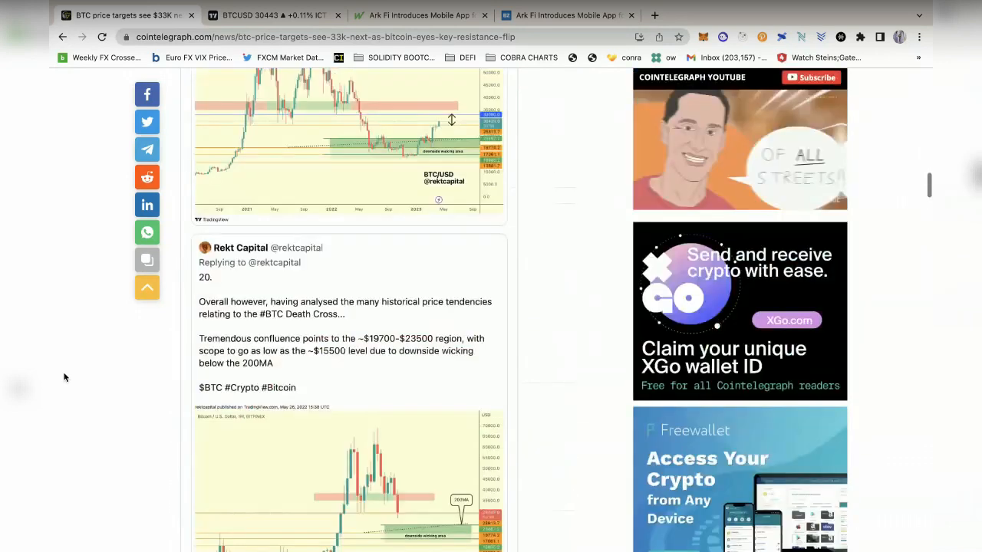
{"action": "scroll", "scroll_direction": "up", "scroll_amount": 3}
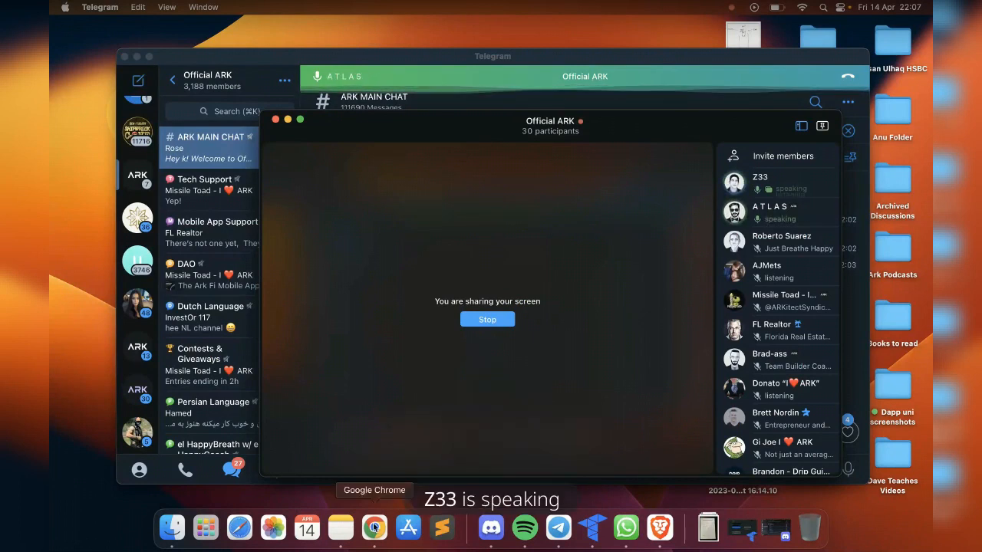
Bring Google Chrome back to the front from Telegram's ARK voice chat
{"action": "left_click", "coordinate": [374, 527]}
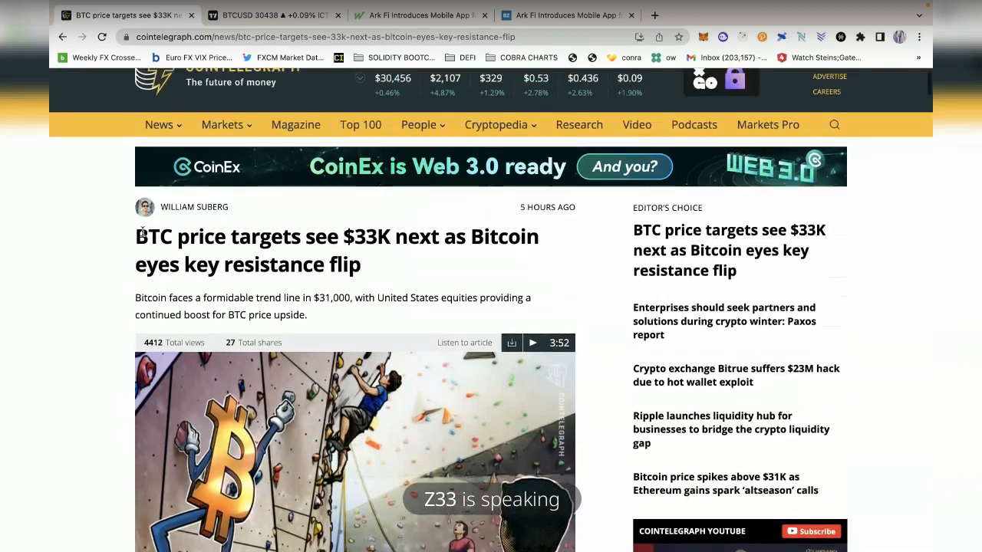
{"action": "scroll", "scroll_direction": "down", "scroll_amount": 3}
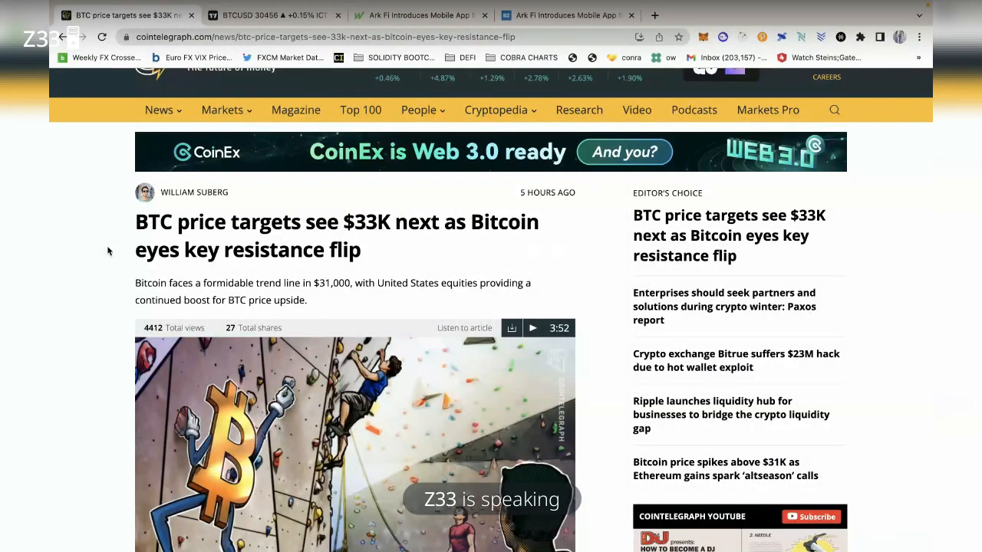
{"action": "scroll", "scroll_direction": "down", "scroll_amount": 3}
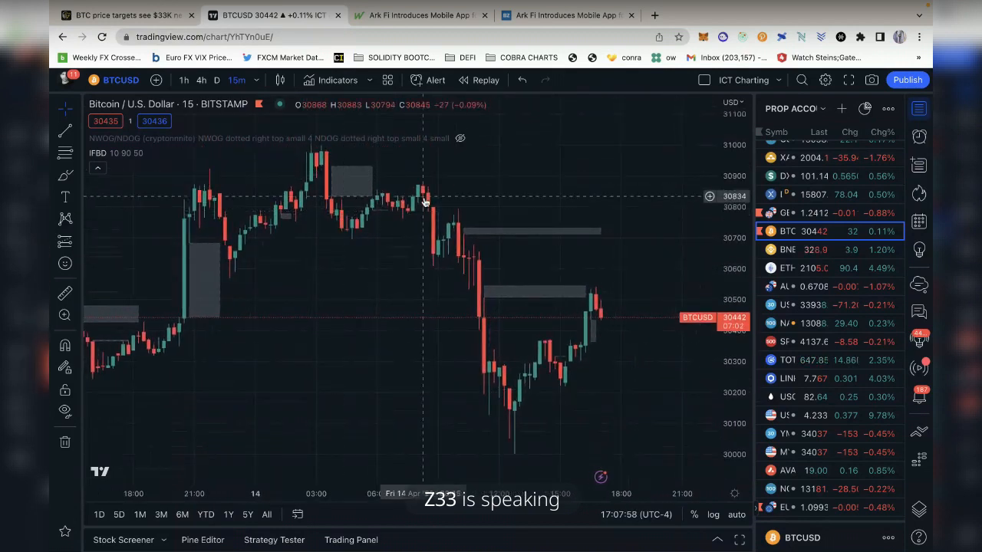
{"action": "mouse_move", "coordinate": [259, 145]}
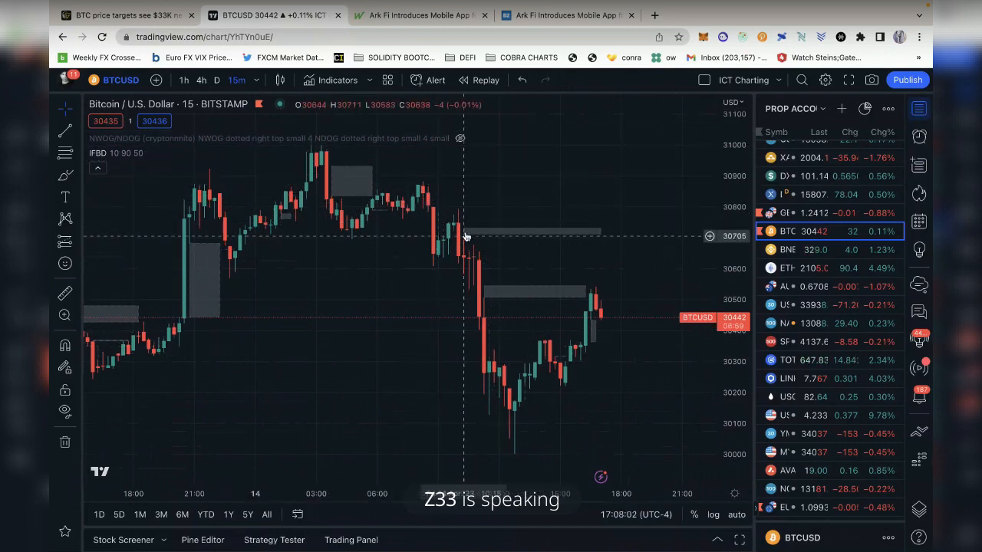
{"action": "mouse_move", "coordinate": [404, 375]}
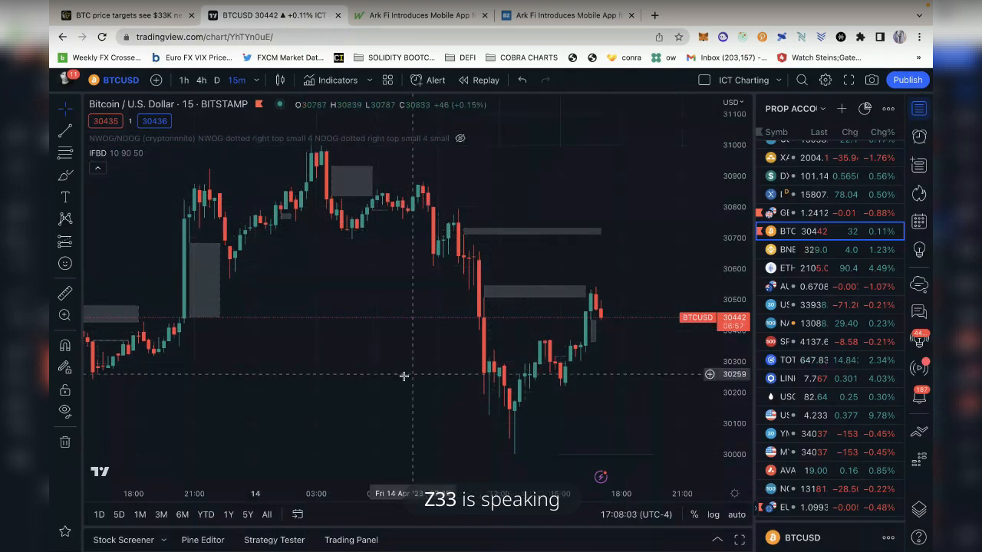
Inspect the BTCUSD 15m chart, then search 'fear' and open Alternative.me's Fear & Greed Index
{"action": "right_click", "coordinate": [404, 375]}
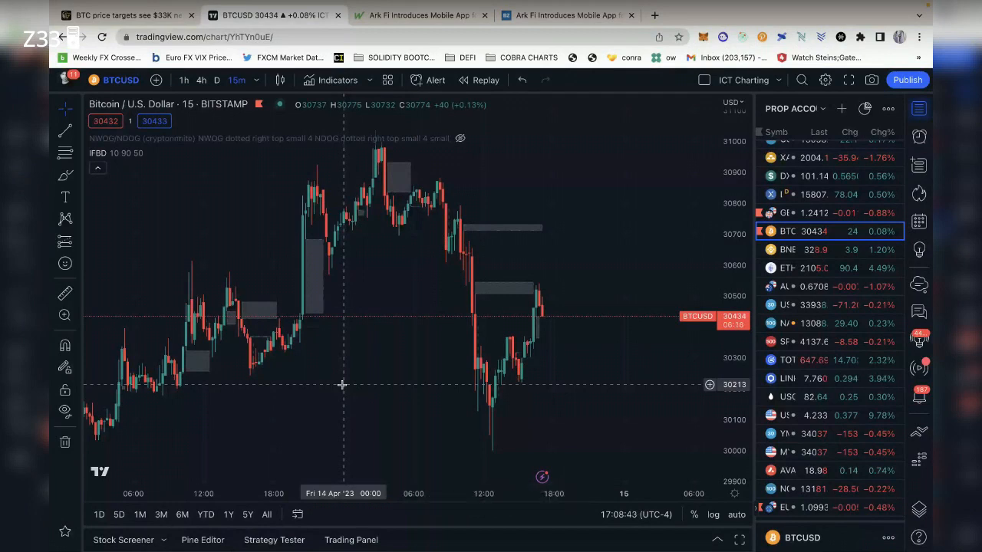
{"action": "mouse_move", "coordinate": [487, 318]}
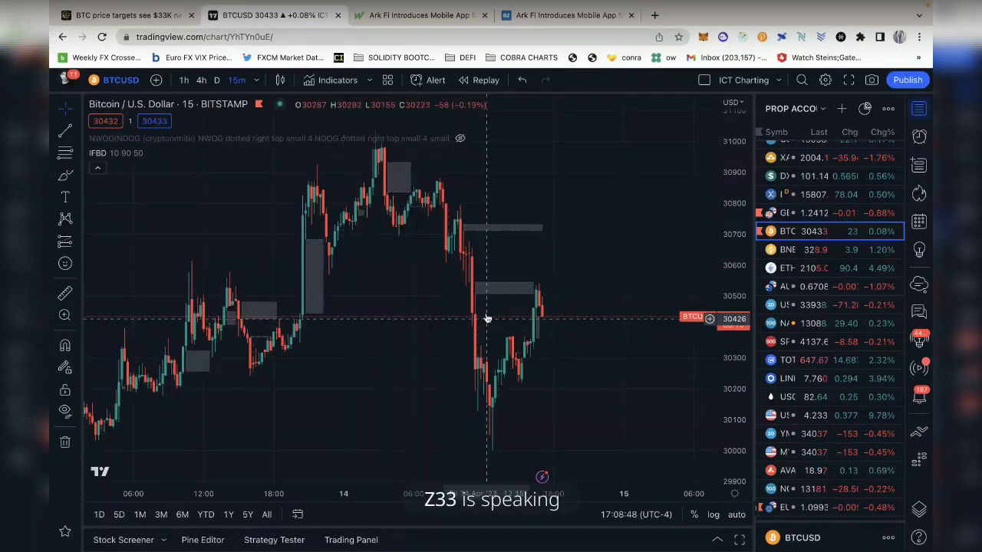
{"action": "mouse_move", "coordinate": [410, 161]}
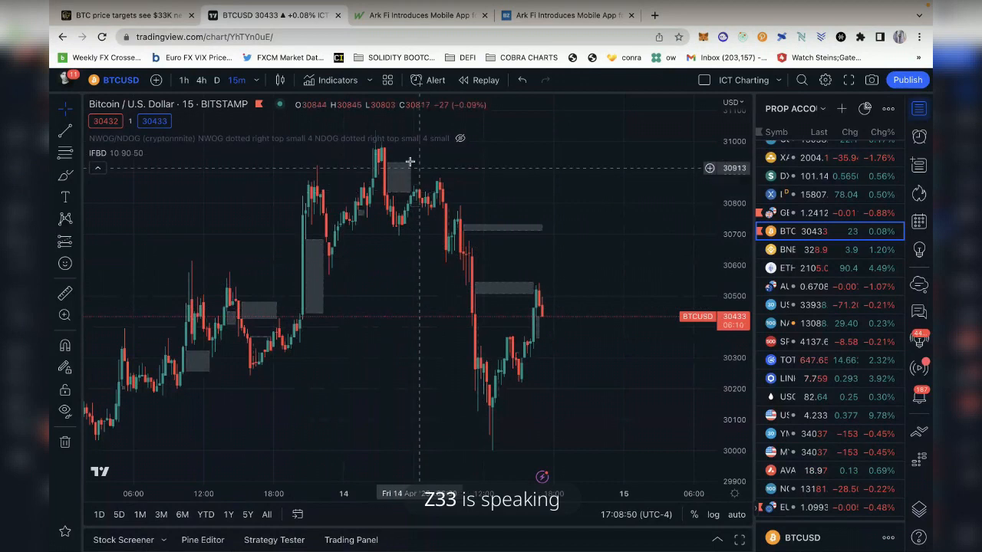
{"action": "mouse_move", "coordinate": [443, 188]}
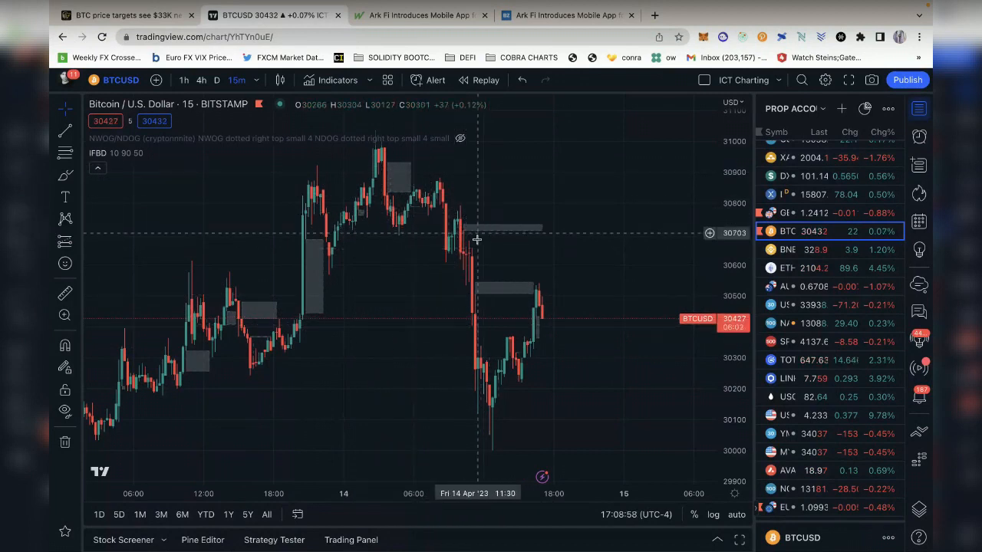
{"action": "mouse_move", "coordinate": [425, 360]}
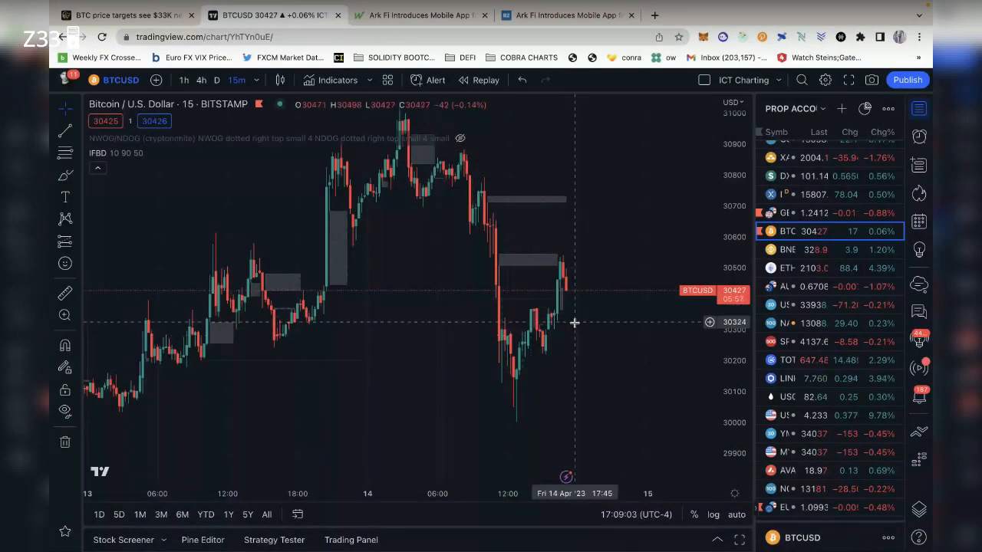
{"action": "mouse_move", "coordinate": [589, 335]}
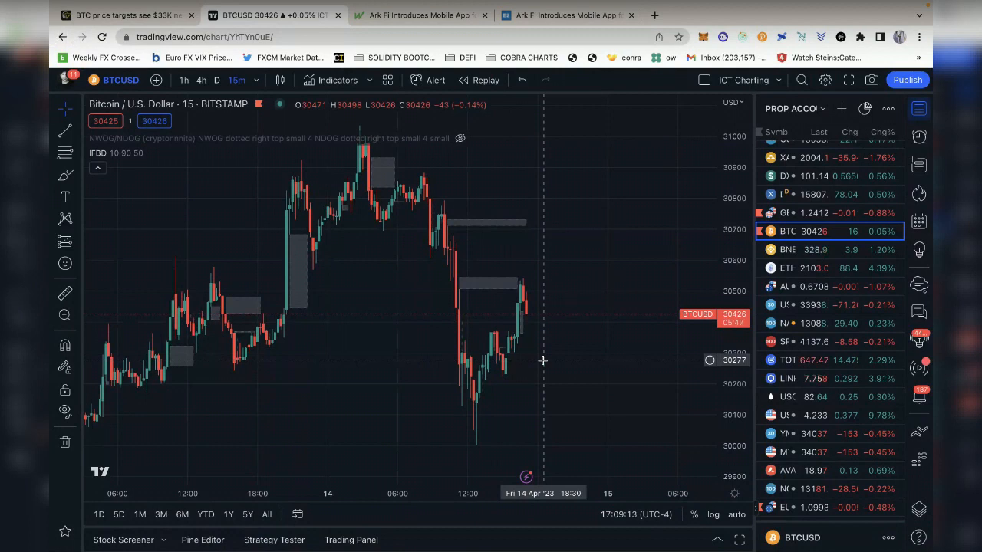
{"action": "type", "text": "fear"}
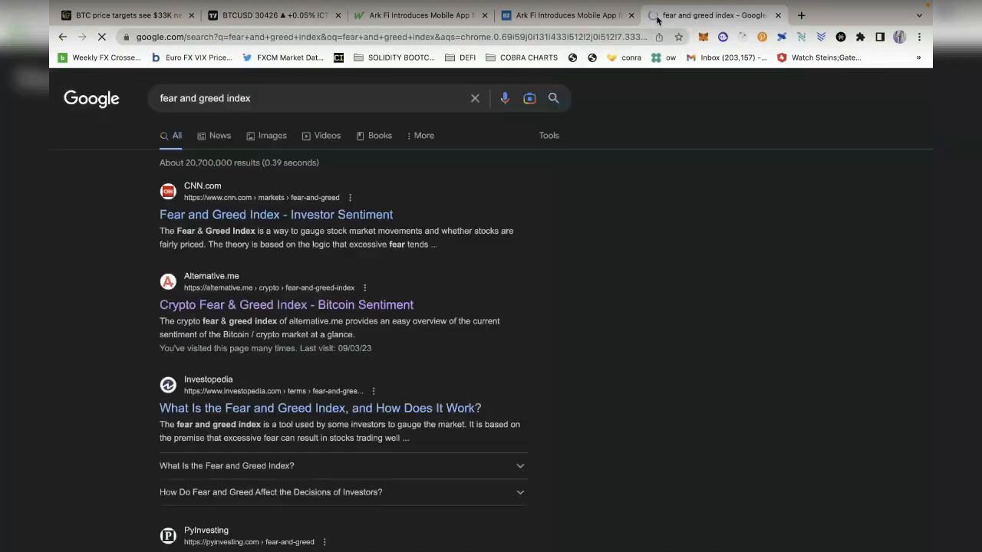
{"action": "left_click", "coordinate": [286, 304]}
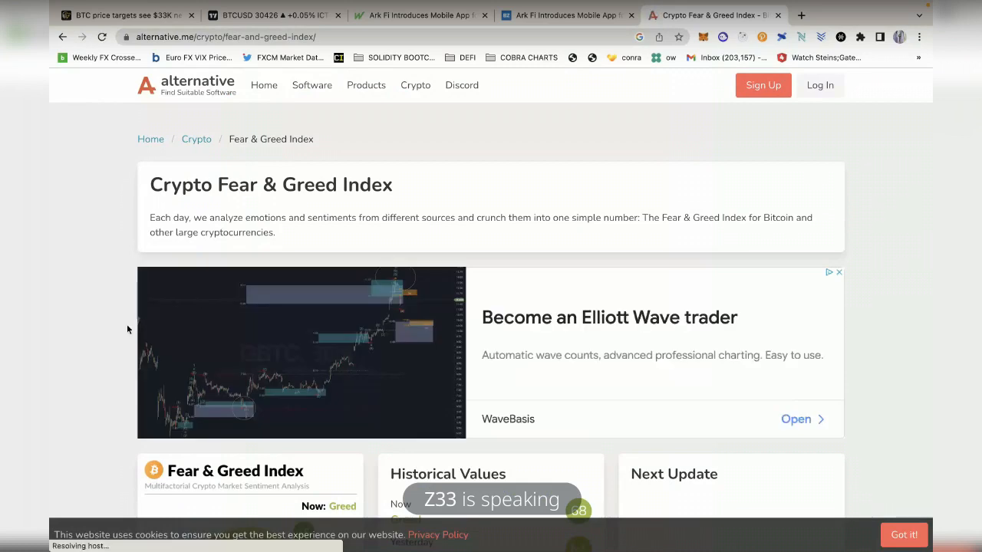
View the Fear & Greed gauge at 68 Greed, then return to the BTCUSD chart
{"action": "scroll", "scroll_direction": "down", "scroll_amount": 3}
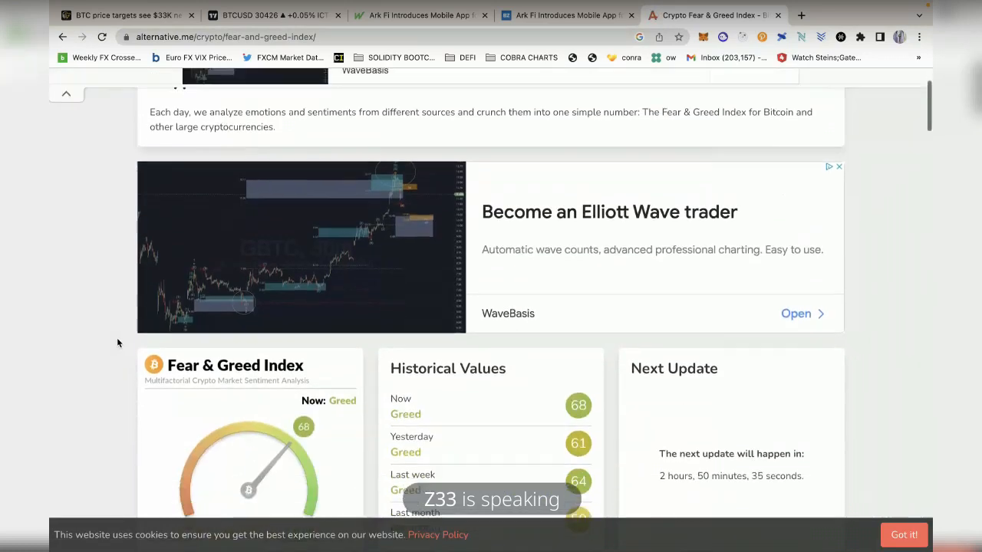
{"action": "scroll", "scroll_direction": "down", "scroll_amount": 3}
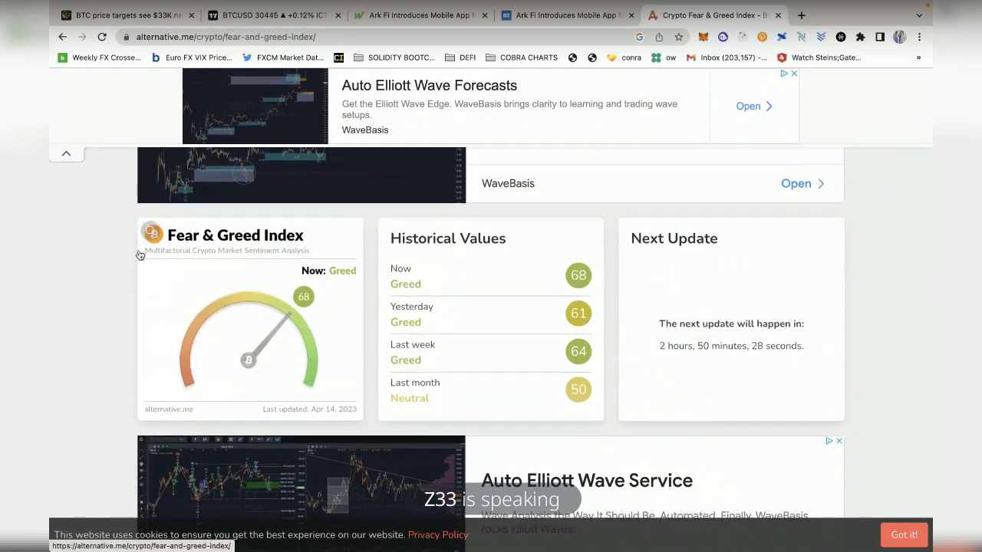
{"action": "mouse_move", "coordinate": [253, 386]}
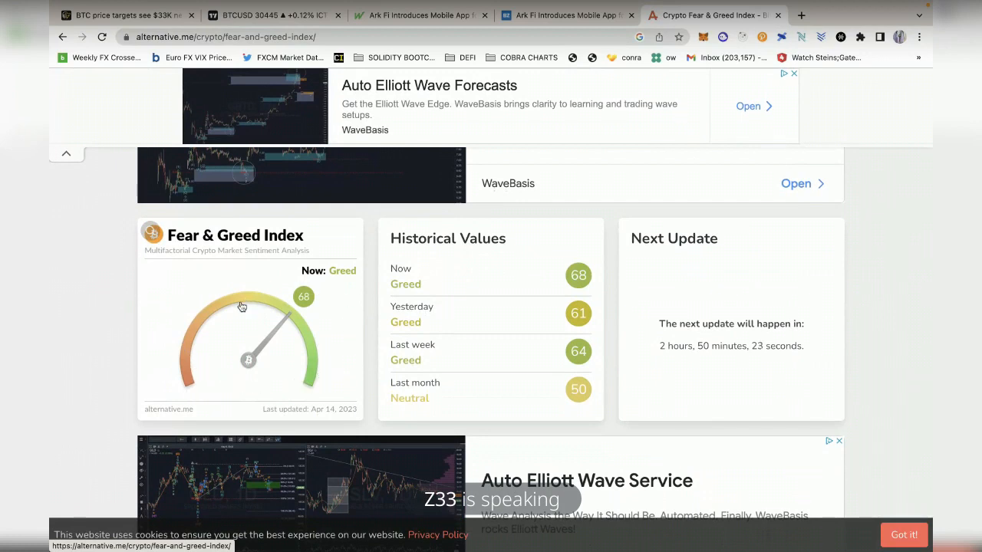
{"action": "mouse_move", "coordinate": [214, 313]}
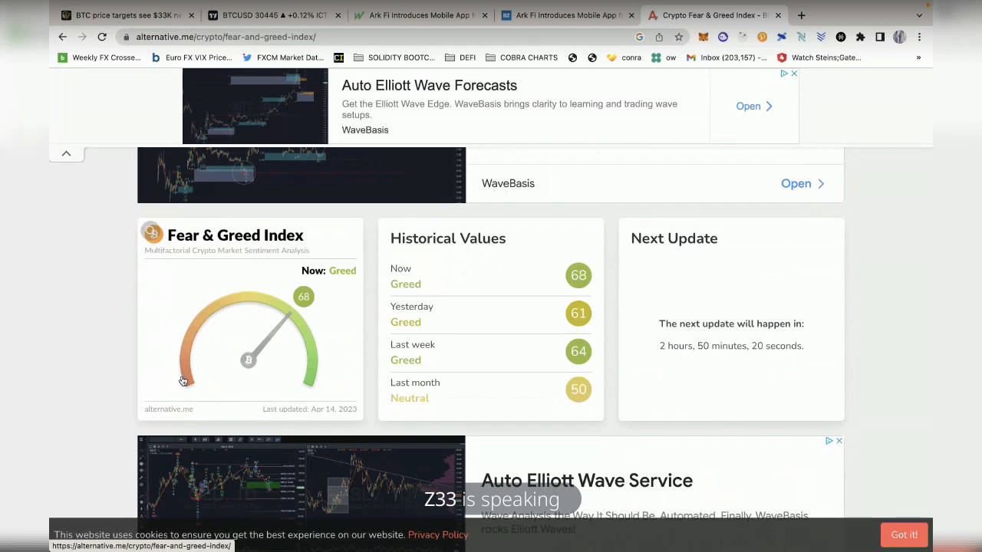
{"action": "mouse_move", "coordinate": [256, 312]}
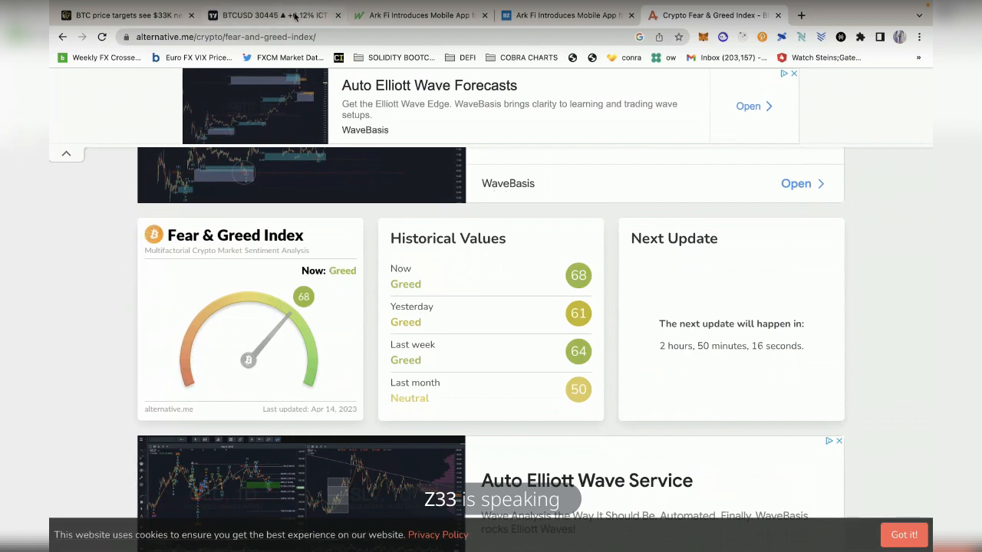
{"action": "left_click", "coordinate": [264, 14]}
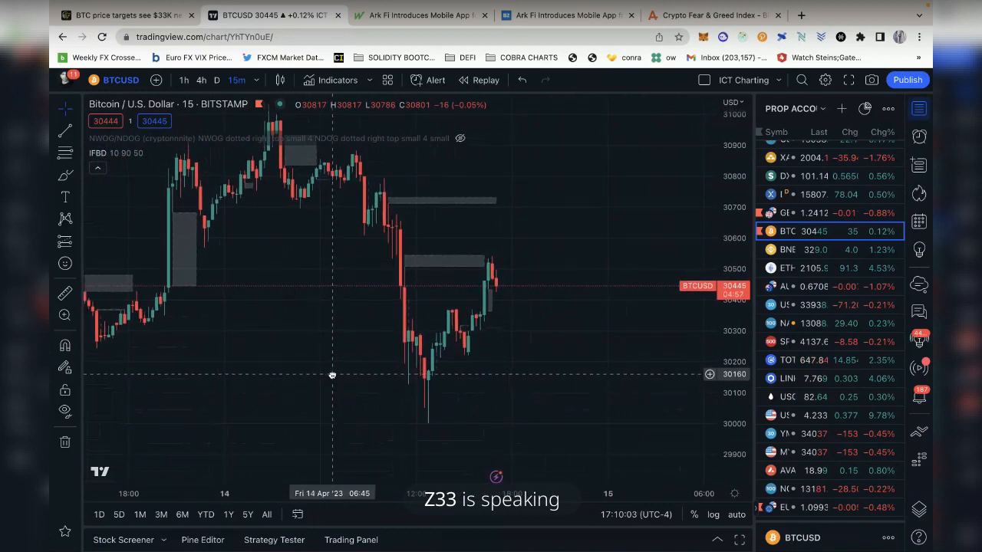
{"action": "left_click_drag", "start_coordinate": [332, 374], "coordinate": [310, 371]}
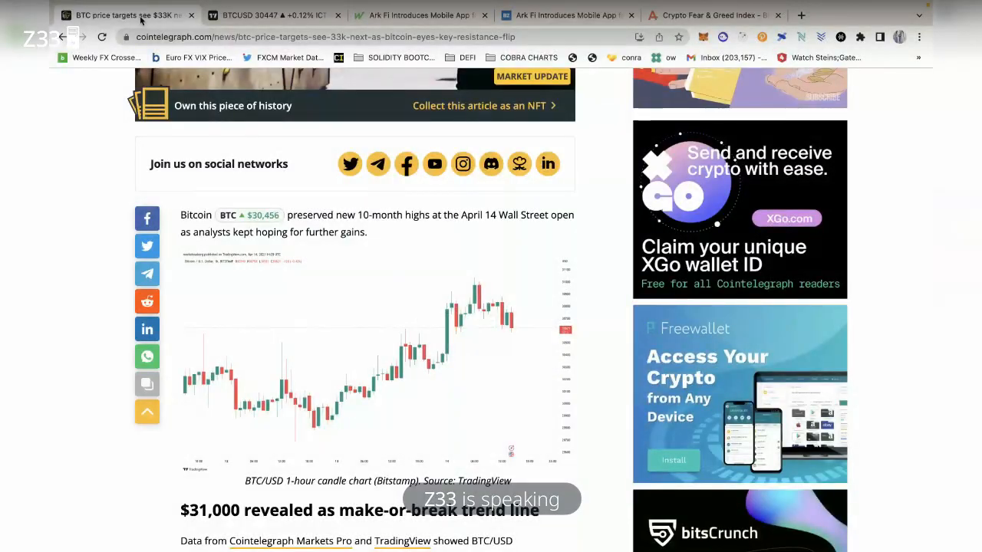
Read through the Cointelegraph $33K article's opening and hourly BTC chart
{"action": "scroll", "scroll_direction": "down", "scroll_amount": 3}
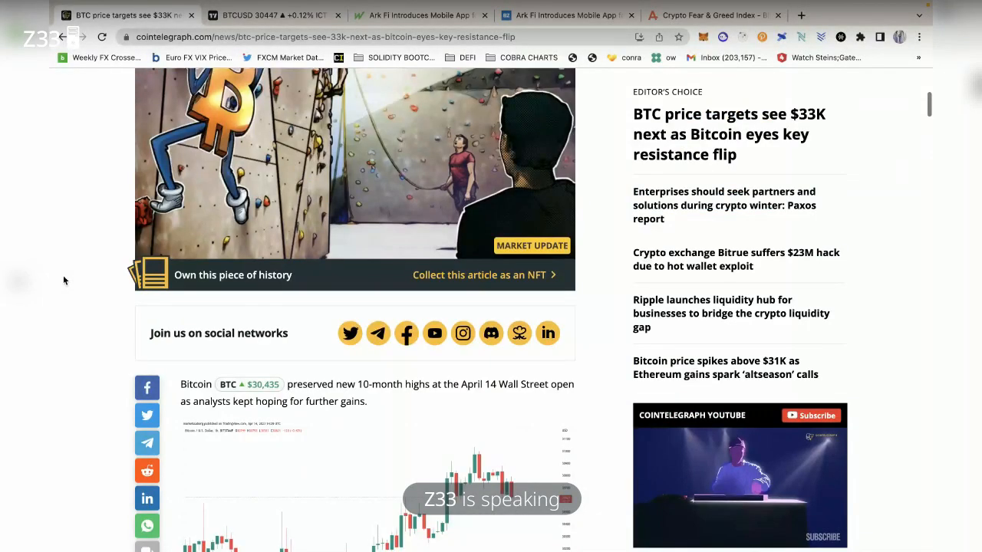
{"action": "scroll", "scroll_direction": "down", "scroll_amount": 3}
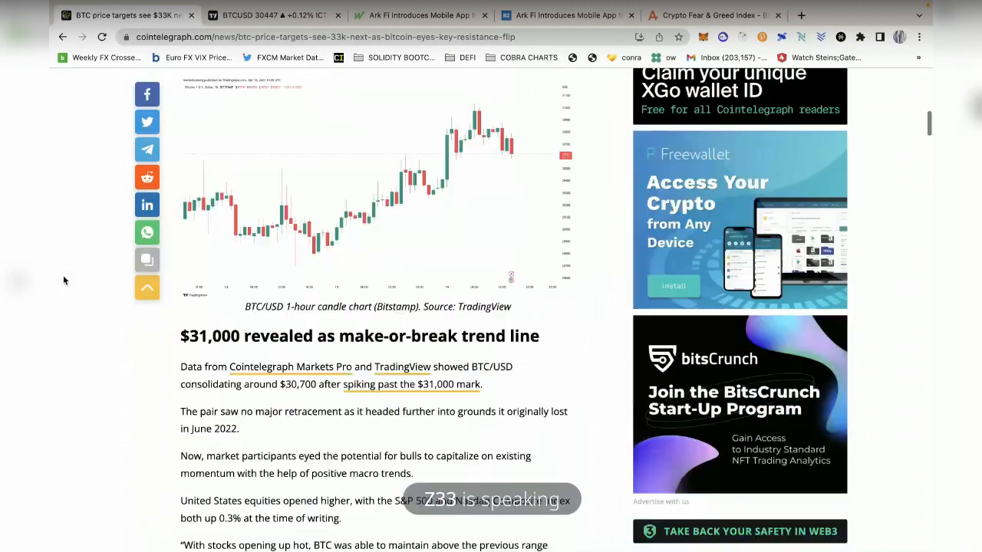
{"action": "scroll", "scroll_direction": "up", "scroll_amount": 3}
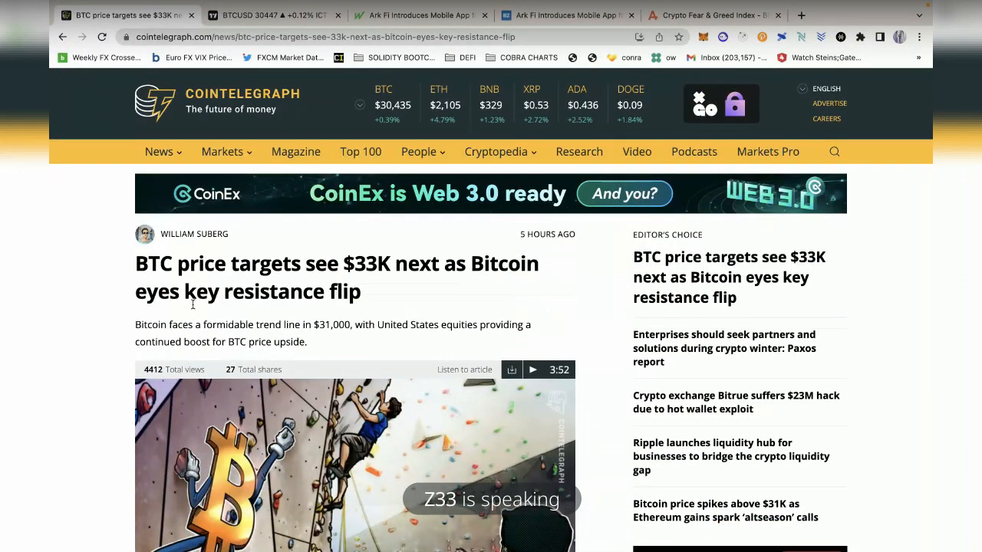
{"action": "mouse_move", "coordinate": [368, 310]}
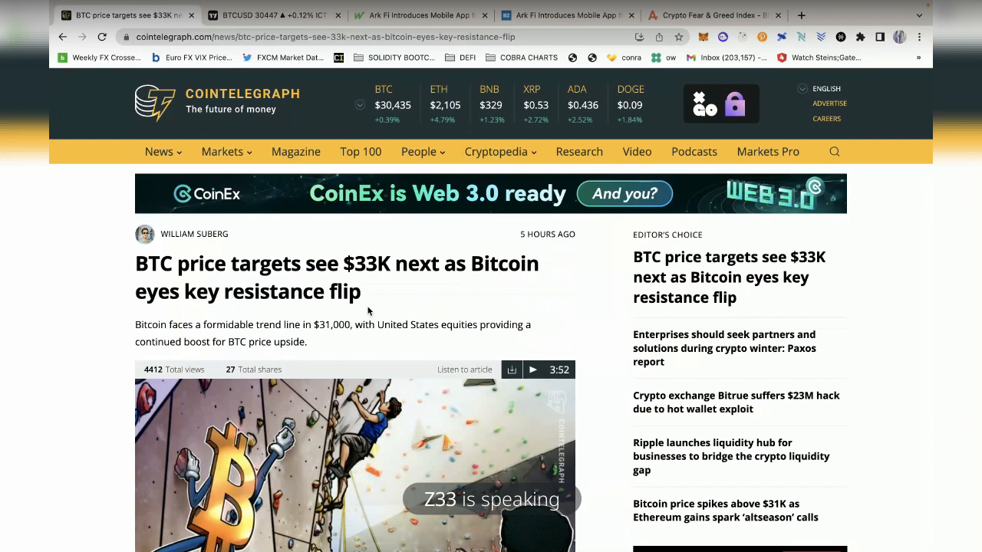
{"action": "mouse_move", "coordinate": [102, 342]}
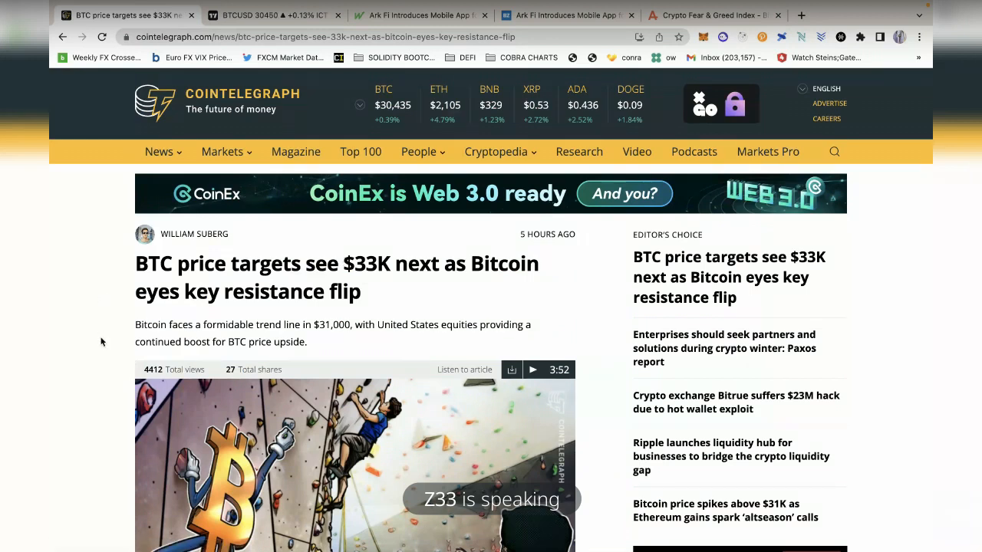
{"action": "scroll", "scroll_direction": "down", "scroll_amount": 3}
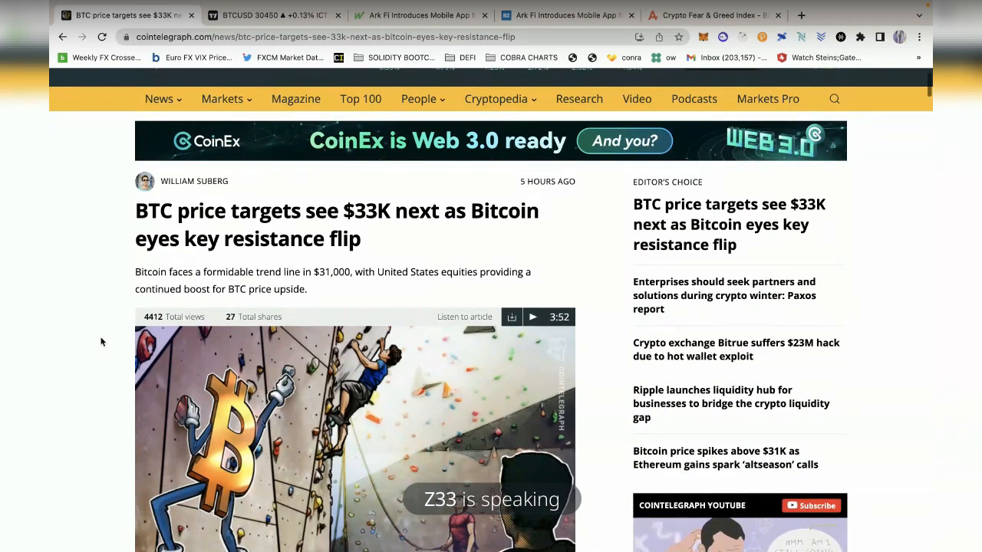
{"action": "scroll", "scroll_direction": "down", "scroll_amount": 3}
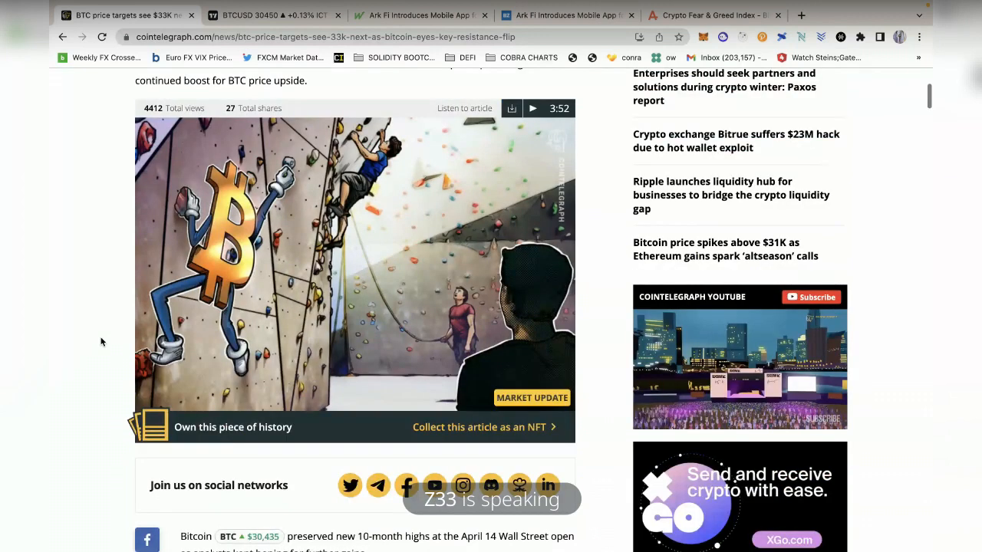
{"action": "scroll", "scroll_direction": "down", "scroll_amount": 3}
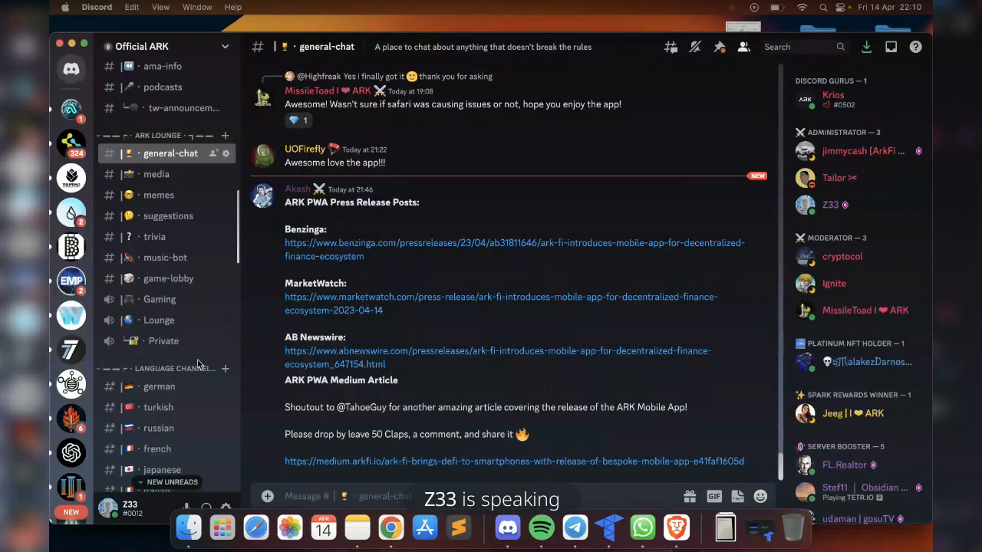
Scroll #general-chat in the Official ARK server and open the linked Cointelegraph Twitter–eToro article
{"action": "scroll", "scroll_direction": "down", "scroll_amount": 3}
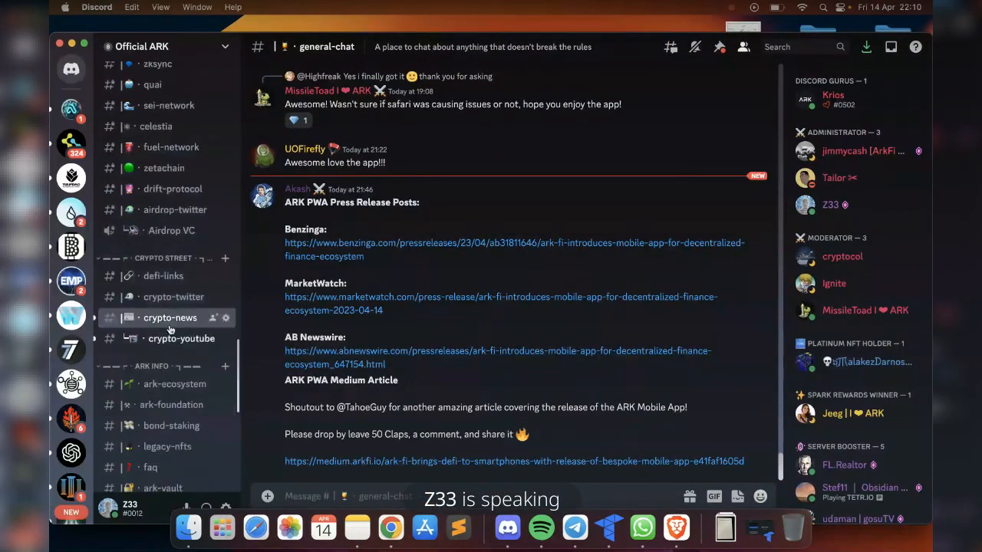
{"action": "left_click", "coordinate": [163, 275]}
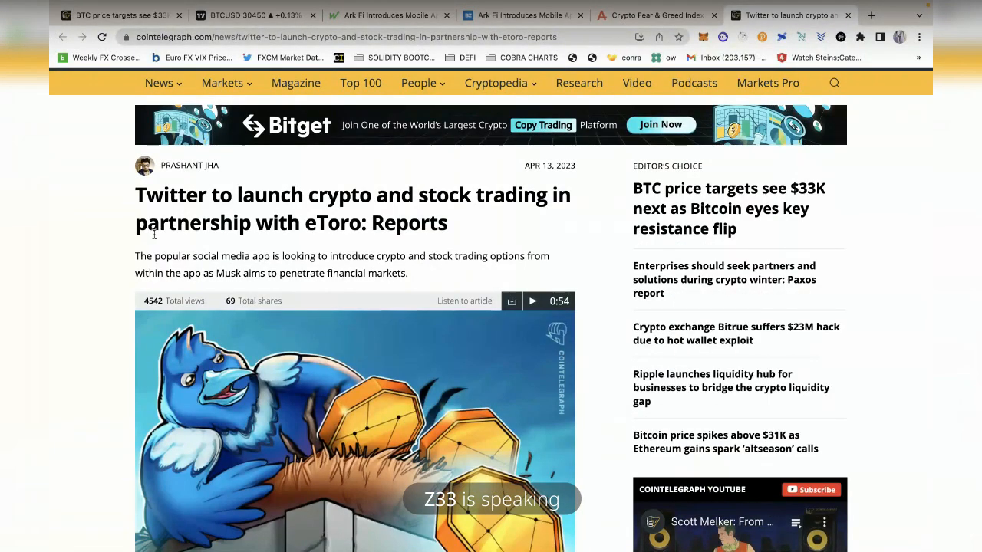
Read through the opening body of the Twitter–eToro trading article
{"action": "scroll", "scroll_direction": "down", "scroll_amount": 3}
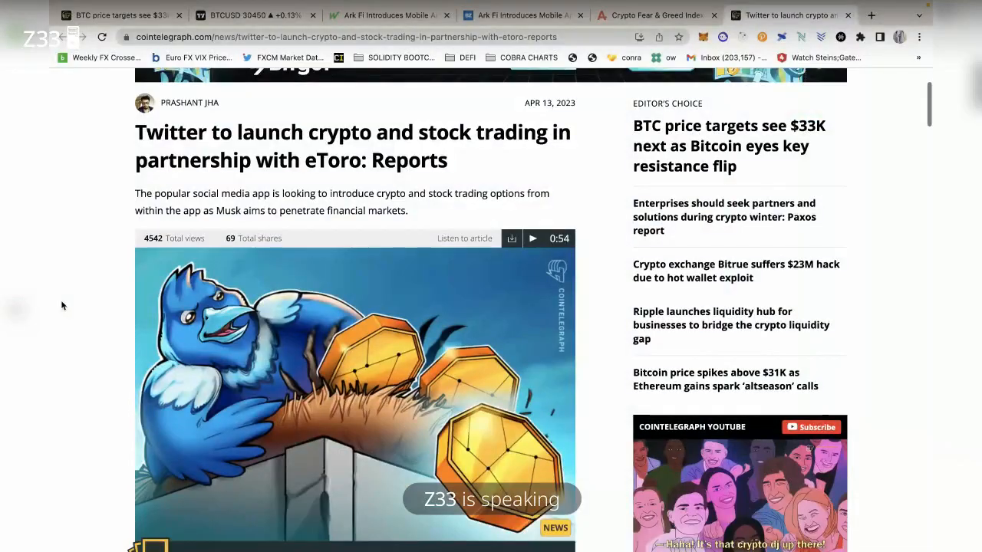
{"action": "scroll", "scroll_direction": "down", "scroll_amount": 3}
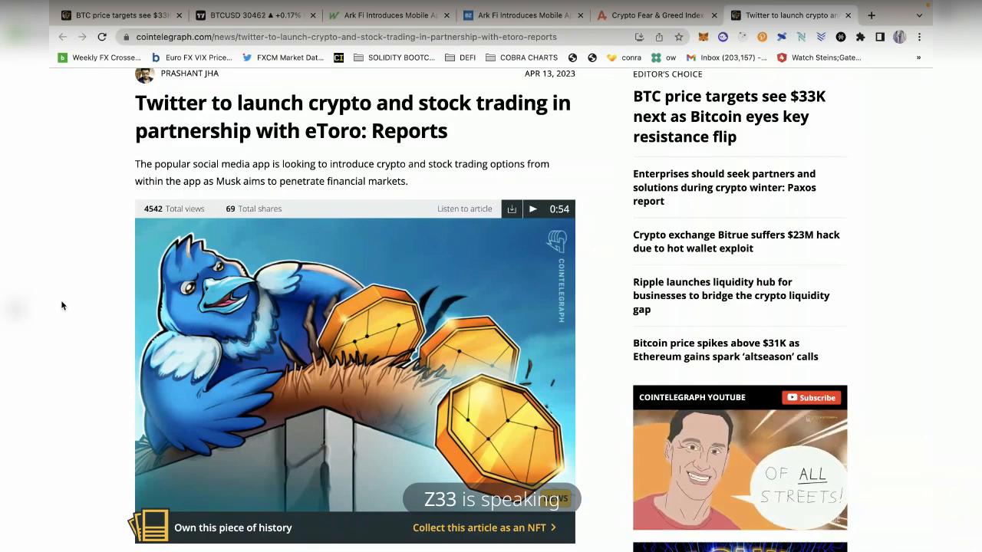
{"action": "scroll", "scroll_direction": "down", "scroll_amount": 3}
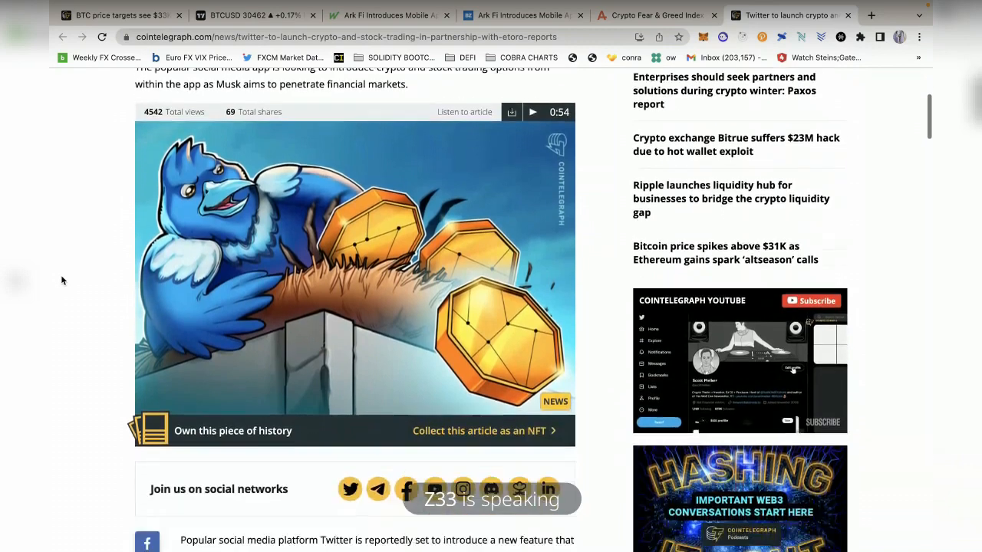
{"action": "scroll", "scroll_direction": "down", "scroll_amount": 3}
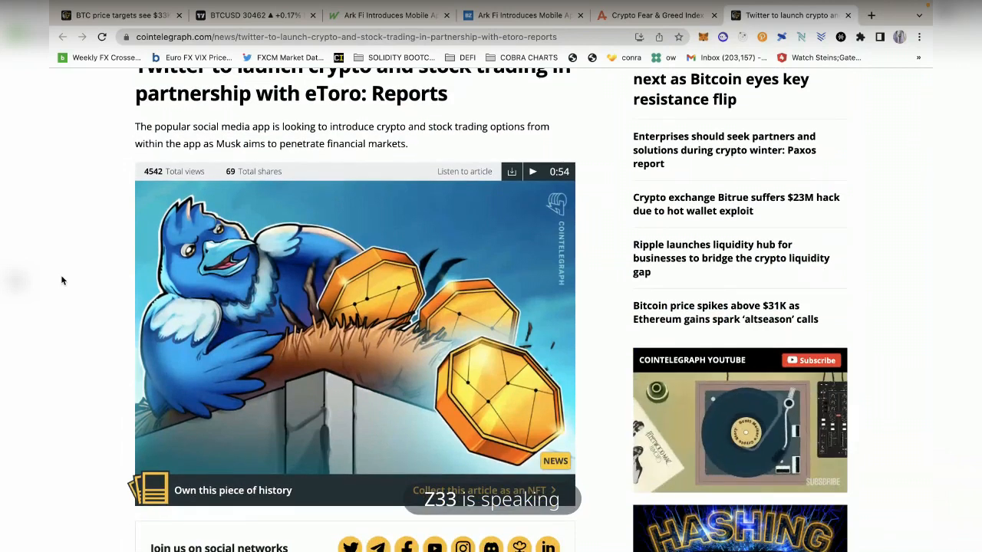
{"action": "scroll", "scroll_direction": "down", "scroll_amount": 3}
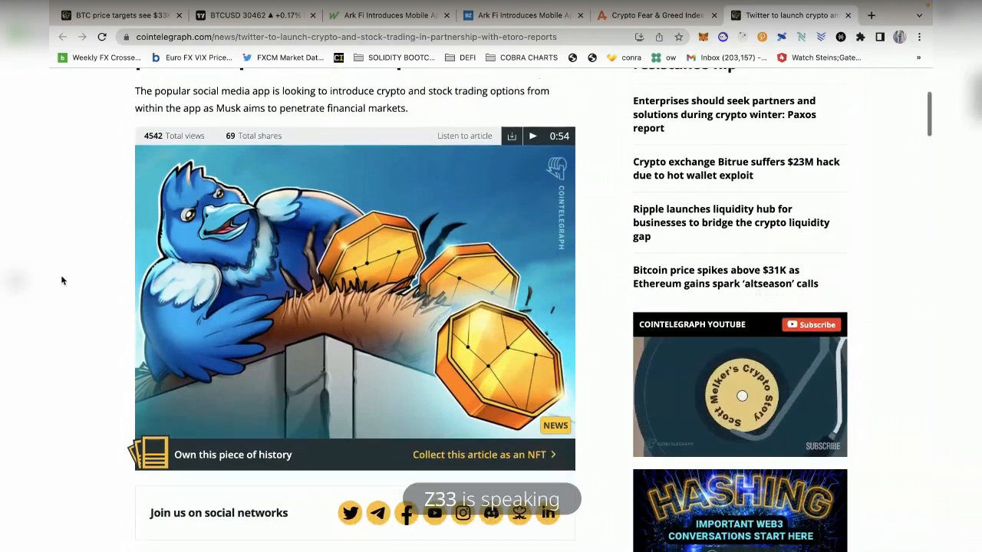
{"action": "scroll", "scroll_direction": "down", "scroll_amount": 3}
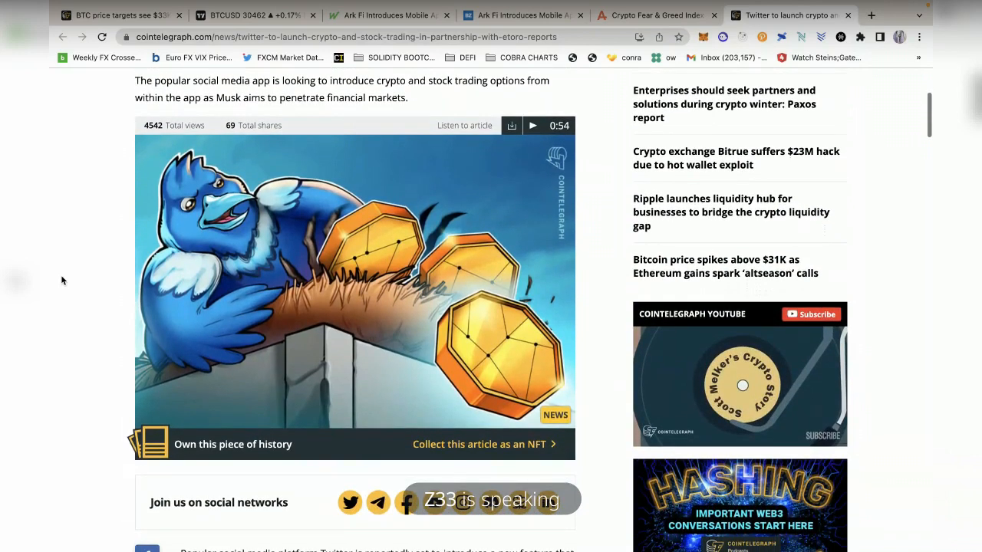
{"action": "scroll", "scroll_direction": "down", "scroll_amount": 3}
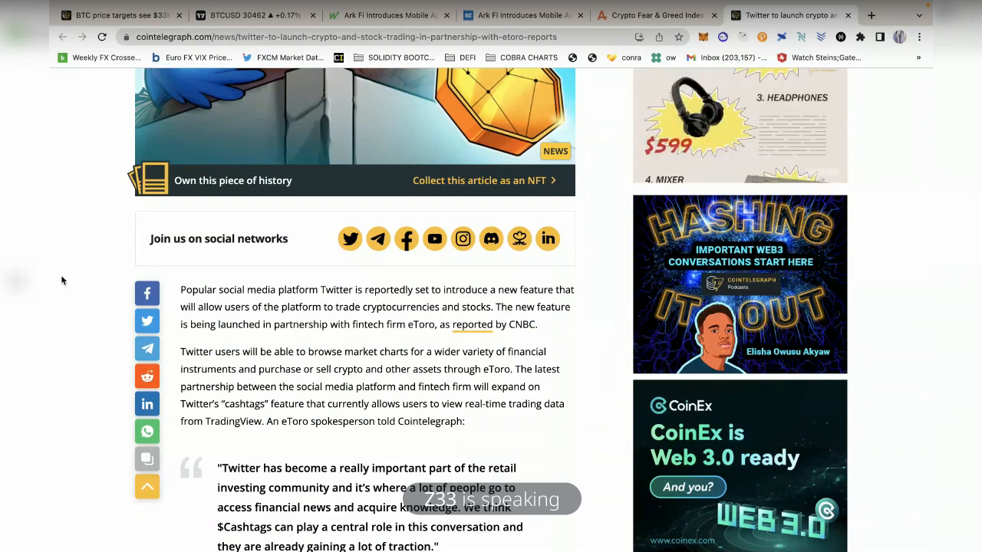
Continue reading down to the article's tags, reactions and related news
{"action": "scroll", "scroll_direction": "down", "scroll_amount": 3}
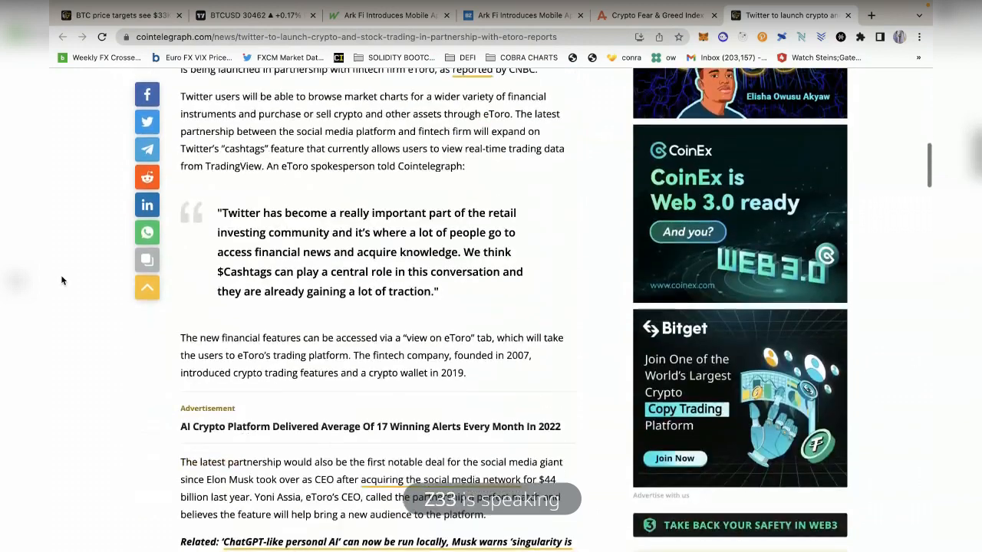
{"action": "scroll", "scroll_direction": "down", "scroll_amount": 3}
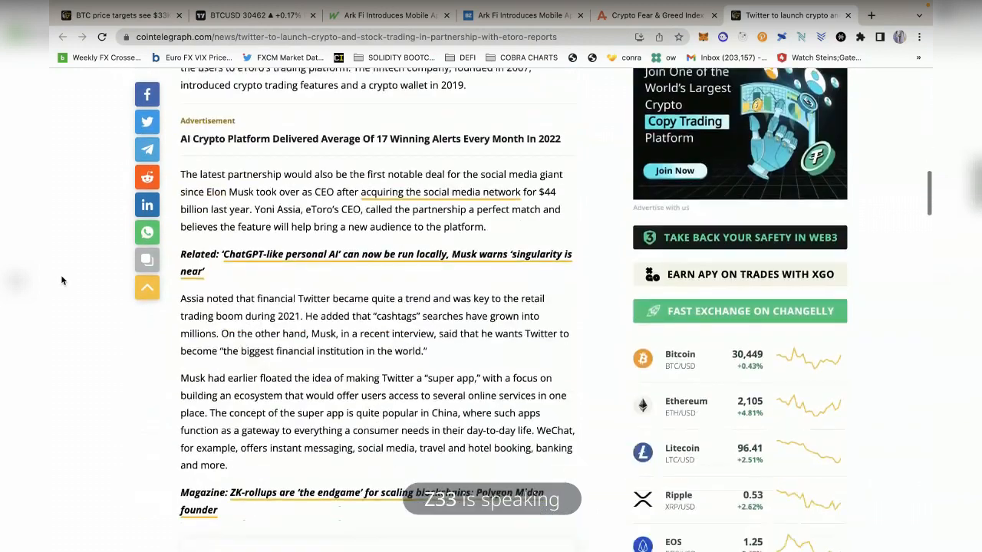
{"action": "scroll", "scroll_direction": "down", "scroll_amount": 3}
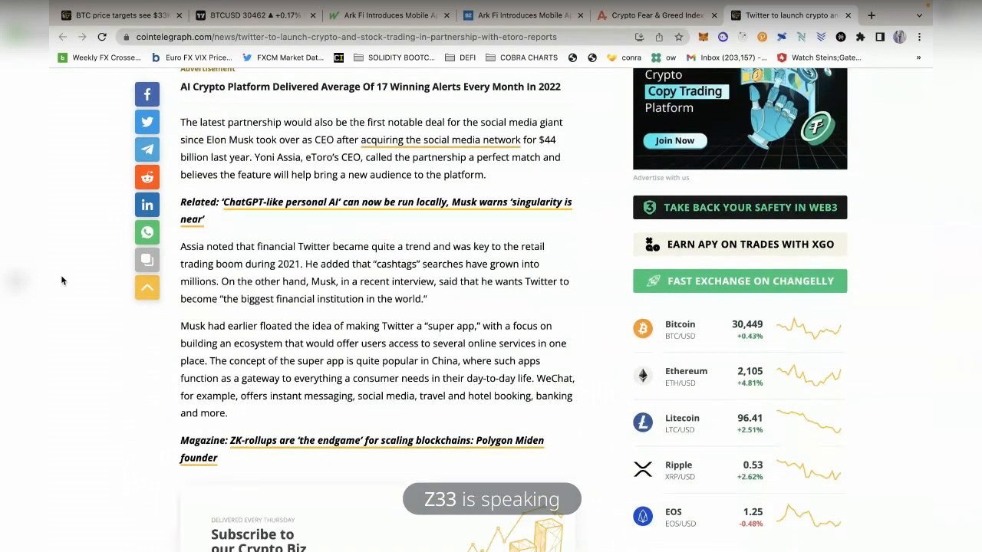
{"action": "scroll", "scroll_direction": "up", "scroll_amount": 3}
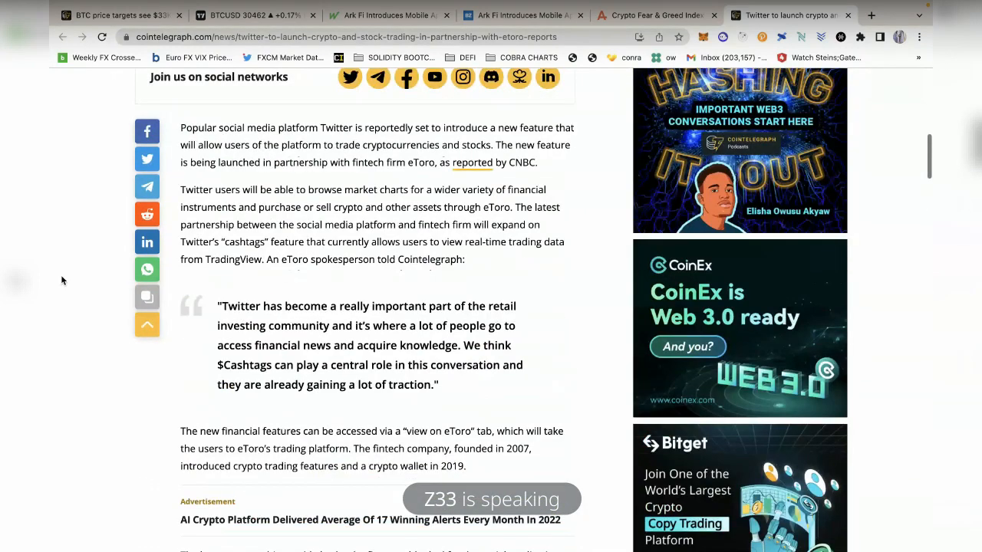
{"action": "scroll", "scroll_direction": "up", "scroll_amount": 3}
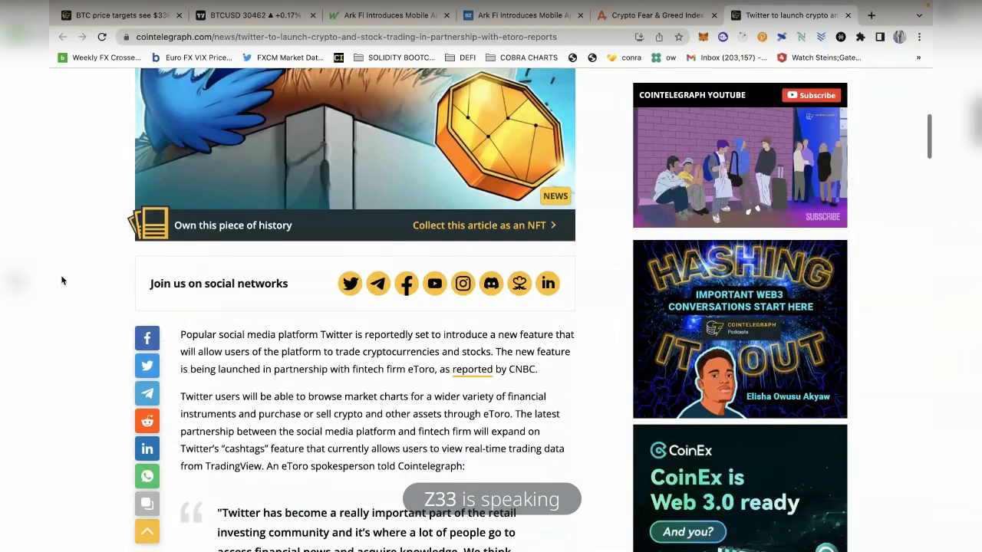
{"action": "scroll", "scroll_direction": "down", "scroll_amount": 3}
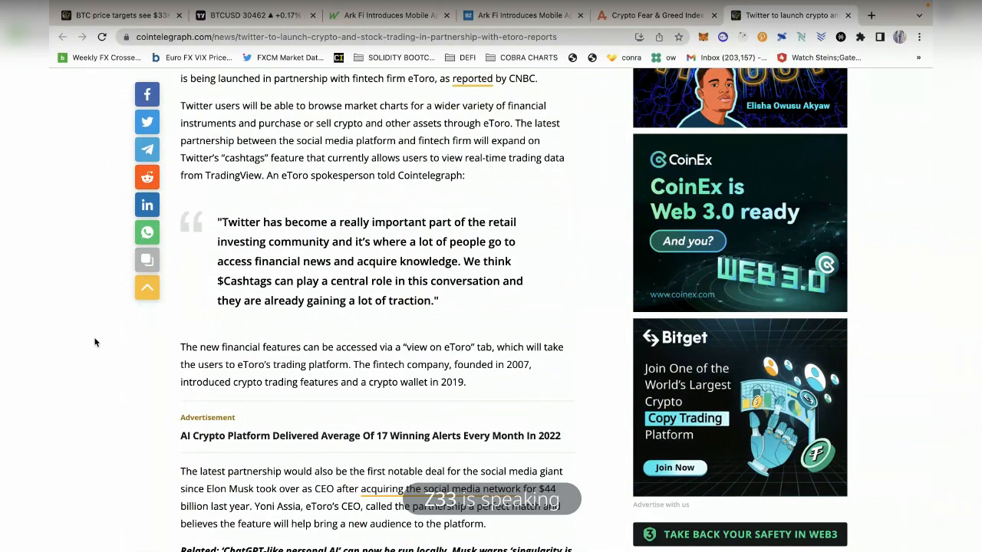
{"action": "scroll", "scroll_direction": "down", "scroll_amount": 3}
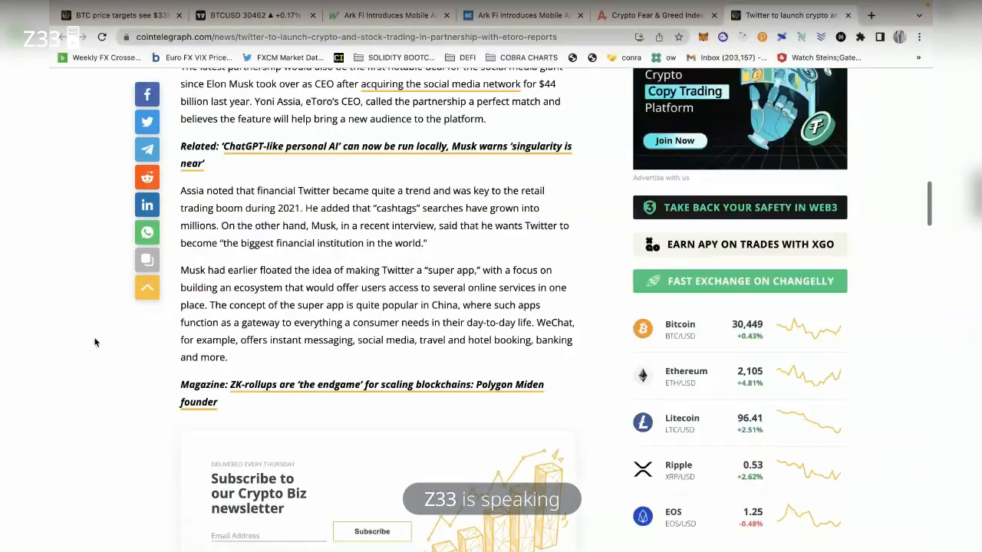
{"action": "scroll", "scroll_direction": "down", "scroll_amount": 3}
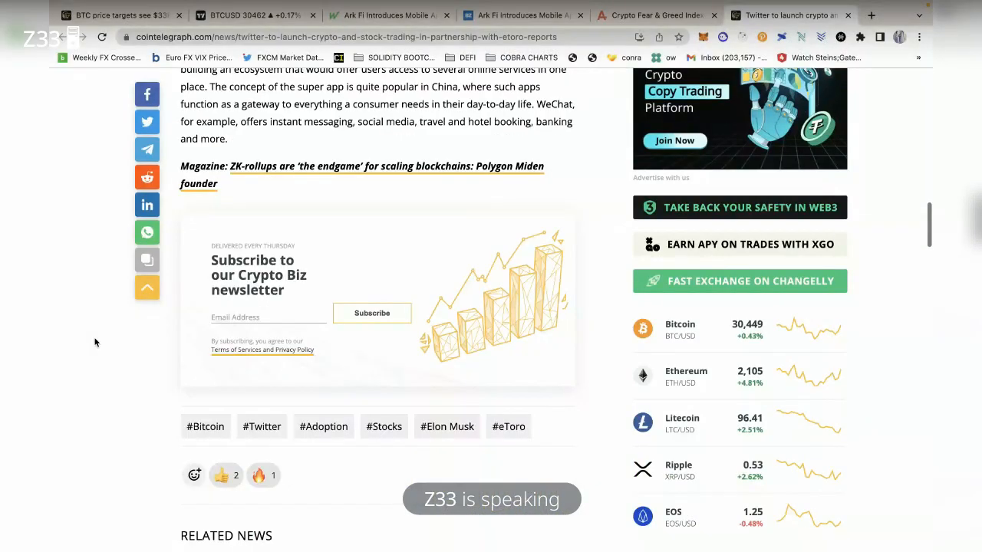
{"action": "scroll", "scroll_direction": "down", "scroll_amount": 3}
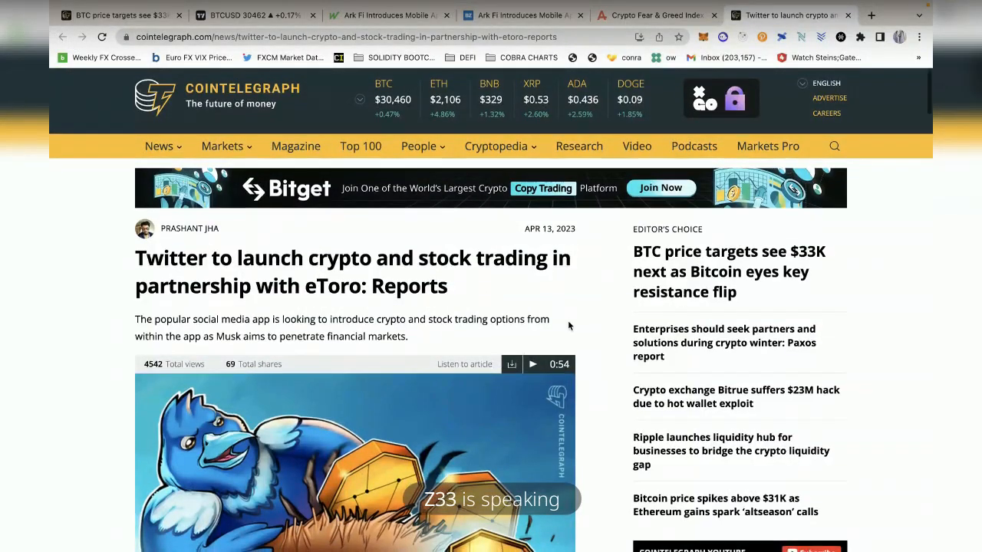
Scroll the Twitter–eToro page down toward the Montana 'right to mine' bill story
{"action": "scroll", "scroll_direction": "down", "scroll_amount": 3}
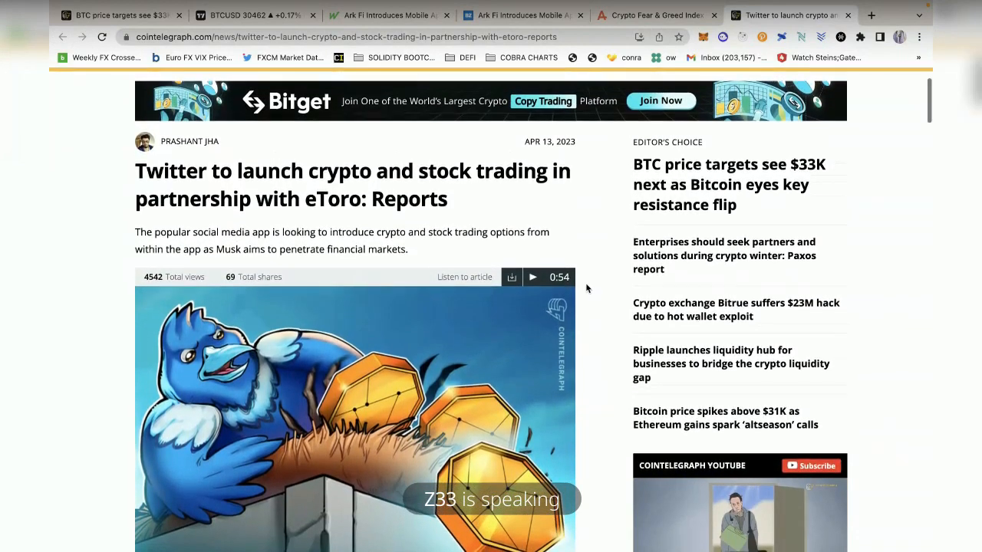
{"action": "scroll", "scroll_direction": "down", "scroll_amount": 3}
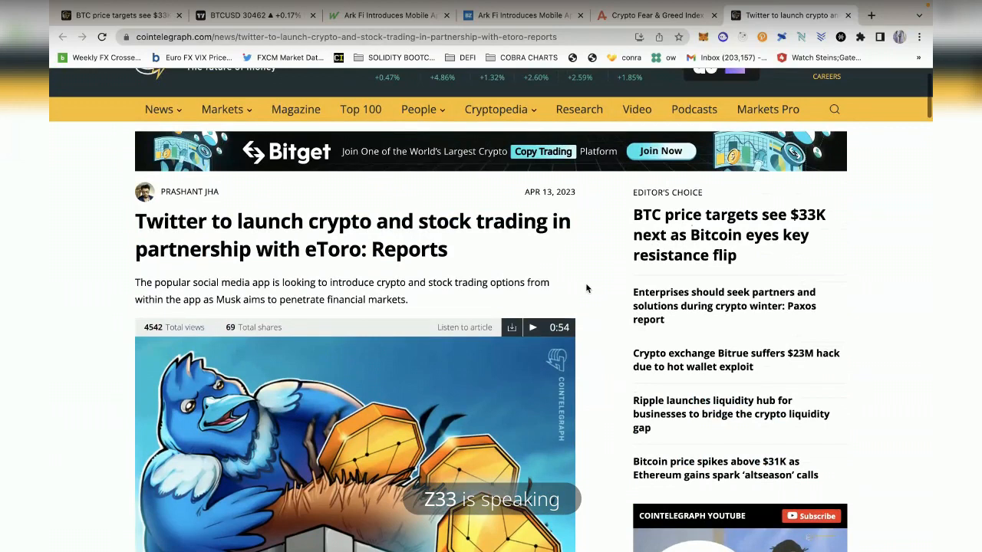
{"action": "scroll", "scroll_direction": "down", "scroll_amount": 3}
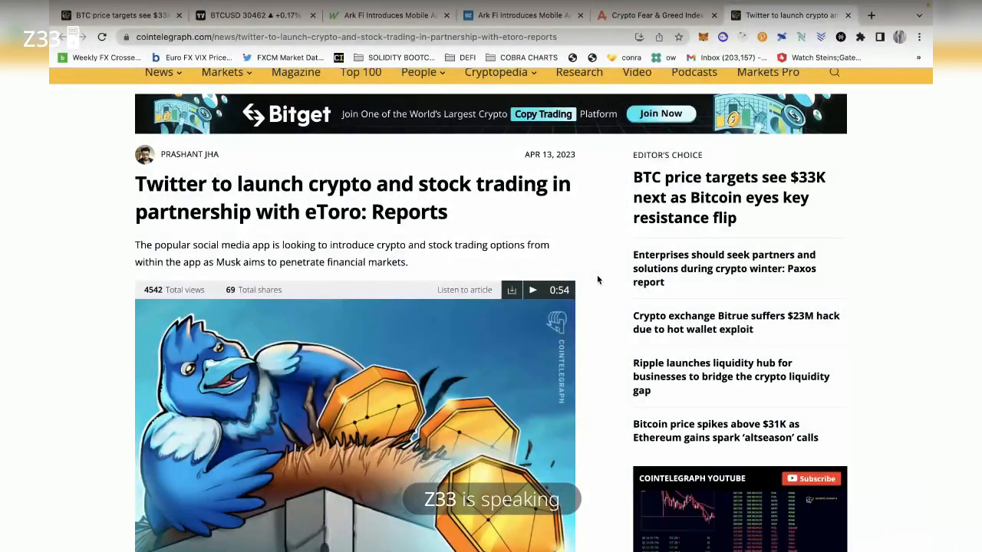
{"action": "scroll", "scroll_direction": "down", "scroll_amount": 3}
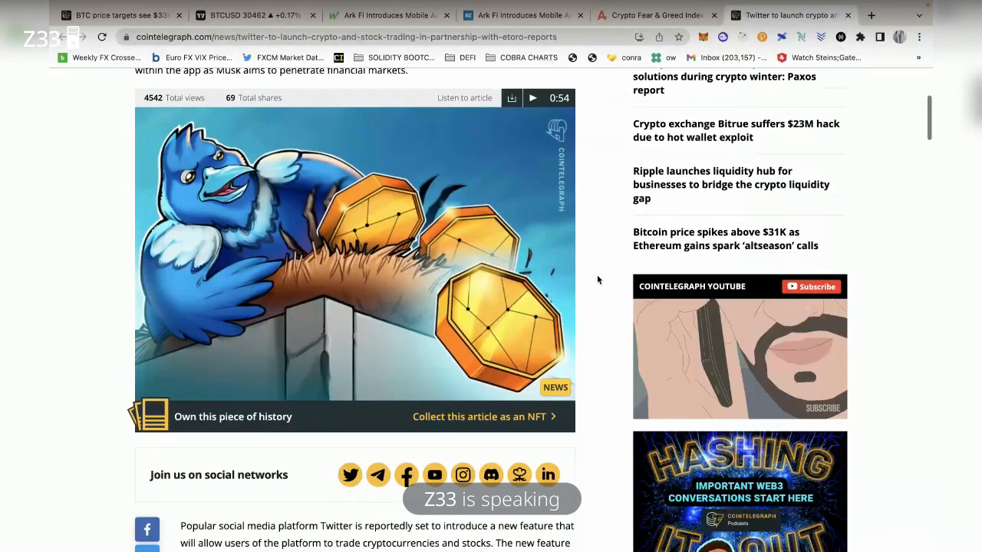
{"action": "scroll", "scroll_direction": "down", "scroll_amount": 3}
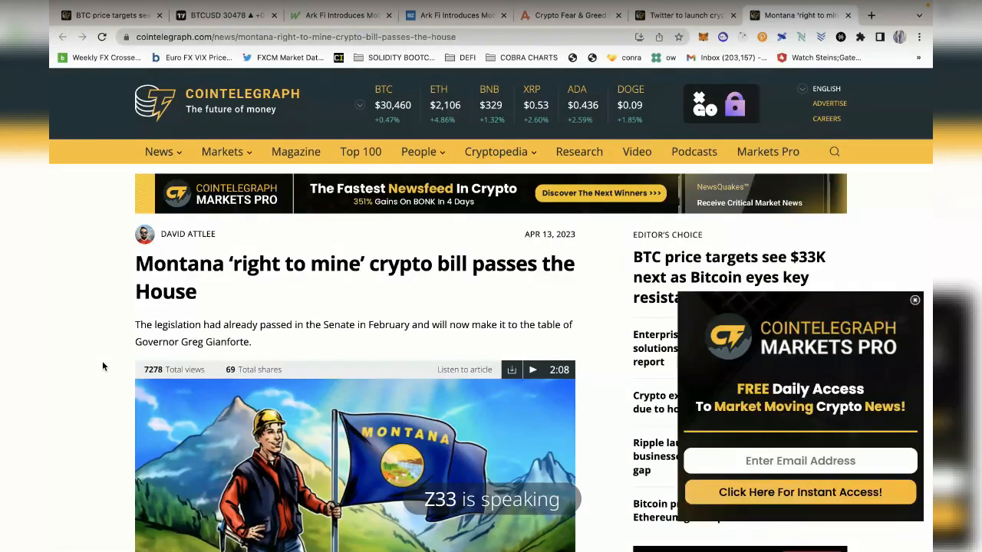
Read the House vote details in the Montana 'right to mine' article
{"action": "scroll", "scroll_direction": "down", "scroll_amount": 3}
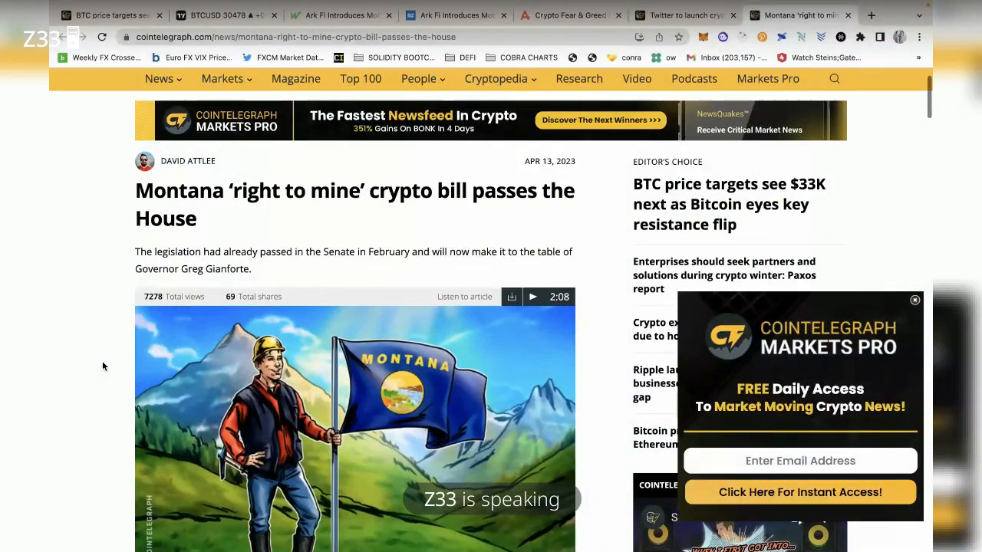
{"action": "scroll", "scroll_direction": "down", "scroll_amount": 3}
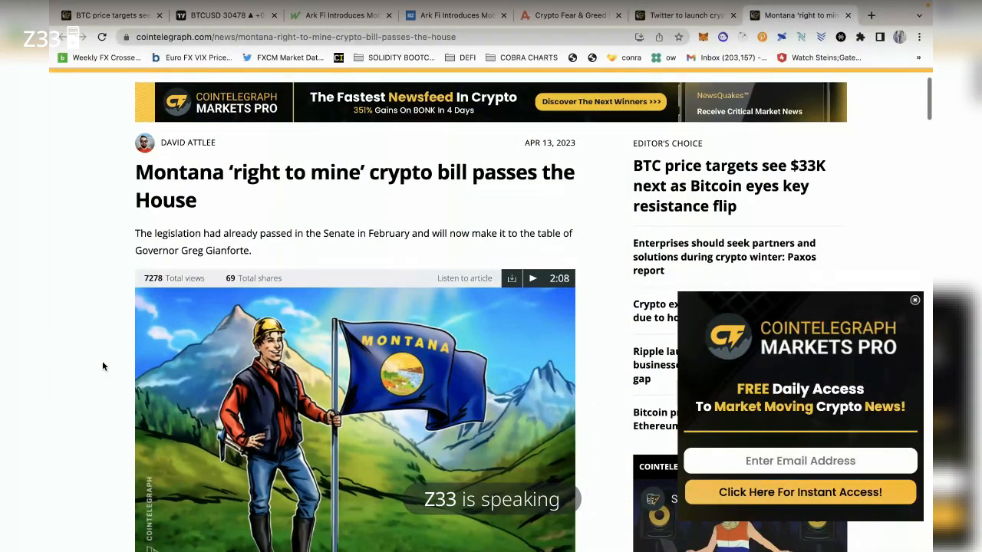
{"action": "scroll", "scroll_direction": "down", "scroll_amount": 3}
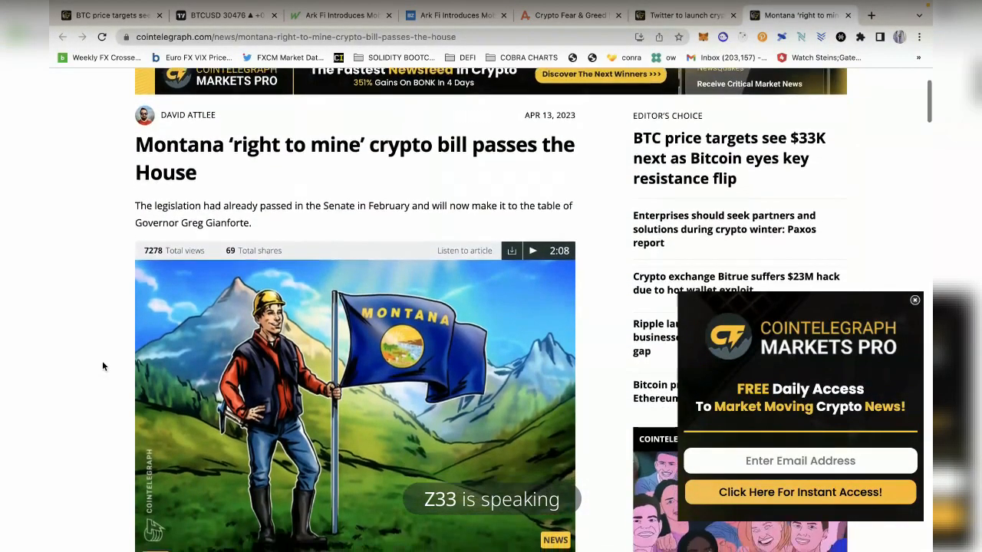
{"action": "scroll", "scroll_direction": "down", "scroll_amount": 3}
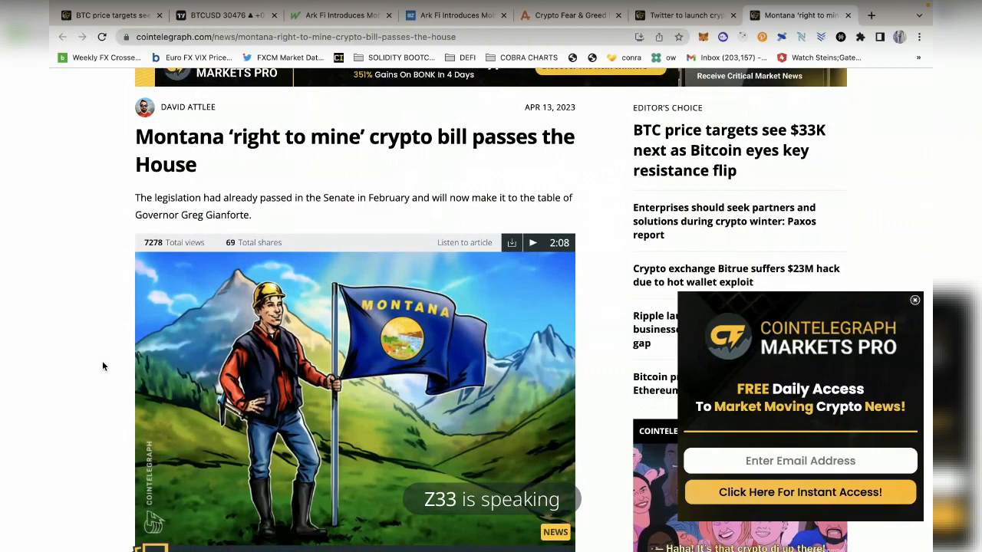
{"action": "scroll", "scroll_direction": "down", "scroll_amount": 3}
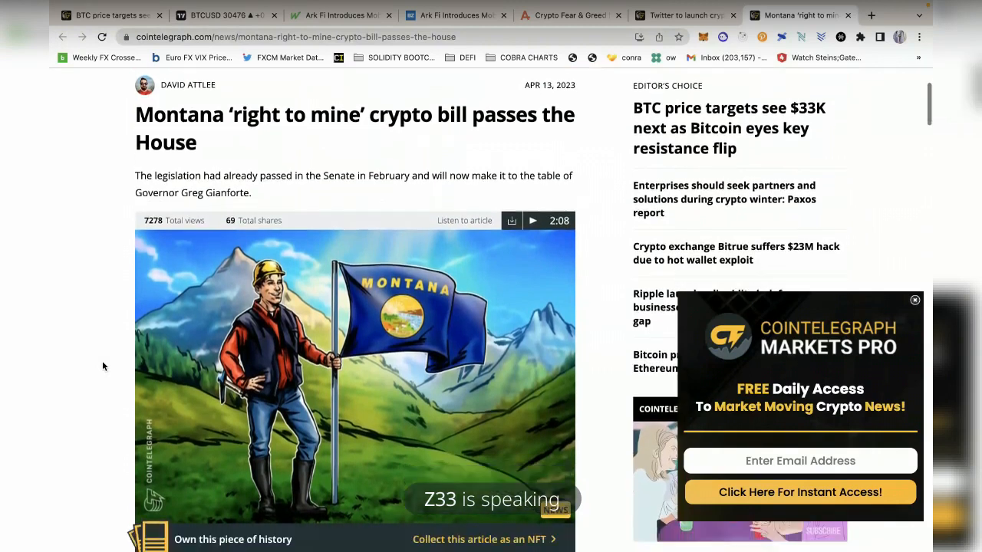
{"action": "scroll", "scroll_direction": "down", "scroll_amount": 3}
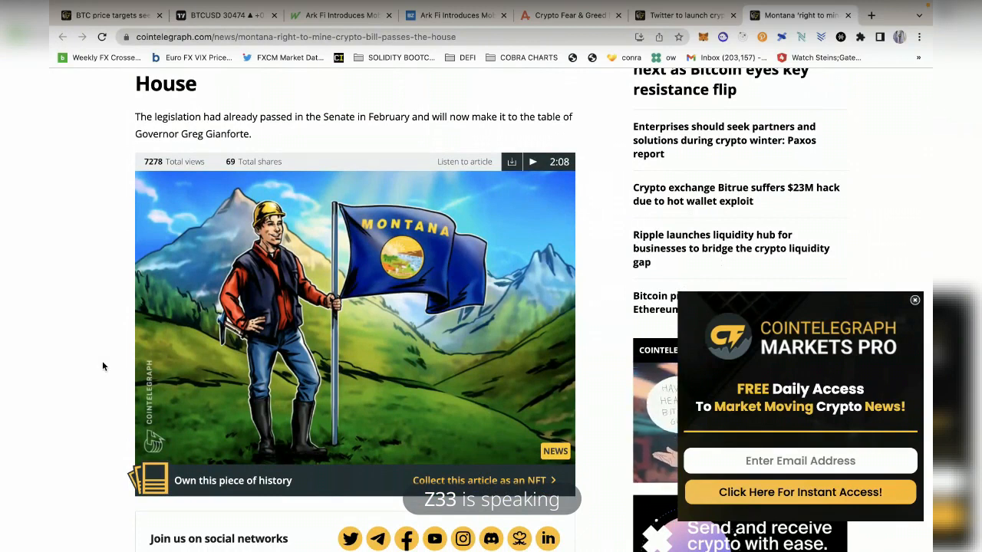
Continue through Bill 178's tax provisions and the rest of the article
{"action": "scroll", "scroll_direction": "down", "scroll_amount": 3}
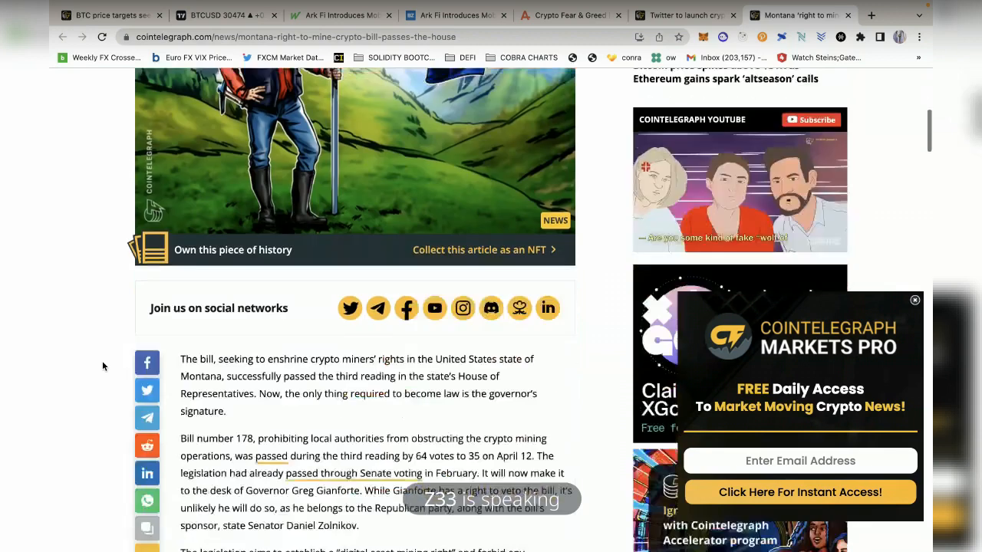
{"action": "scroll", "scroll_direction": "down", "scroll_amount": 3}
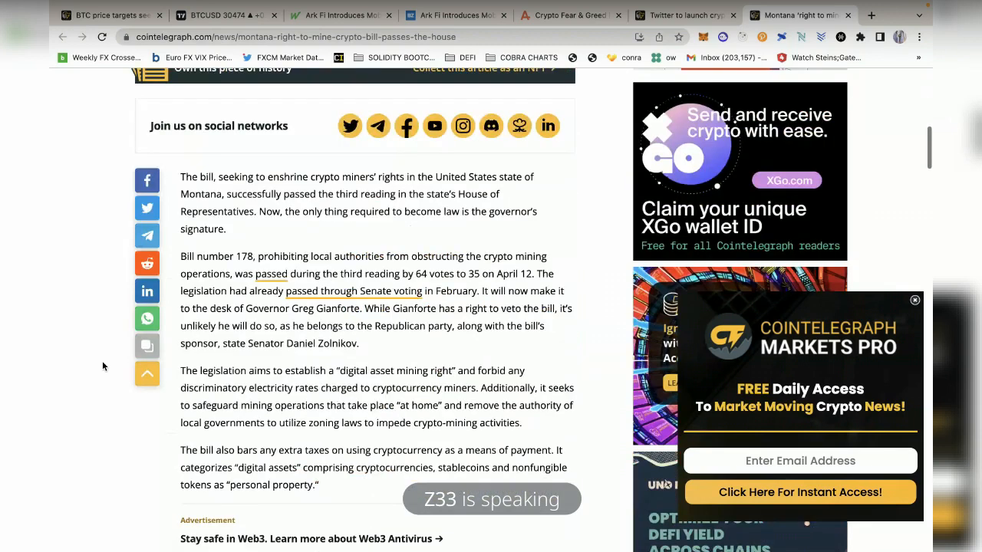
{"action": "scroll", "scroll_direction": "down", "scroll_amount": 3}
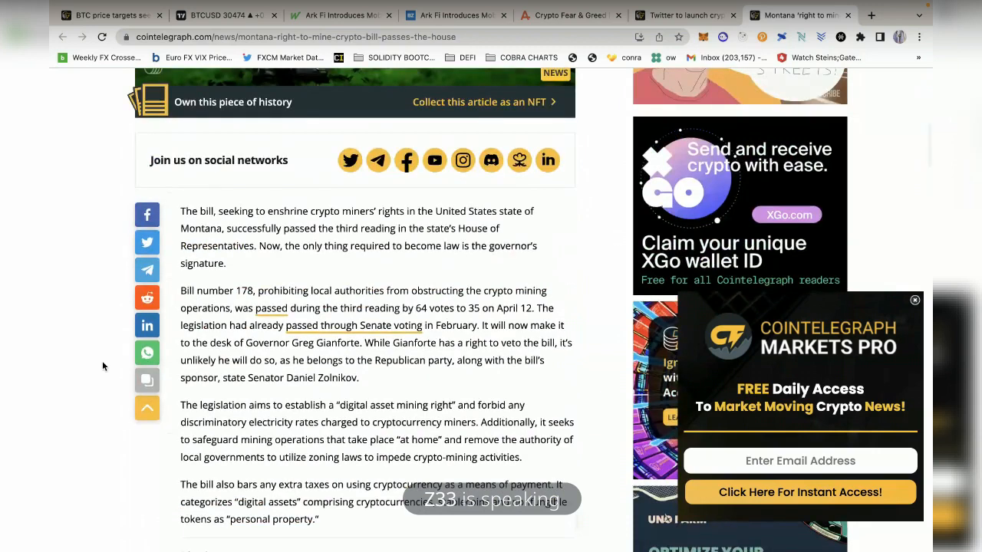
{"action": "scroll", "scroll_direction": "down", "scroll_amount": 3}
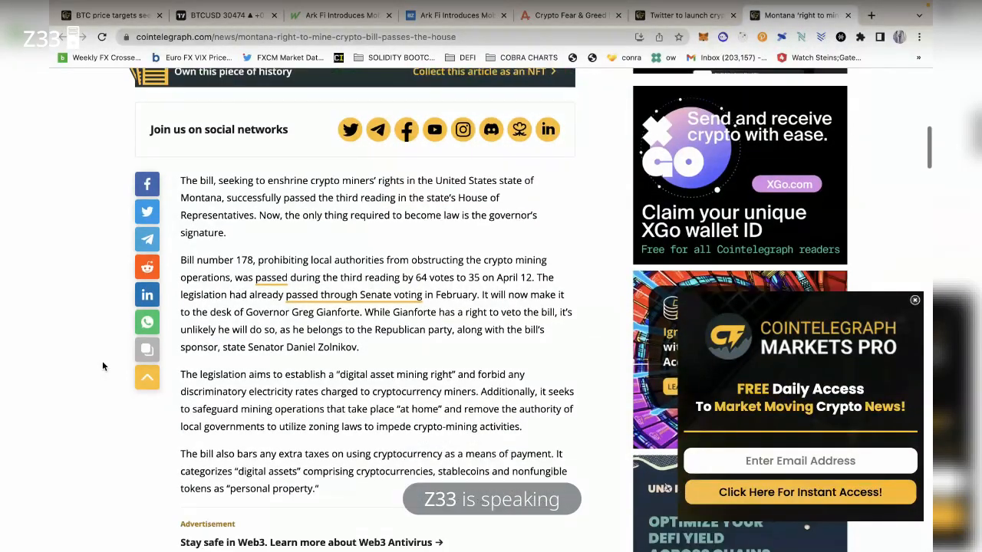
{"action": "scroll", "scroll_direction": "down", "scroll_amount": 3}
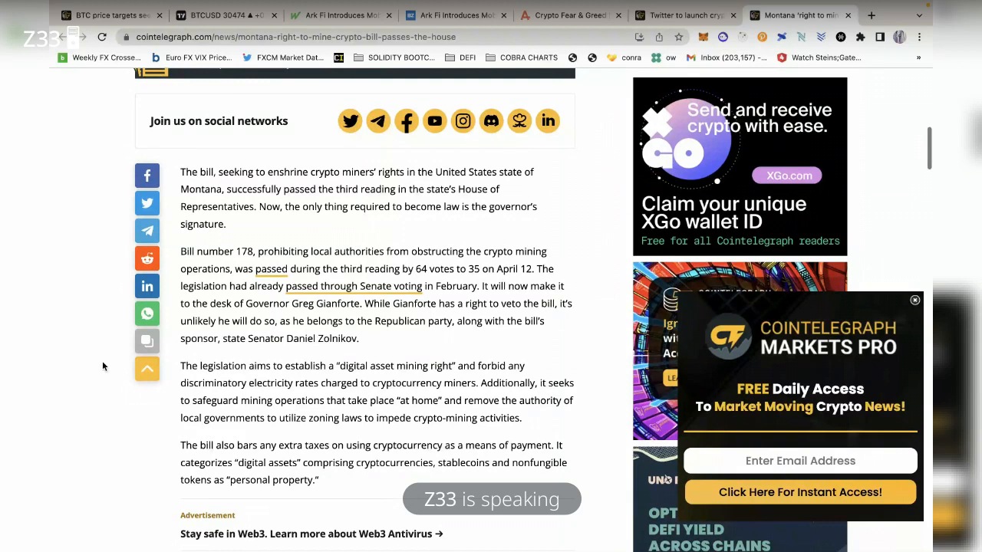
{"action": "scroll", "scroll_direction": "down", "scroll_amount": 3}
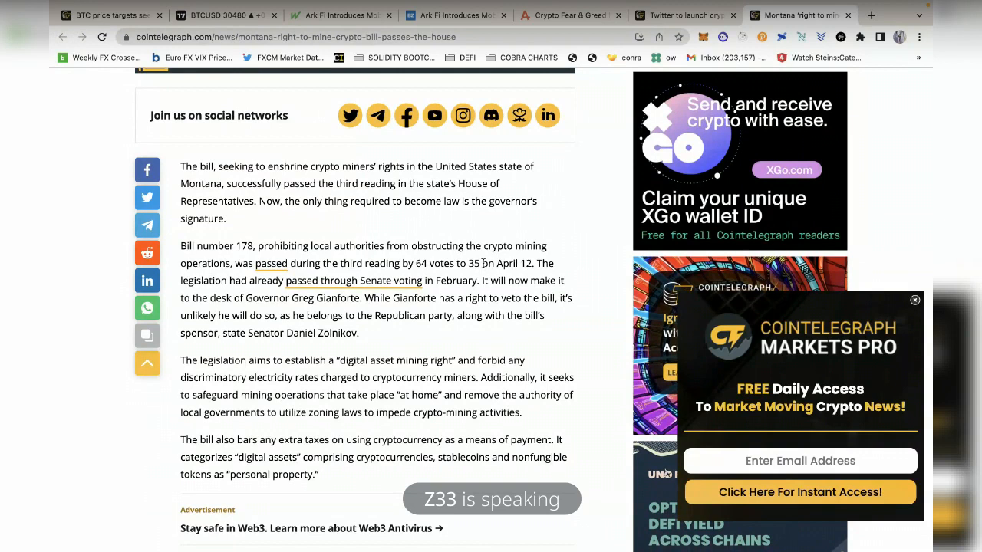
{"action": "mouse_move", "coordinate": [400, 257]}
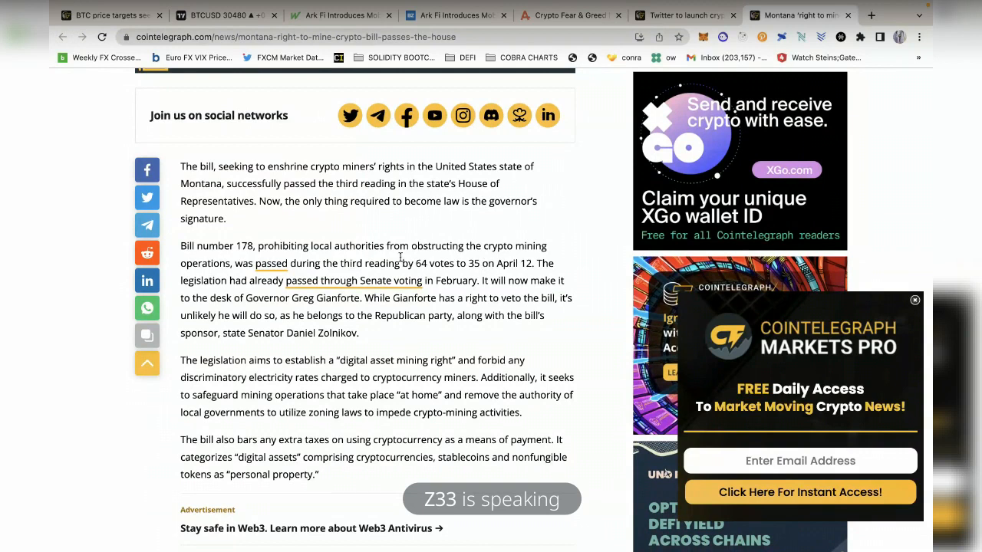
{"action": "mouse_move", "coordinate": [498, 347]}
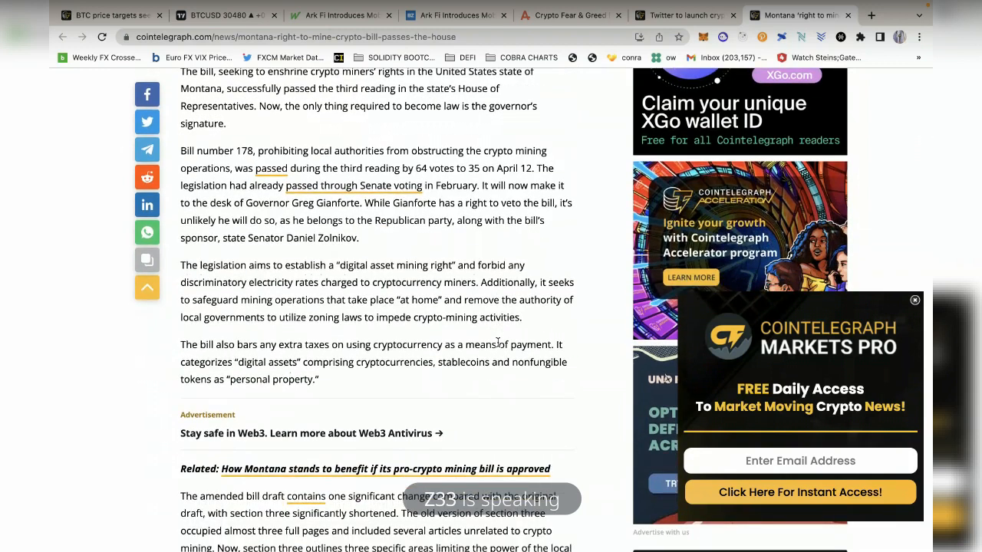
{"action": "scroll", "scroll_direction": "down", "scroll_amount": 3}
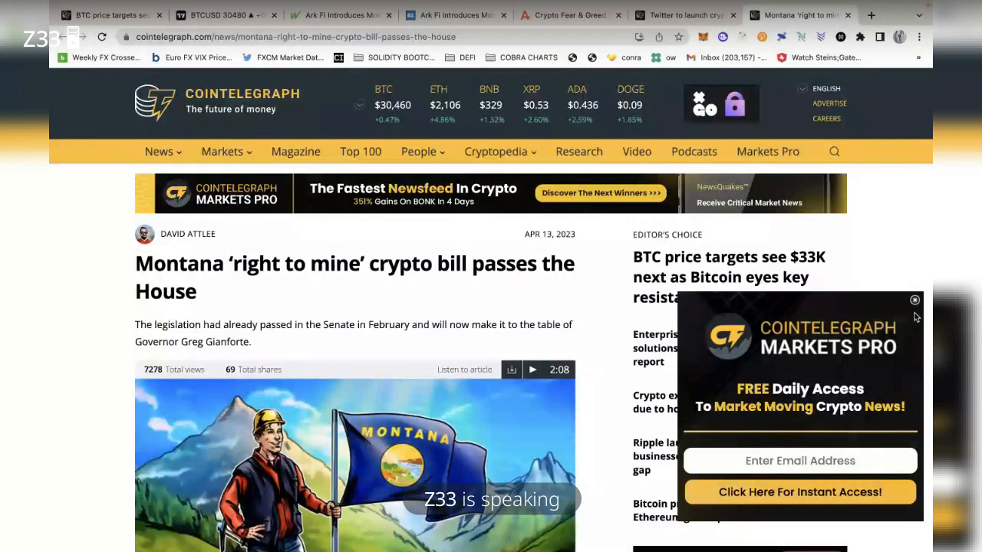
Close the Markets Pro popup and switch to the TokenUnlocks Ethereum Shanghai Unlock tab
{"action": "left_click", "coordinate": [914, 299]}
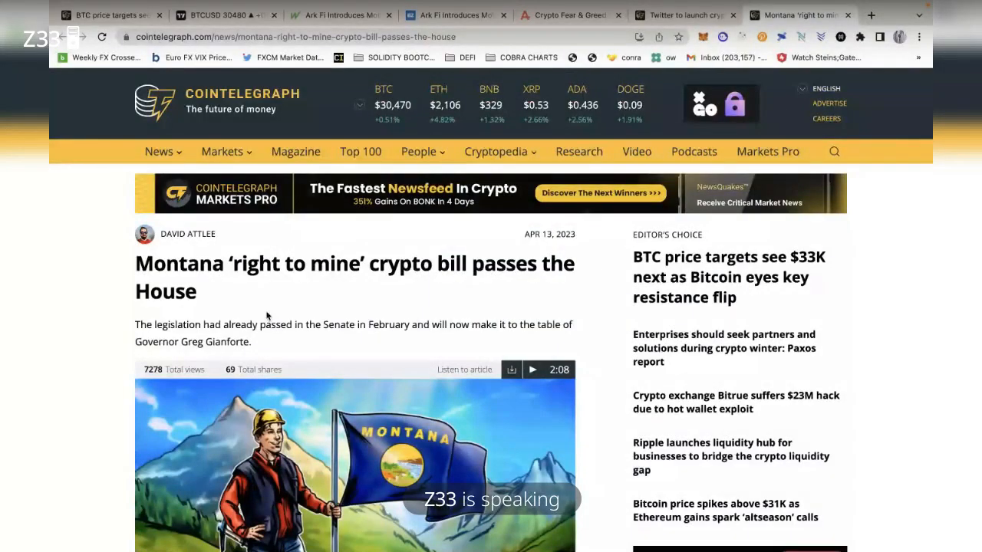
{"action": "left_click", "coordinate": [507, 527]}
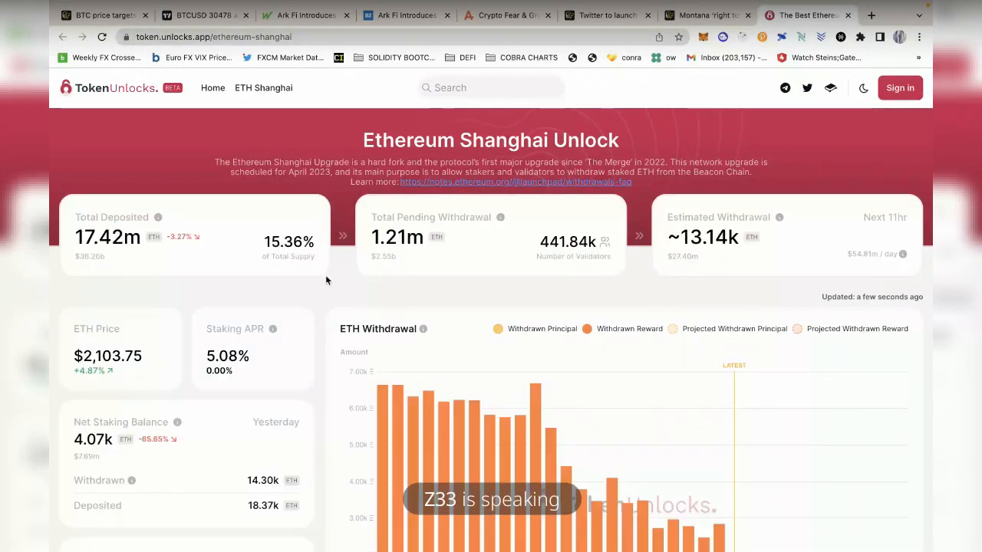
{"action": "scroll", "scroll_direction": "down", "scroll_amount": 3}
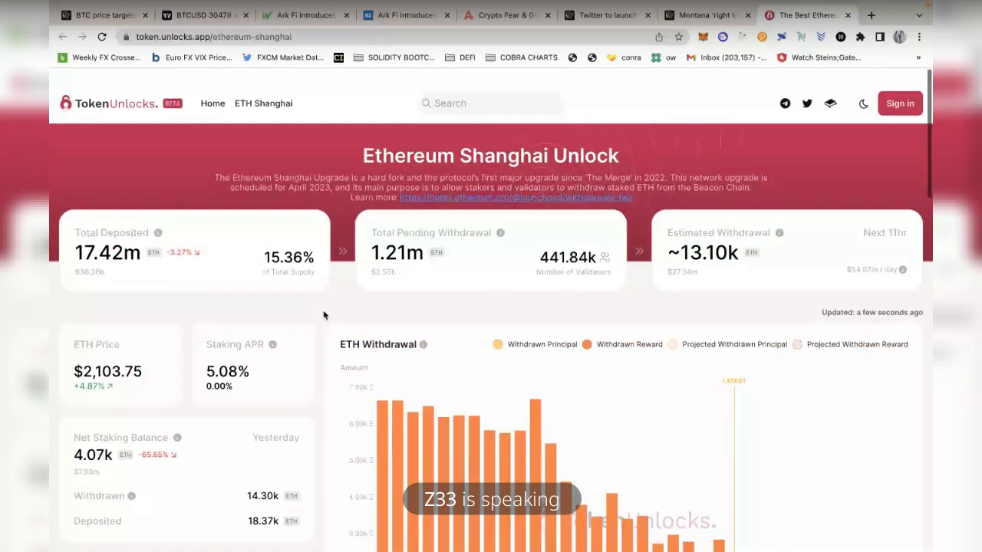
{"action": "scroll", "scroll_direction": "down", "scroll_amount": 3}
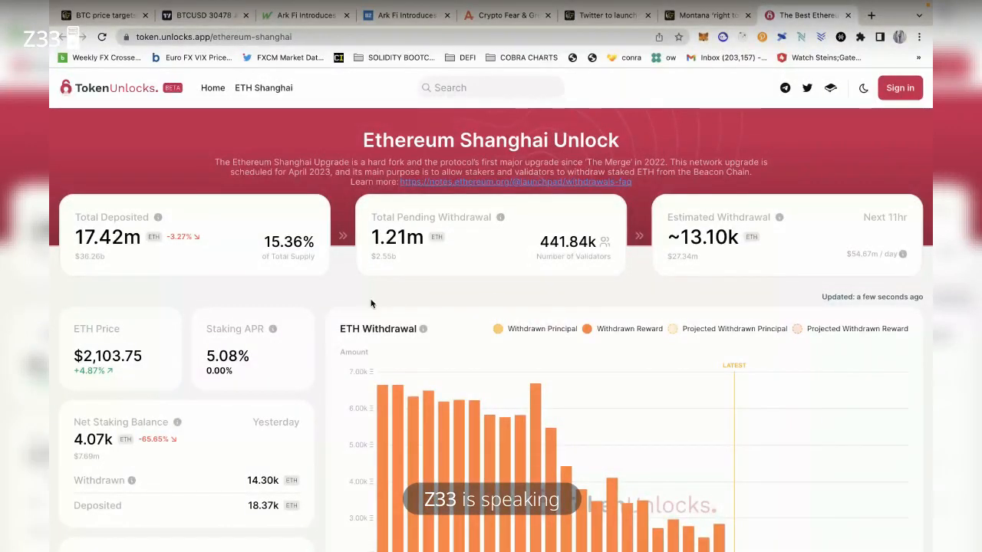
{"action": "scroll", "scroll_direction": "down", "scroll_amount": 3}
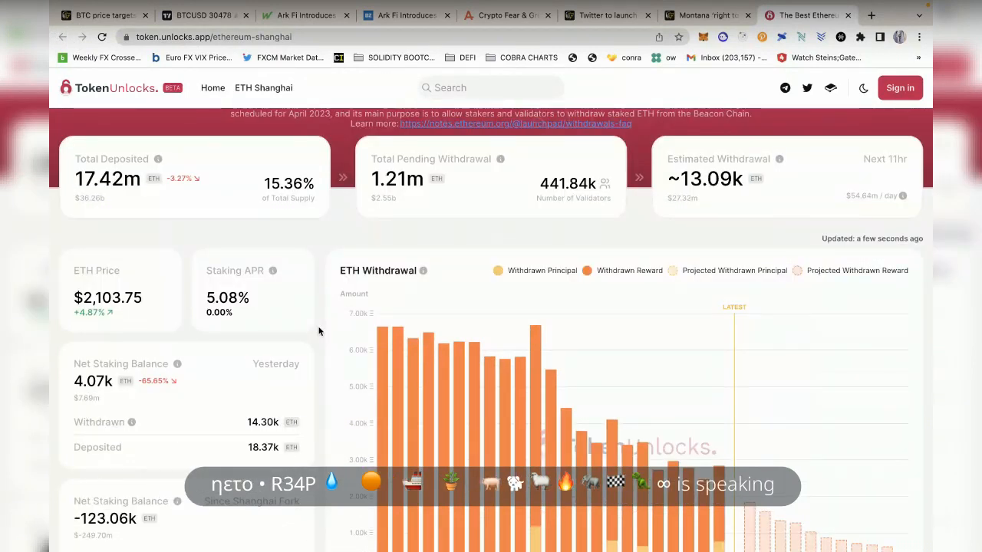
{"action": "scroll", "scroll_direction": "down", "scroll_amount": 3}
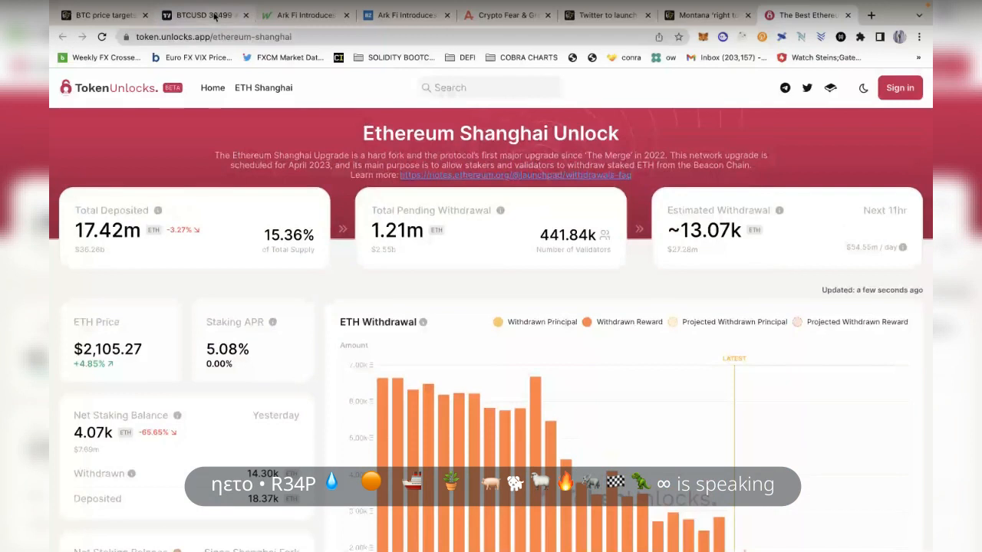
{"action": "left_click", "coordinate": [204, 14]}
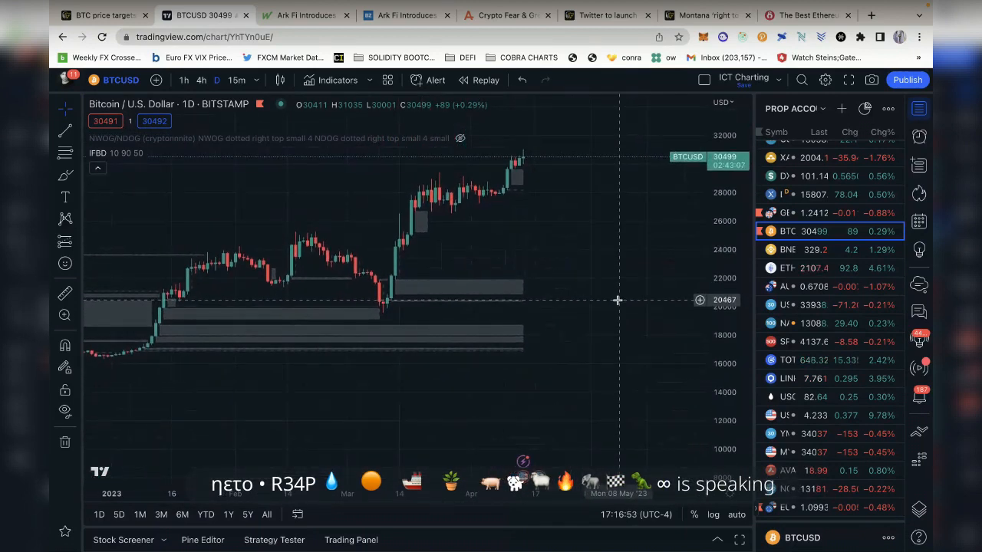
{"action": "mouse_move", "coordinate": [591, 403]}
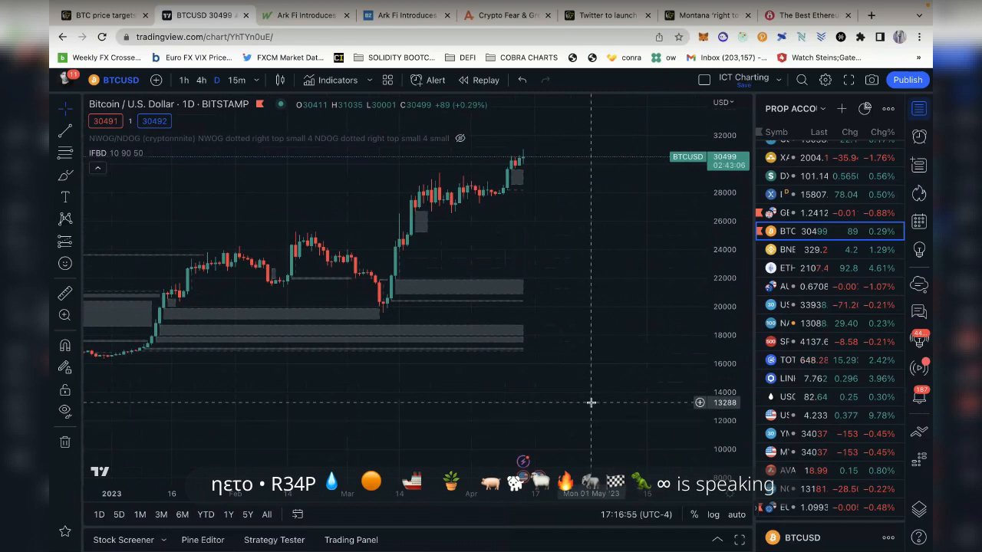
{"action": "mouse_move", "coordinate": [600, 352]}
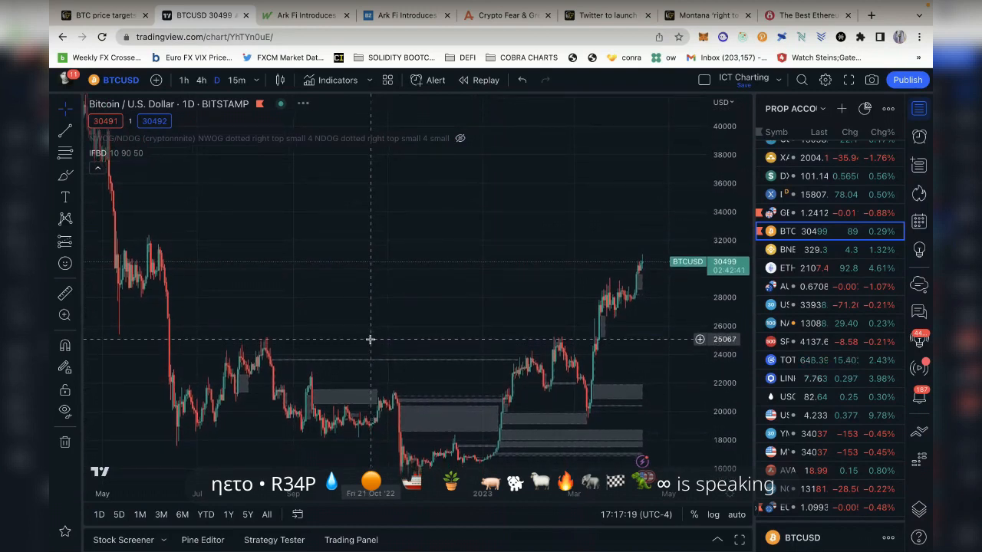
{"action": "mouse_move", "coordinate": [368, 335]}
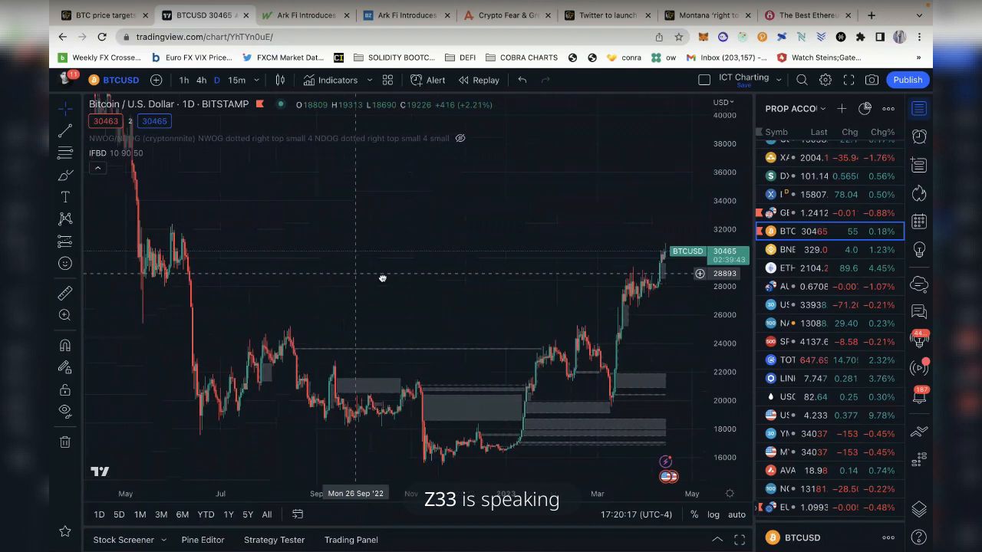
{"action": "left_click_drag", "start_coordinate": [382, 278], "coordinate": [198, 204]}
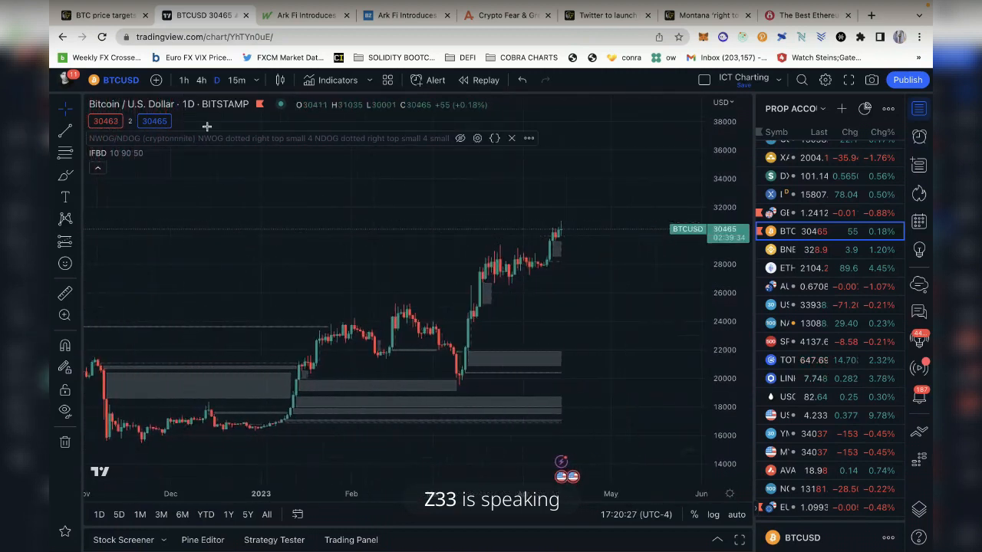
Switch the BTCUSD Bitstamp chart to the 15-minute timeframe
{"action": "left_click", "coordinate": [236, 80]}
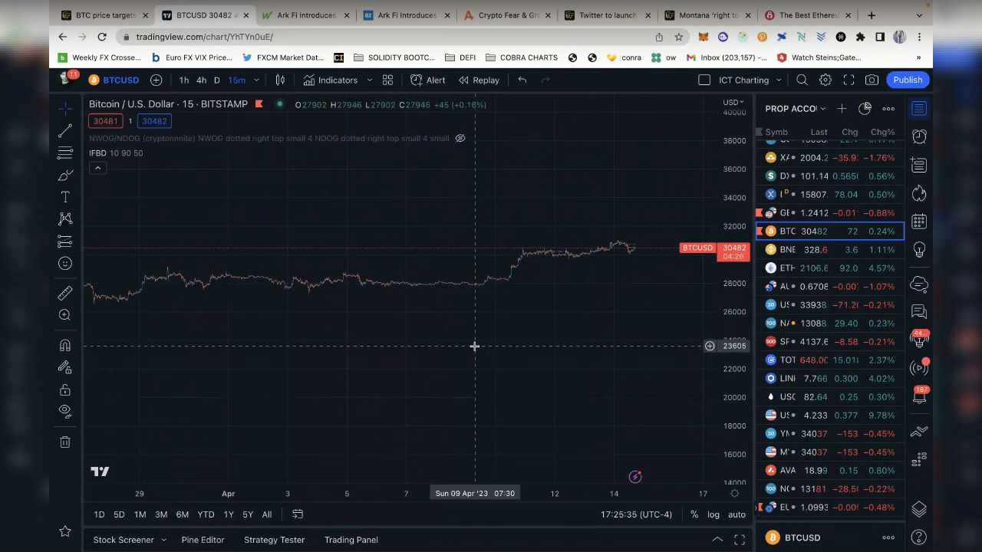
{"action": "mouse_move", "coordinate": [515, 143]}
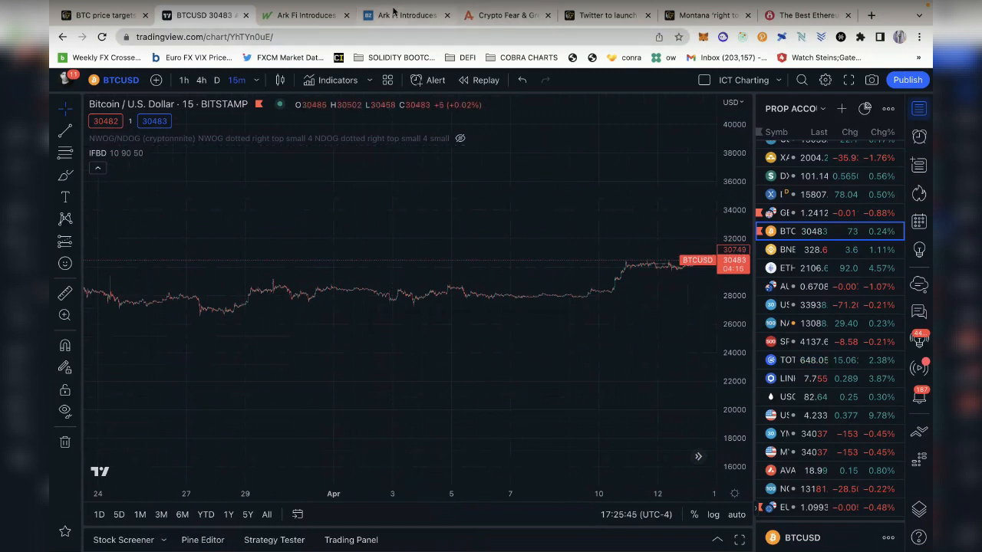
Switch to the Benzinga Ark Fi press release and read its opening sections
{"action": "left_click", "coordinate": [407, 14]}
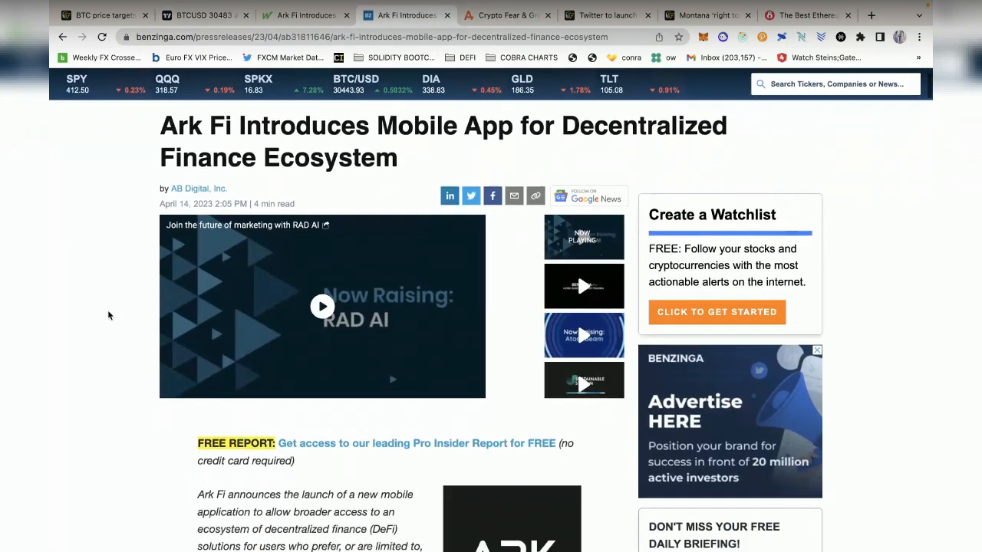
{"action": "scroll", "scroll_direction": "down", "scroll_amount": 3}
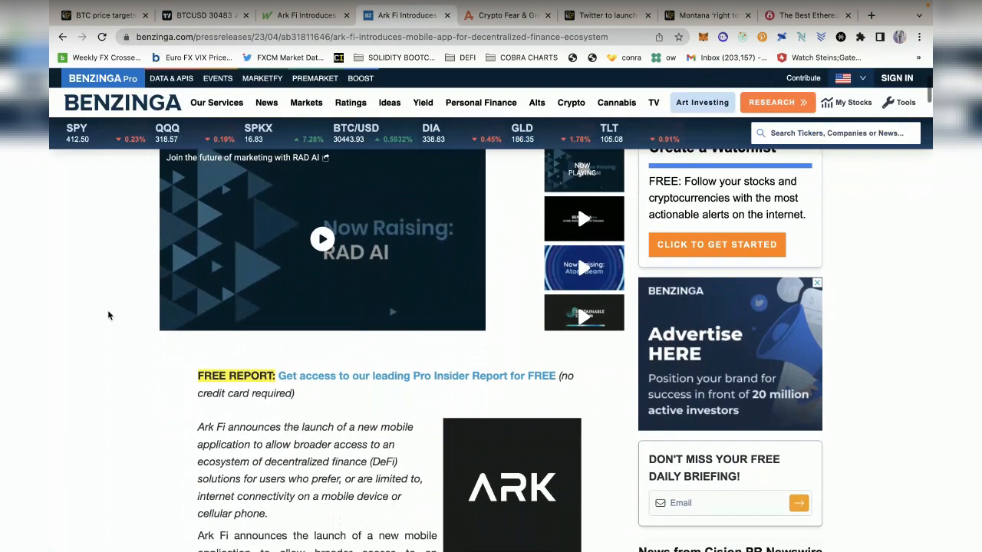
{"action": "scroll", "scroll_direction": "down", "scroll_amount": 3}
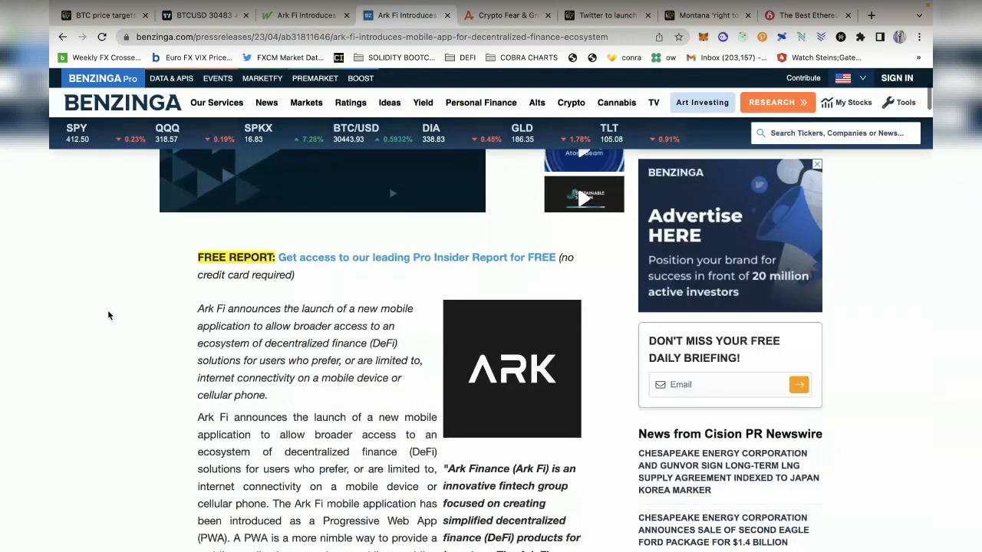
{"action": "scroll", "scroll_direction": "down", "scroll_amount": 3}
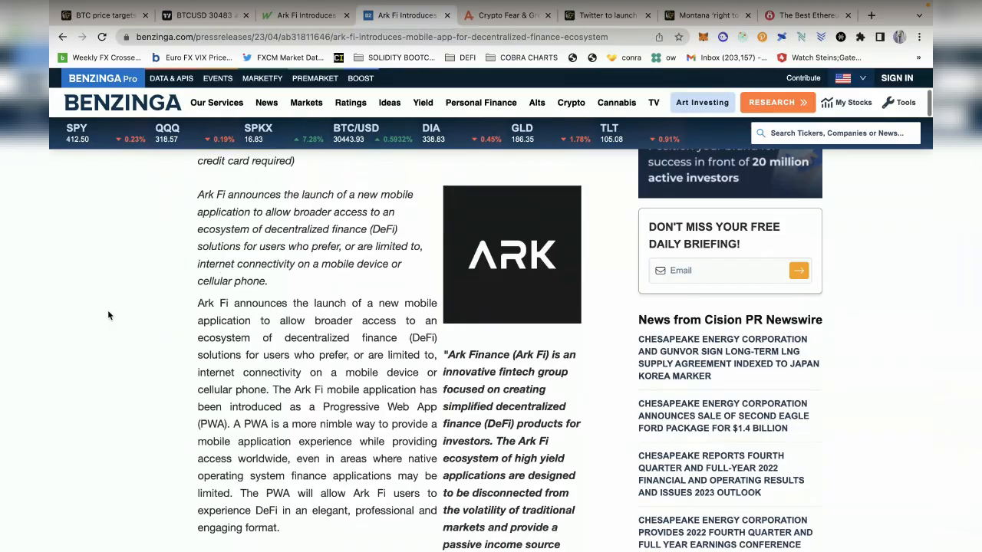
{"action": "scroll", "scroll_direction": "down", "scroll_amount": 3}
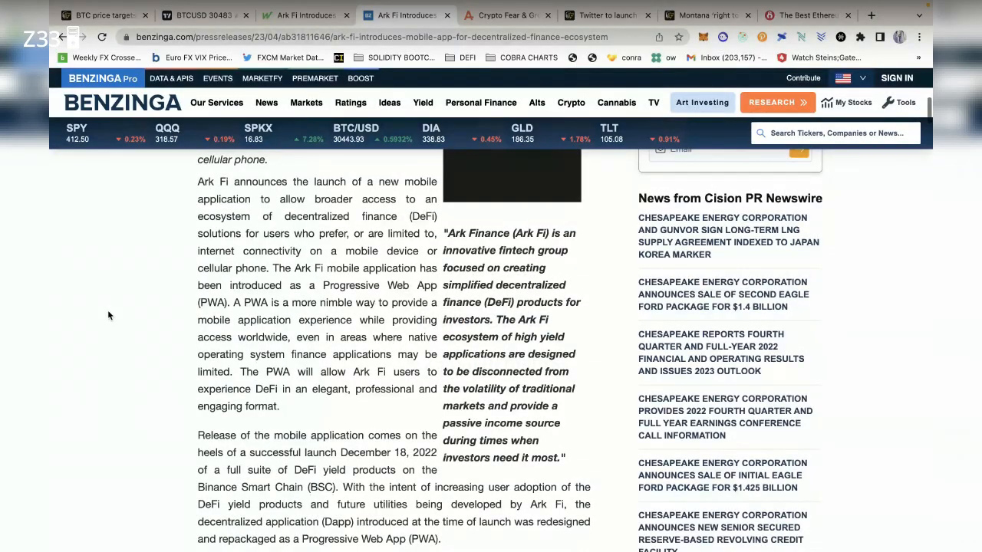
{"action": "scroll", "scroll_direction": "down", "scroll_amount": 3}
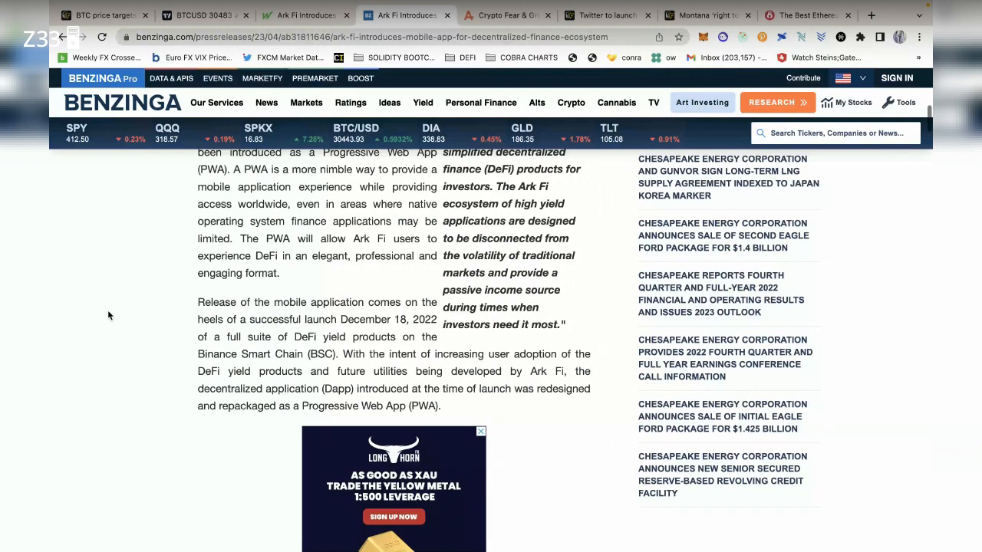
{"action": "scroll", "scroll_direction": "down", "scroll_amount": 3}
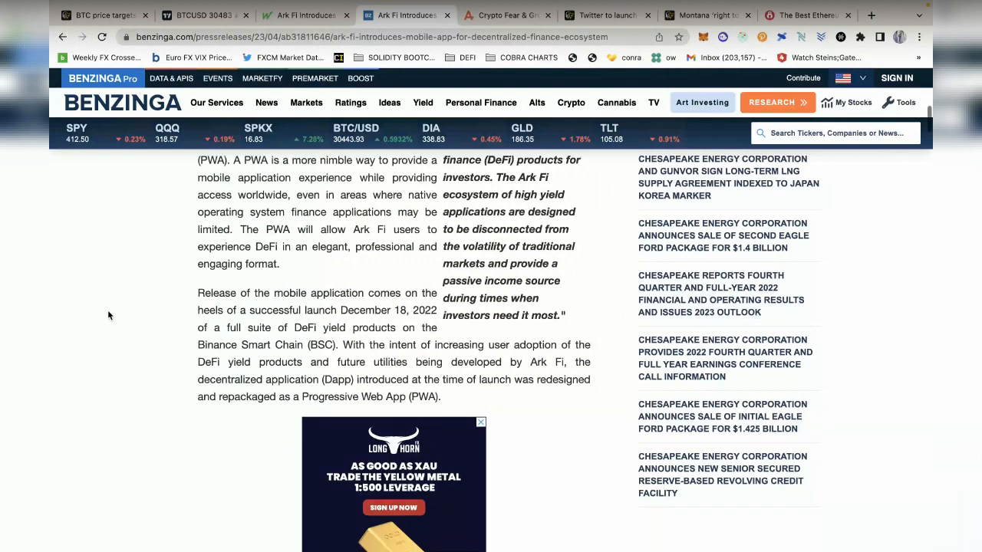
{"action": "scroll", "scroll_direction": "down", "scroll_amount": 3}
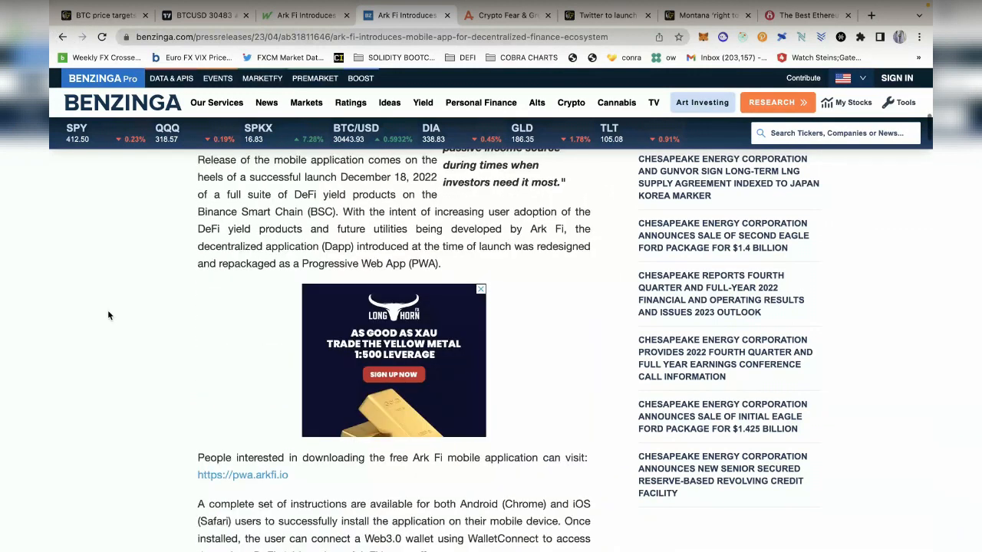
{"action": "scroll", "scroll_direction": "down", "scroll_amount": 3}
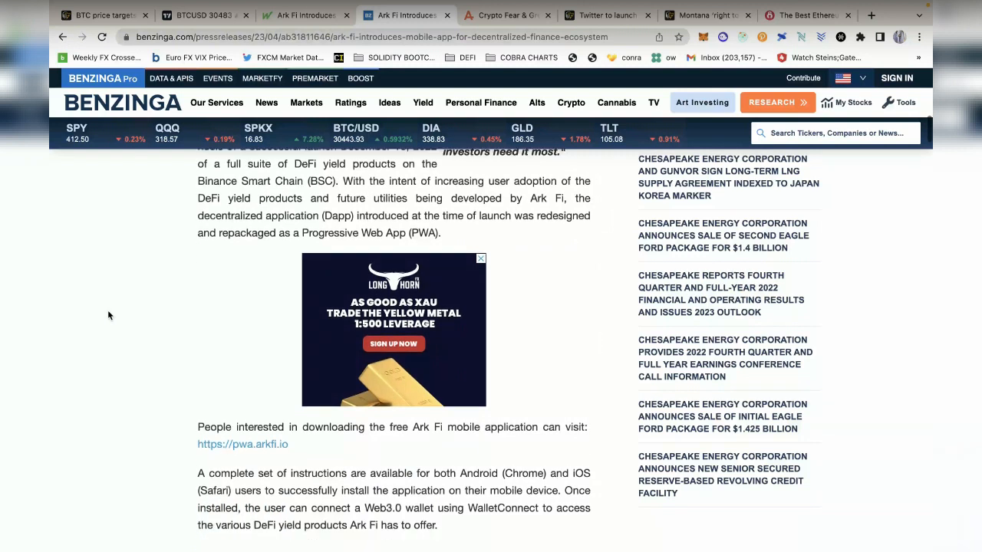
Read down to the Telegram inquiry details and disclaimer
{"action": "scroll", "scroll_direction": "down", "scroll_amount": 3}
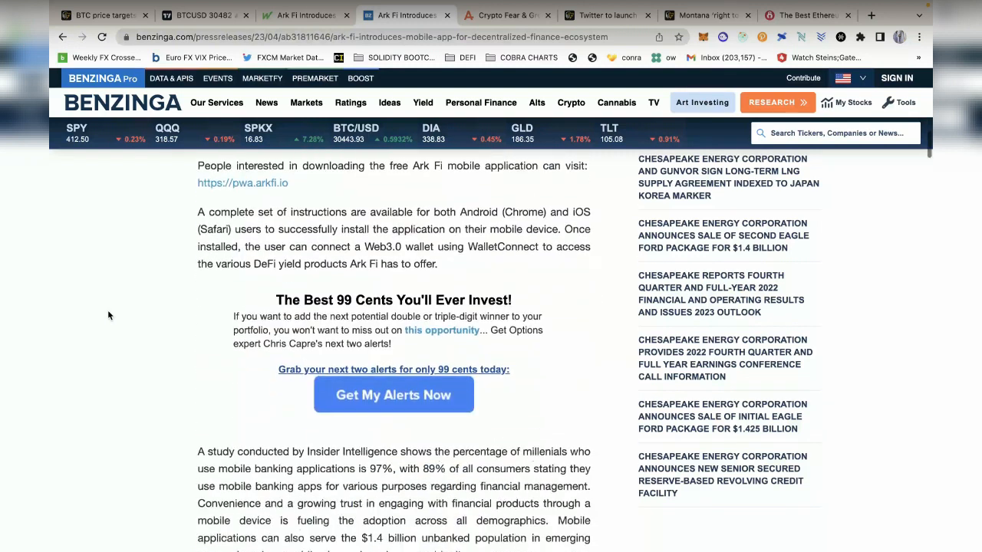
{"action": "scroll", "scroll_direction": "down", "scroll_amount": 3}
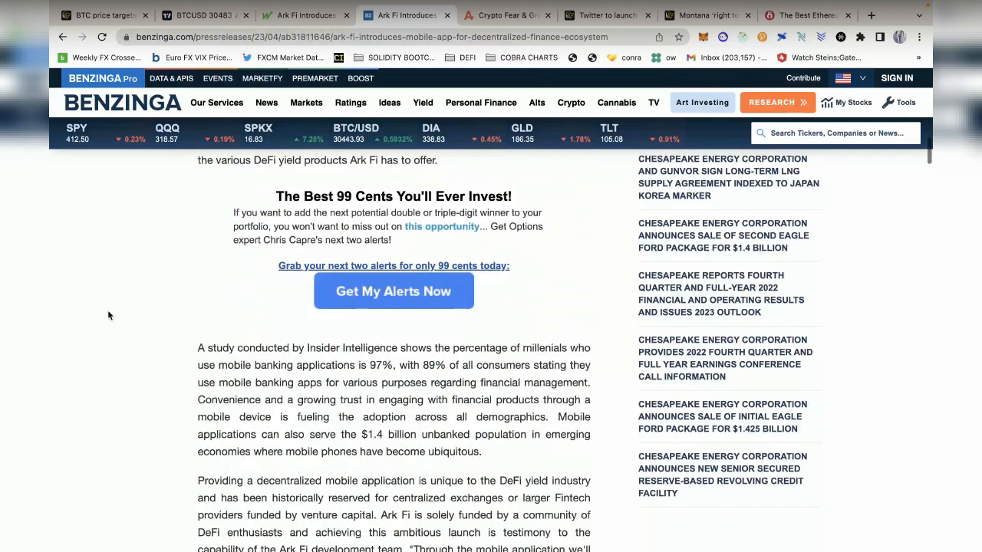
{"action": "scroll", "scroll_direction": "down", "scroll_amount": 3}
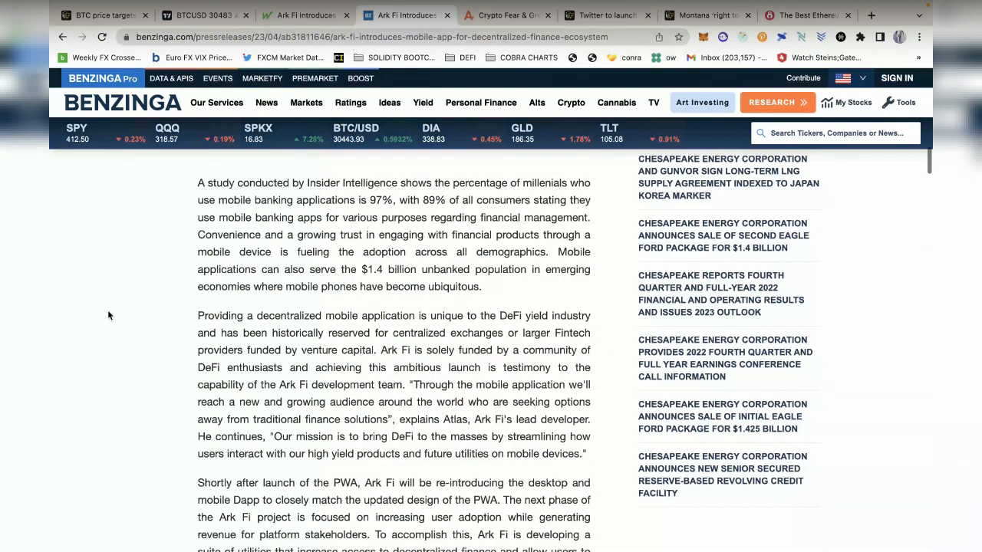
{"action": "scroll", "scroll_direction": "down", "scroll_amount": 3}
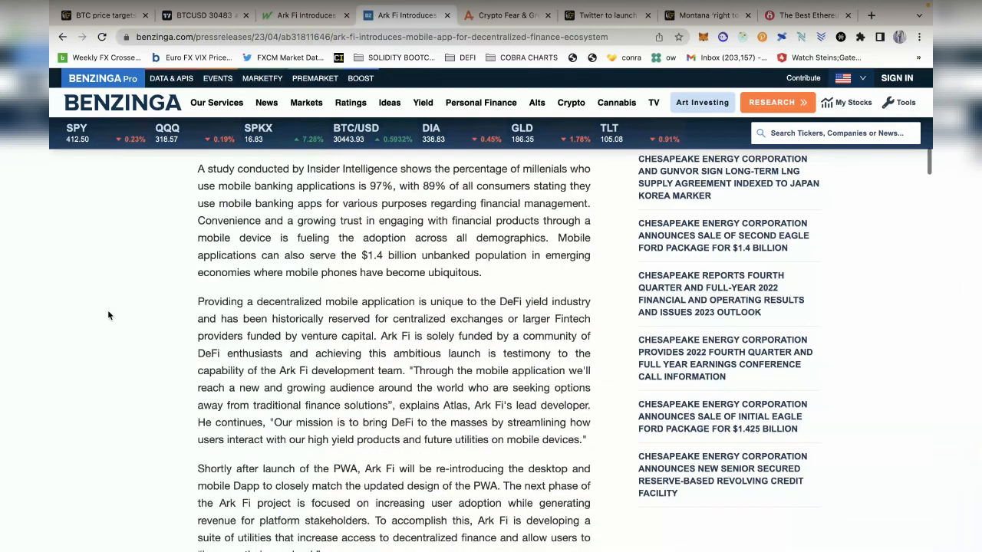
{"action": "scroll", "scroll_direction": "down", "scroll_amount": 3}
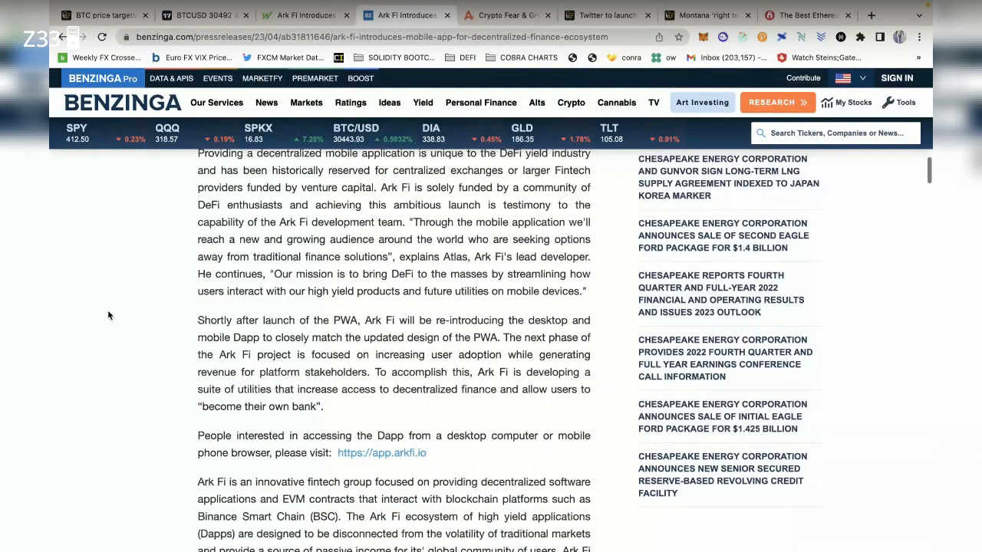
{"action": "scroll", "scroll_direction": "down", "scroll_amount": 3}
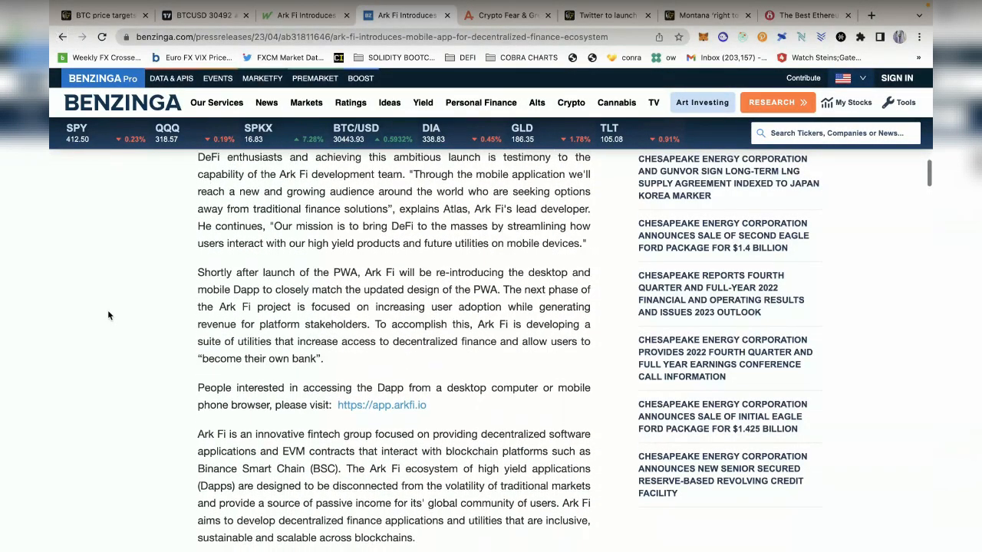
{"action": "scroll", "scroll_direction": "down", "scroll_amount": 3}
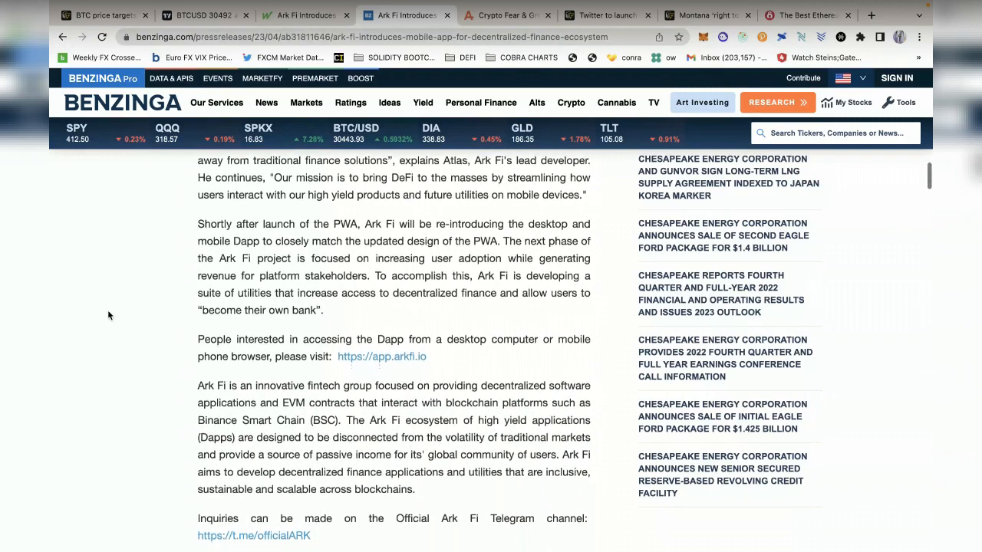
{"action": "scroll", "scroll_direction": "down", "scroll_amount": 3}
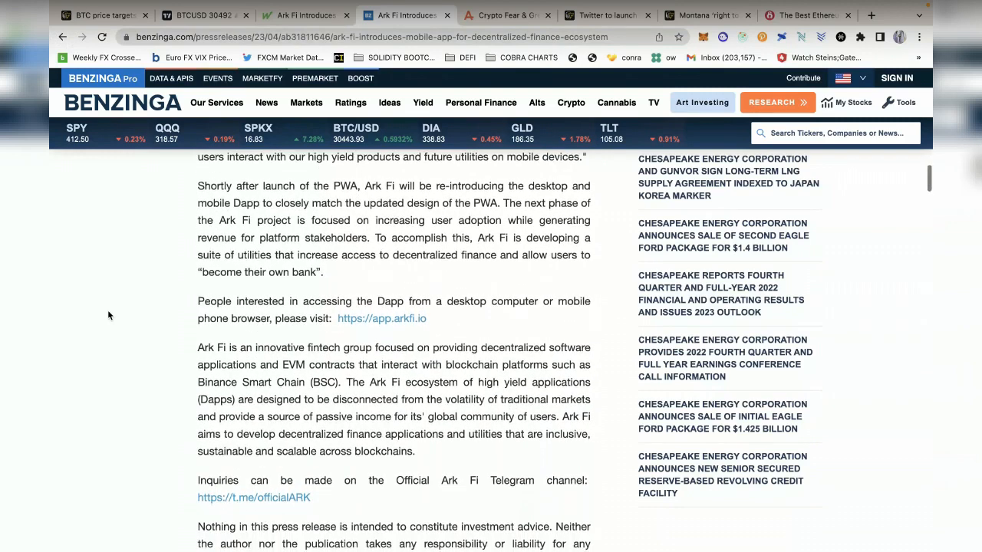
{"action": "scroll", "scroll_direction": "down", "scroll_amount": 3}
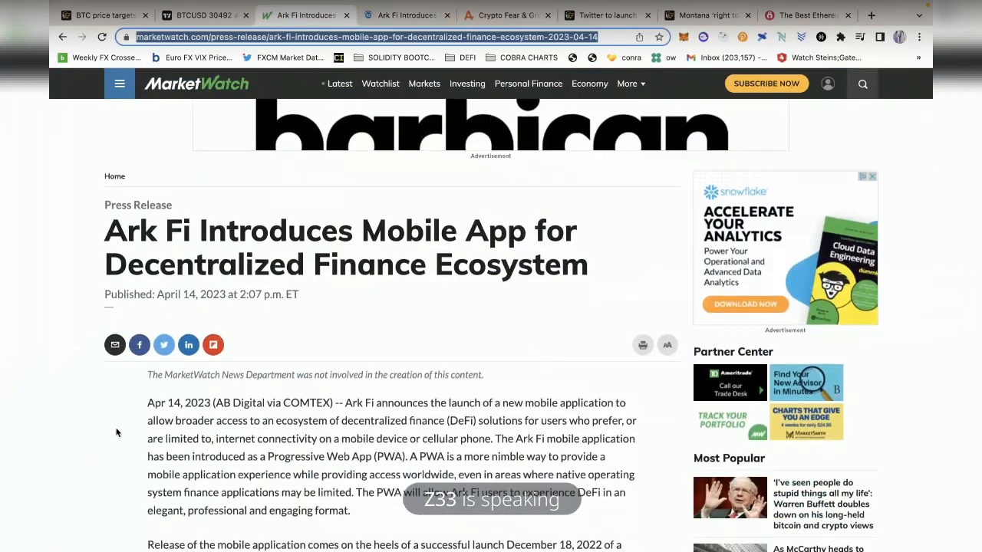
Read through the main body of MarketWatch's Ark Fi press release
{"action": "scroll", "scroll_direction": "down", "scroll_amount": 3}
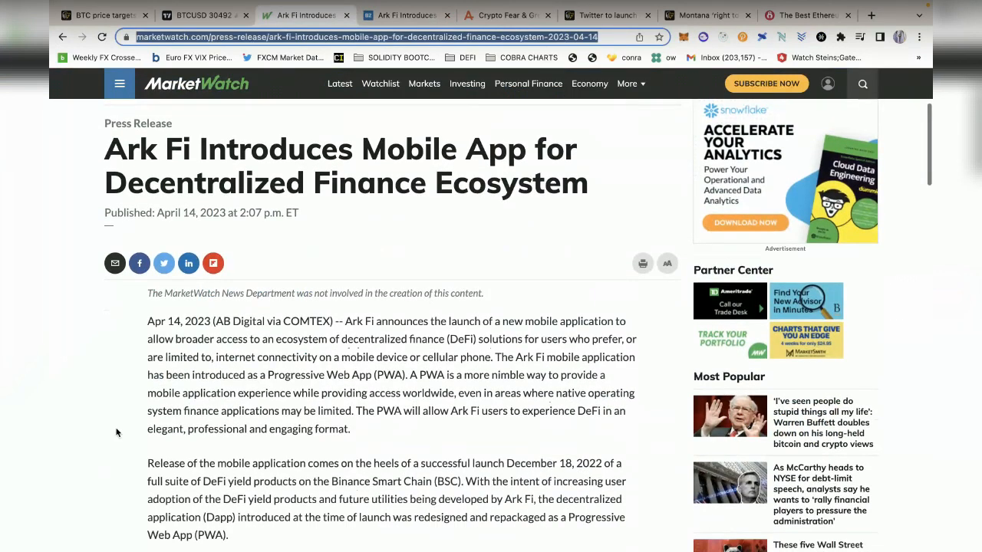
{"action": "scroll", "scroll_direction": "down", "scroll_amount": 3}
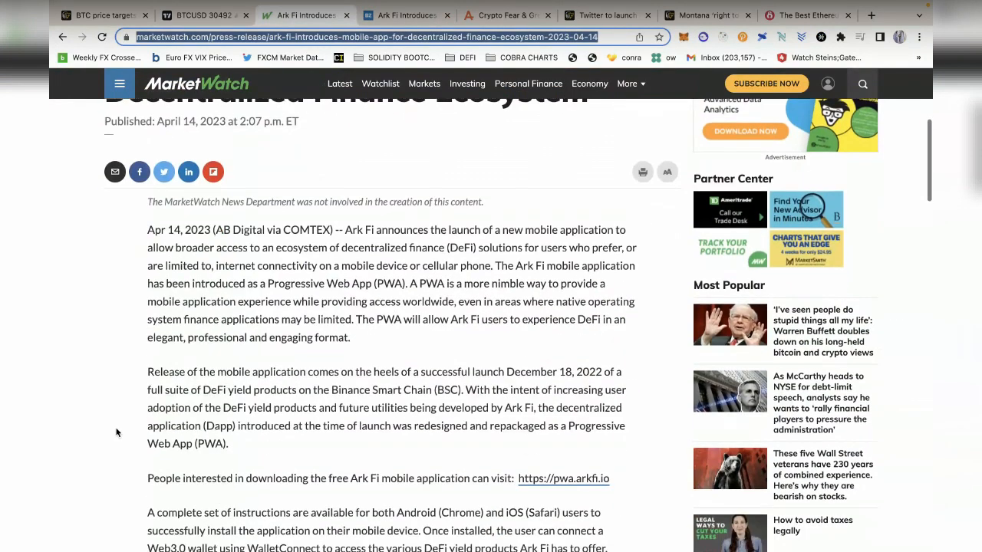
{"action": "scroll", "scroll_direction": "down", "scroll_amount": 3}
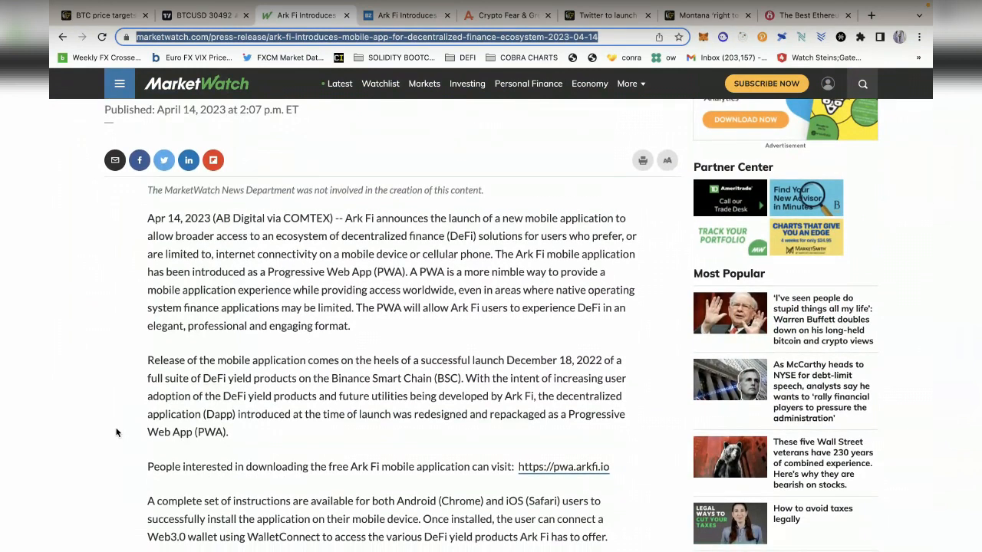
{"action": "scroll", "scroll_direction": "down", "scroll_amount": 3}
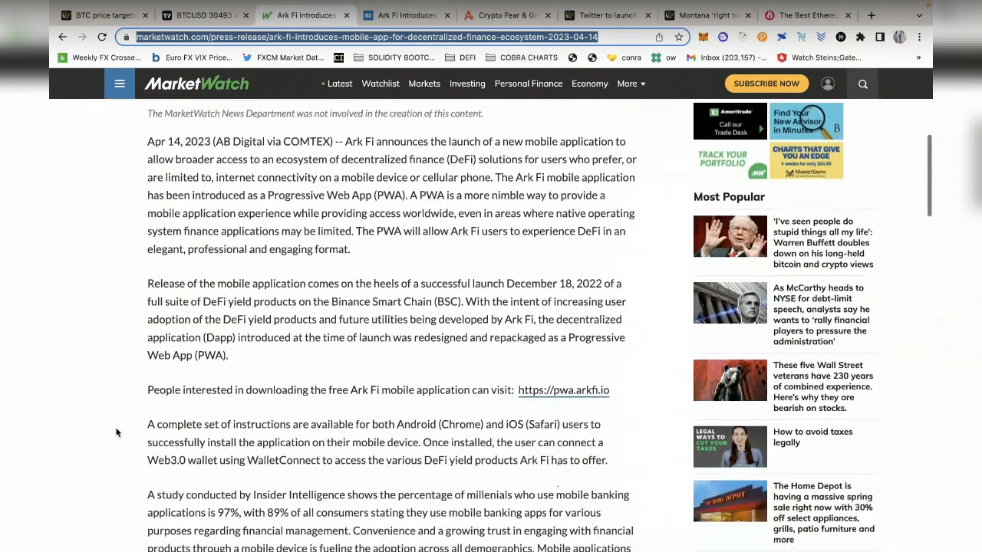
{"action": "scroll", "scroll_direction": "down", "scroll_amount": 3}
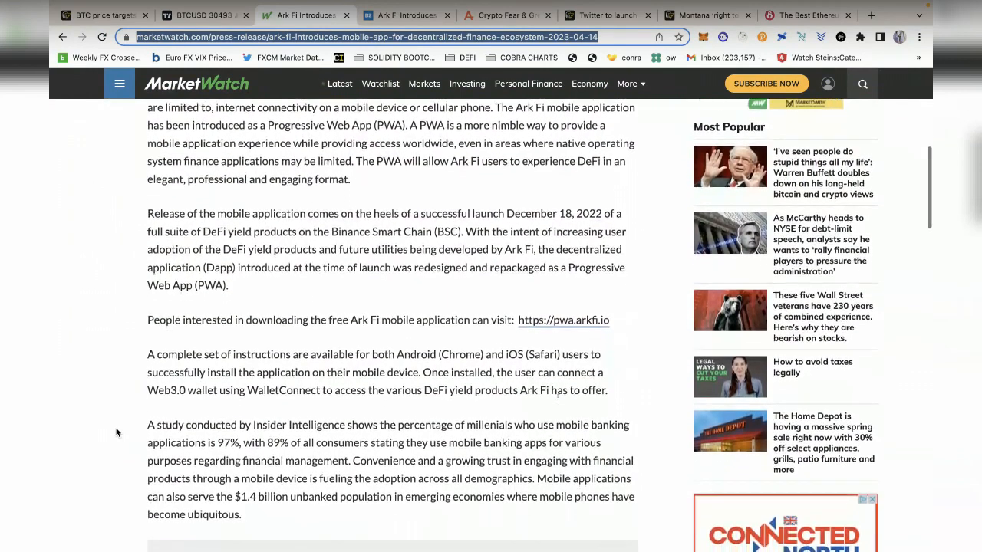
{"action": "scroll", "scroll_direction": "down", "scroll_amount": 3}
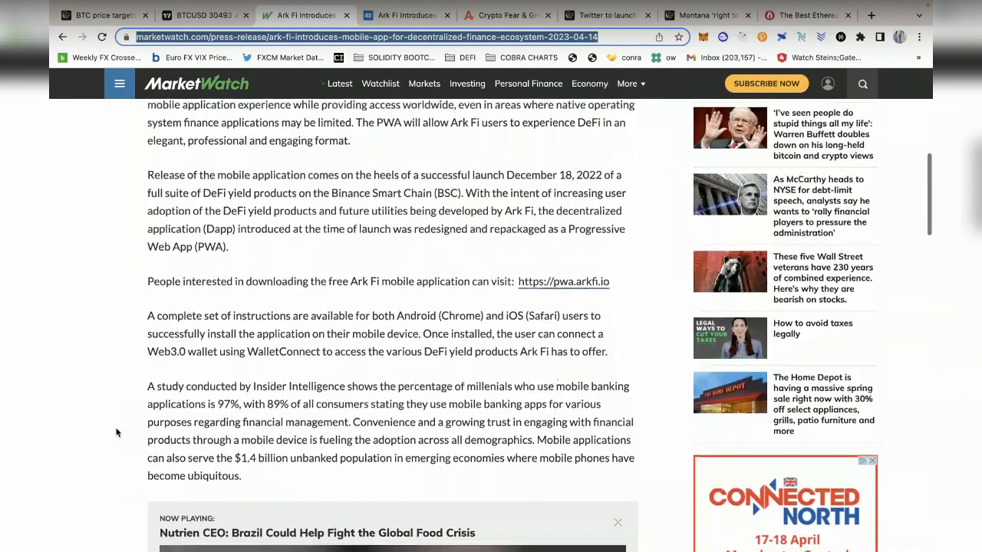
{"action": "scroll", "scroll_direction": "down", "scroll_amount": 3}
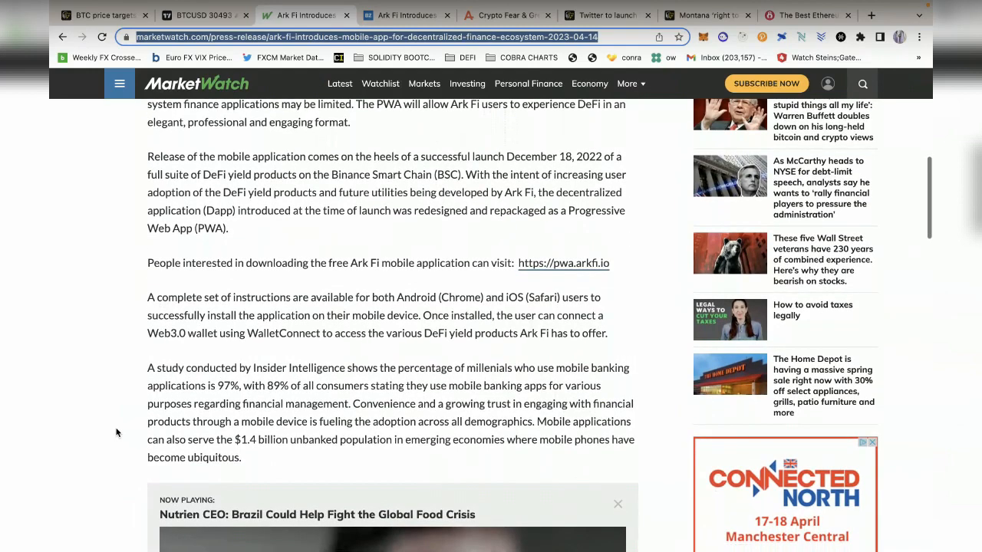
{"action": "scroll", "scroll_direction": "down", "scroll_amount": 3}
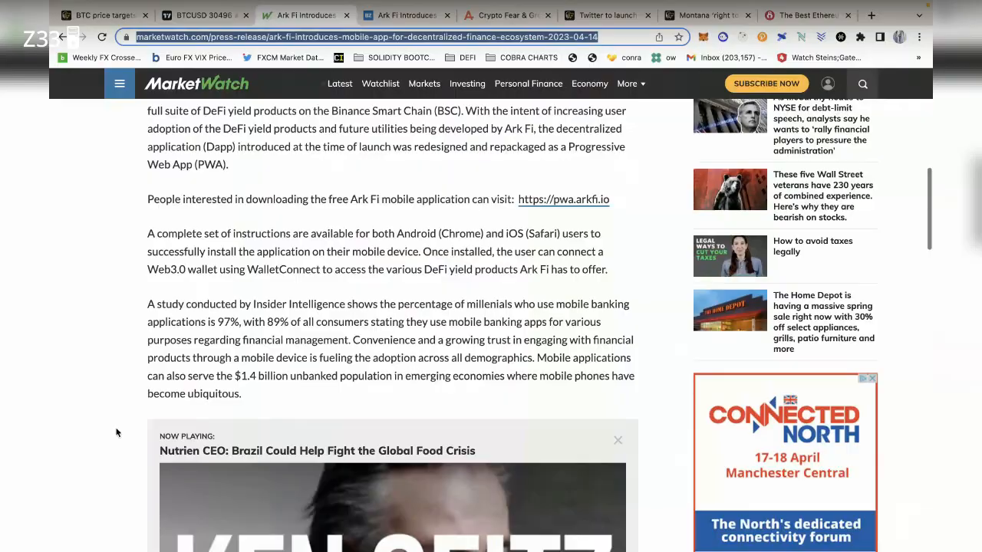
Continue down to the investment disclaimer and Media Contact section
{"action": "scroll", "scroll_direction": "down", "scroll_amount": 3}
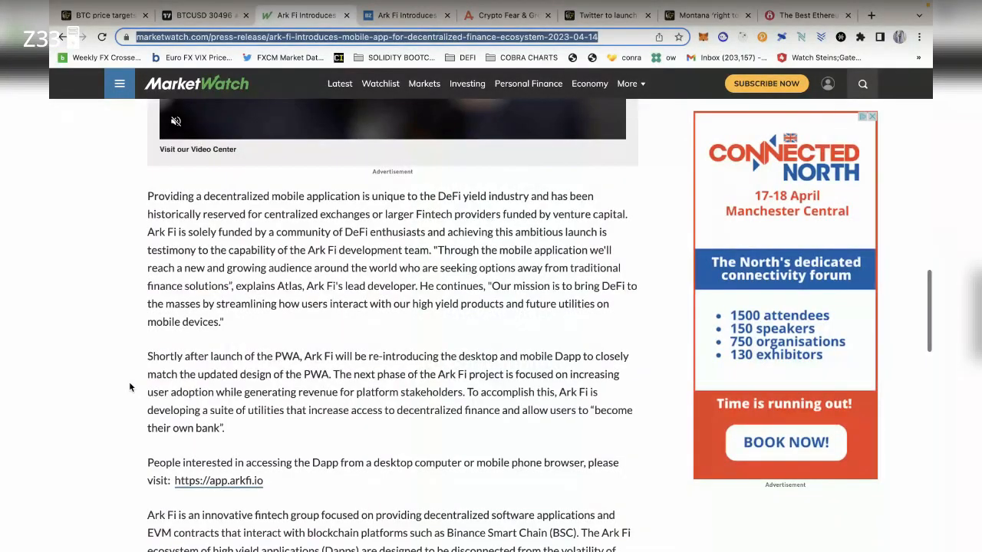
{"action": "scroll", "scroll_direction": "down", "scroll_amount": 3}
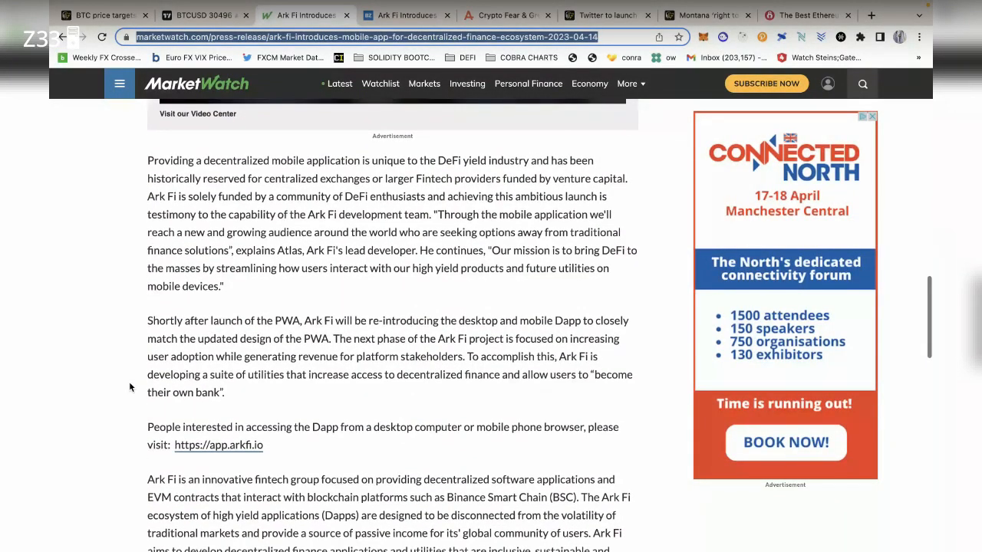
{"action": "scroll", "scroll_direction": "down", "scroll_amount": 3}
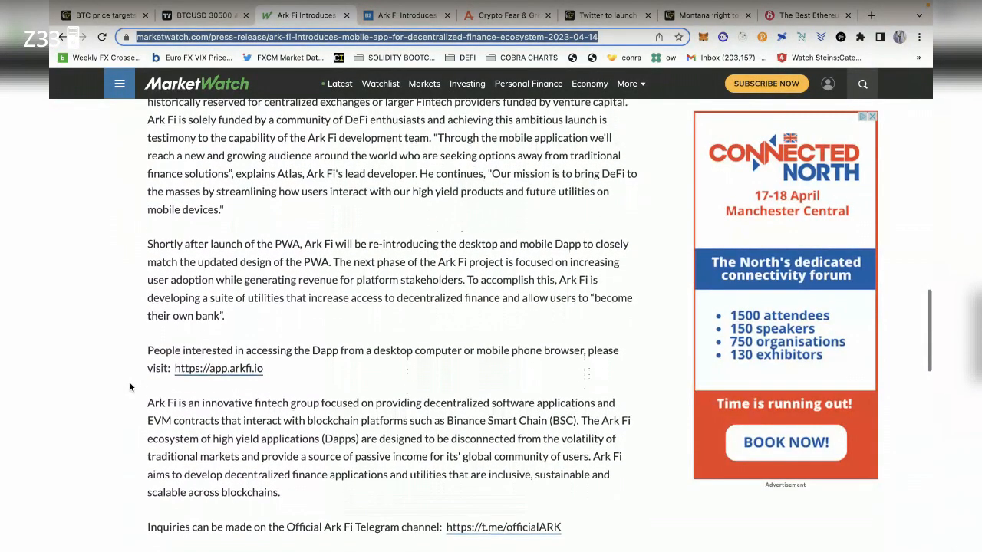
{"action": "scroll", "scroll_direction": "down", "scroll_amount": 3}
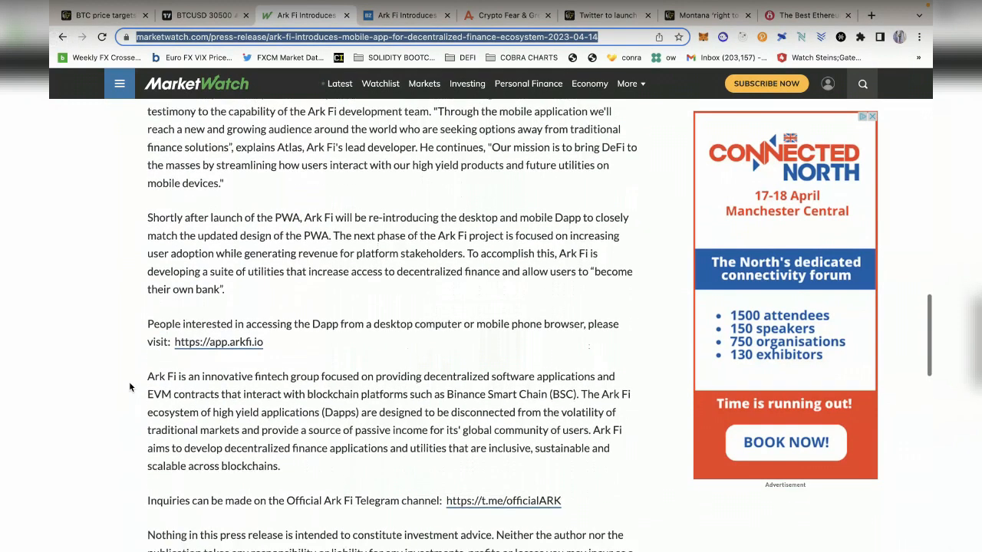
{"action": "scroll", "scroll_direction": "down", "scroll_amount": 3}
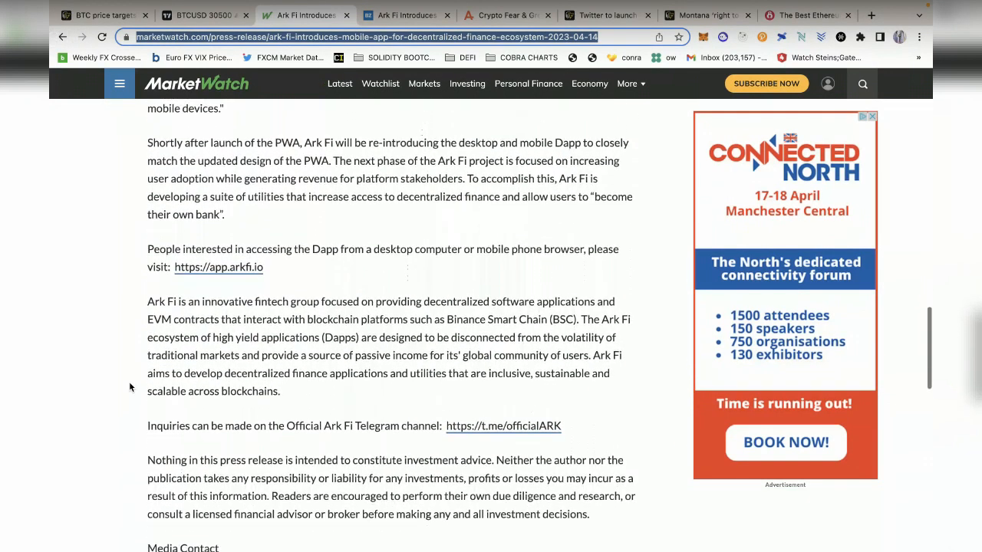
{"action": "scroll", "scroll_direction": "down", "scroll_amount": 3}
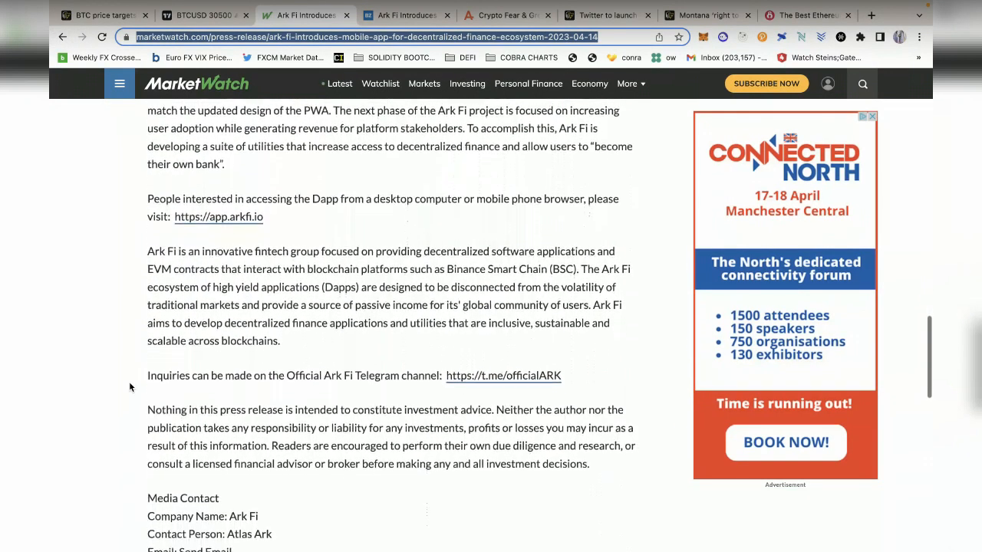
{"action": "scroll", "scroll_direction": "down", "scroll_amount": 3}
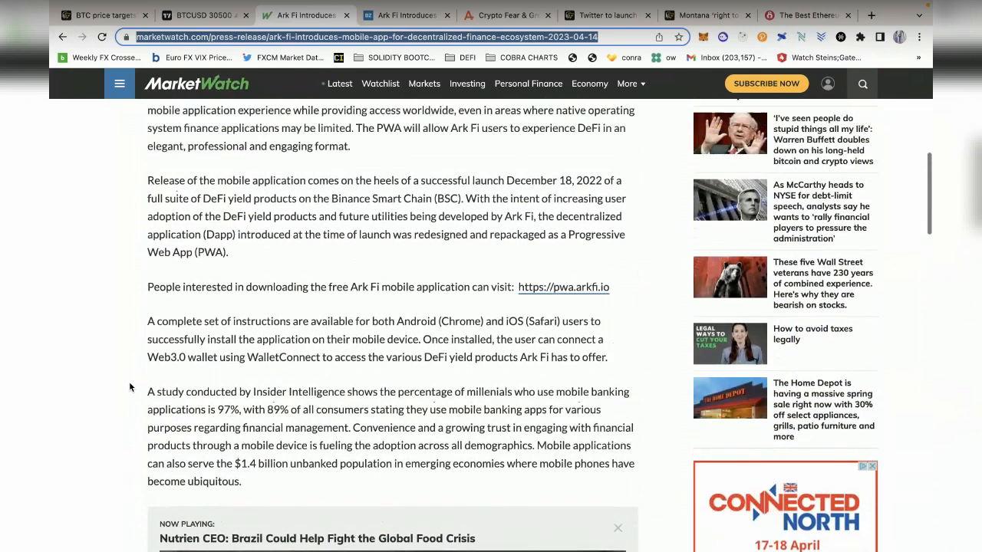
Return the MarketWatch page to the April 14 announcement paragraph
{"action": "scroll", "scroll_direction": "up", "scroll_amount": 3}
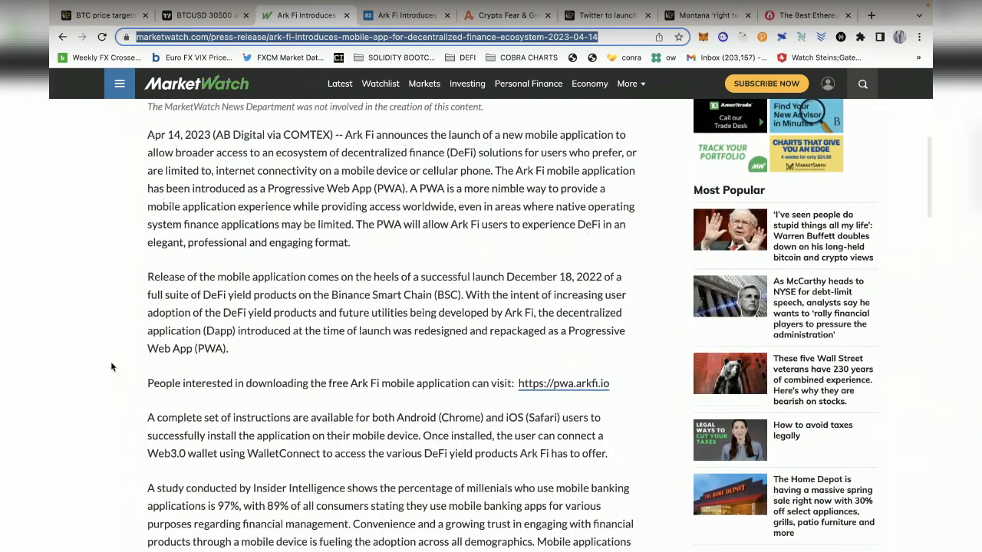
{"action": "scroll", "scroll_direction": "down", "scroll_amount": 3}
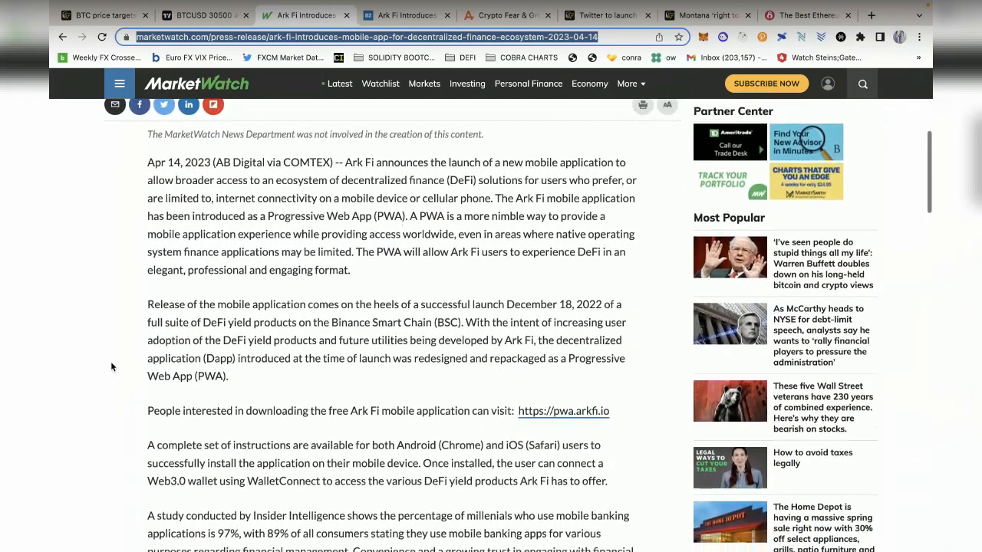
{"action": "scroll", "scroll_direction": "down", "scroll_amount": 3}
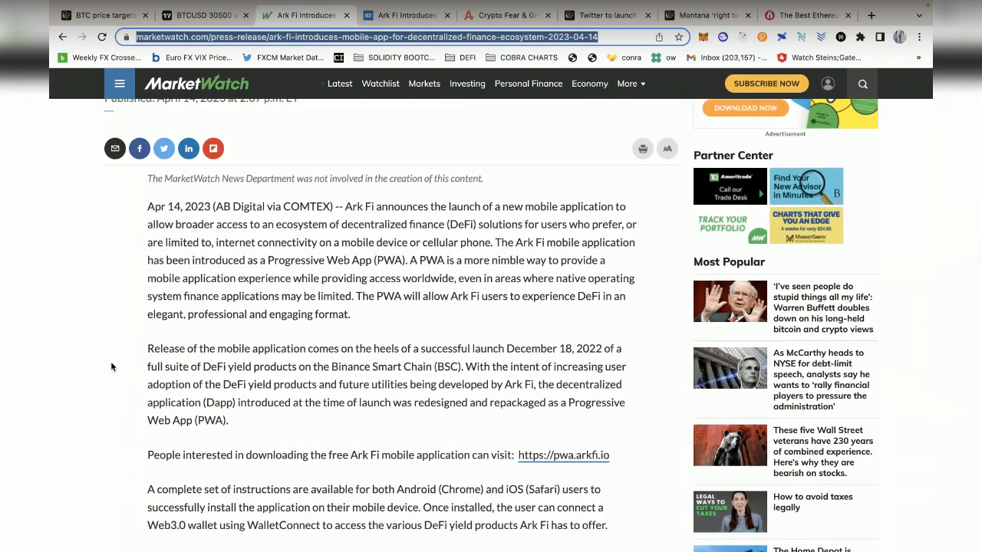
{"action": "scroll", "scroll_direction": "down", "scroll_amount": 3}
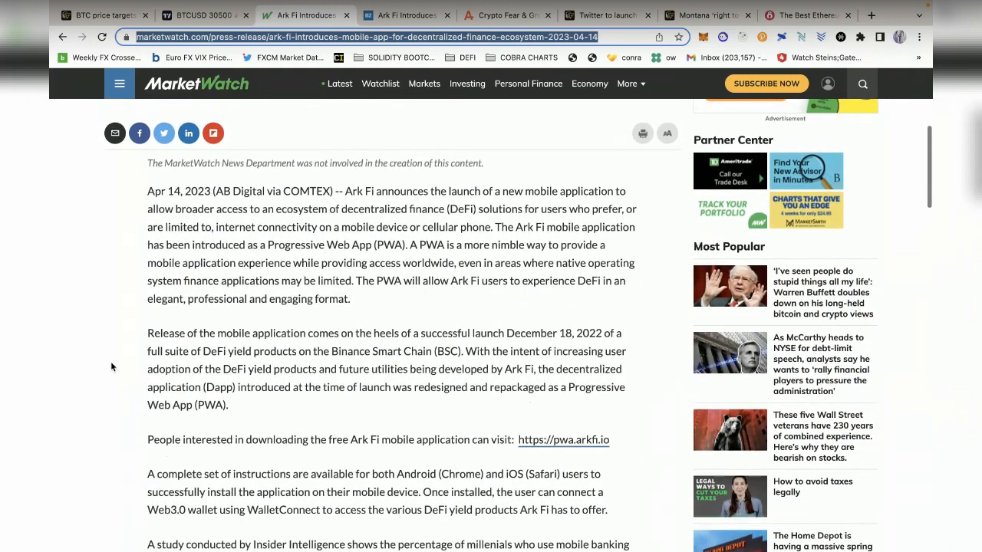
{"action": "scroll", "scroll_direction": "down", "scroll_amount": 3}
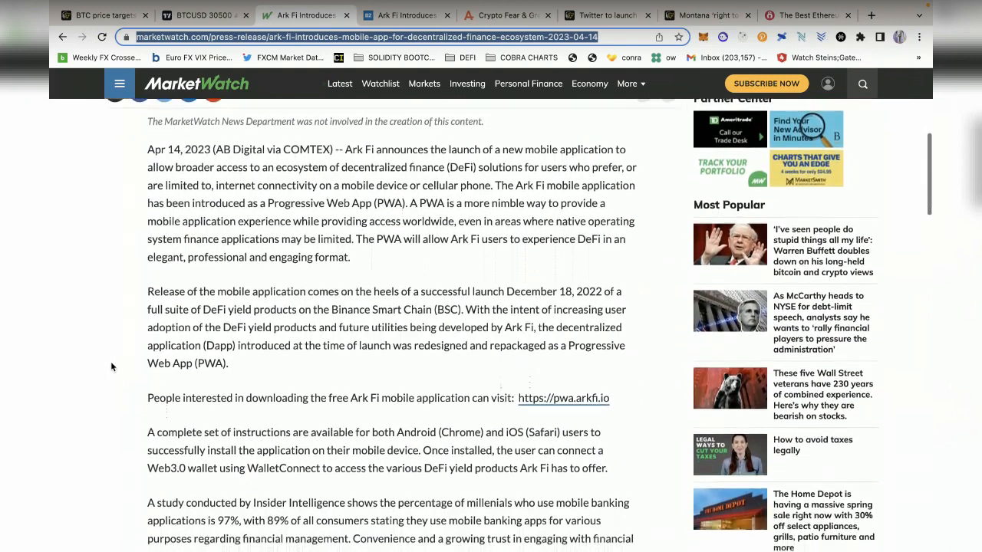